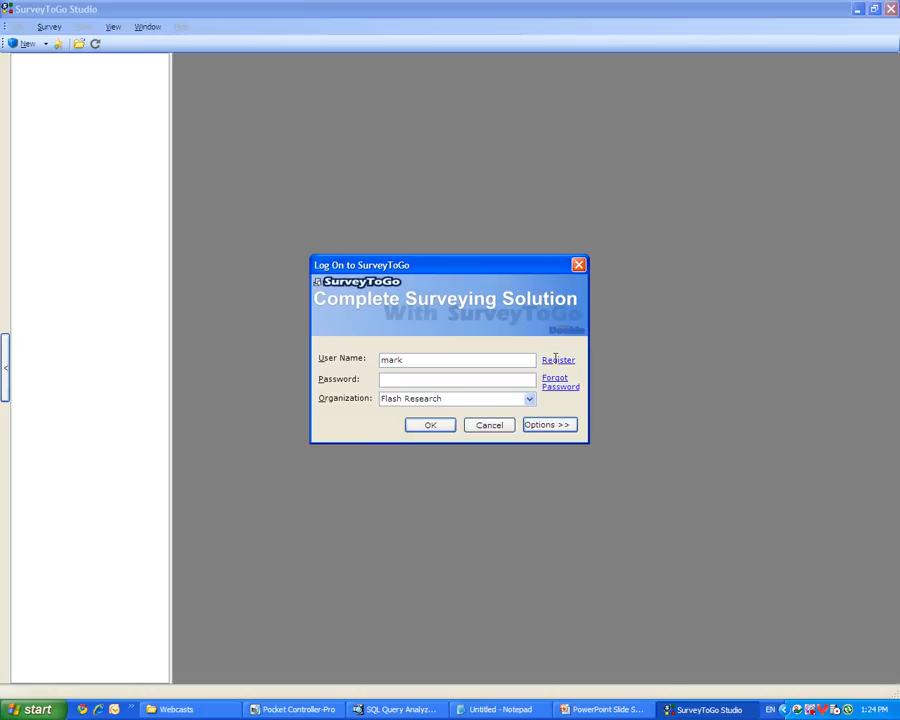
Log on to SurveyToGo's Flash Research organization with the account password
left_click(455, 378)
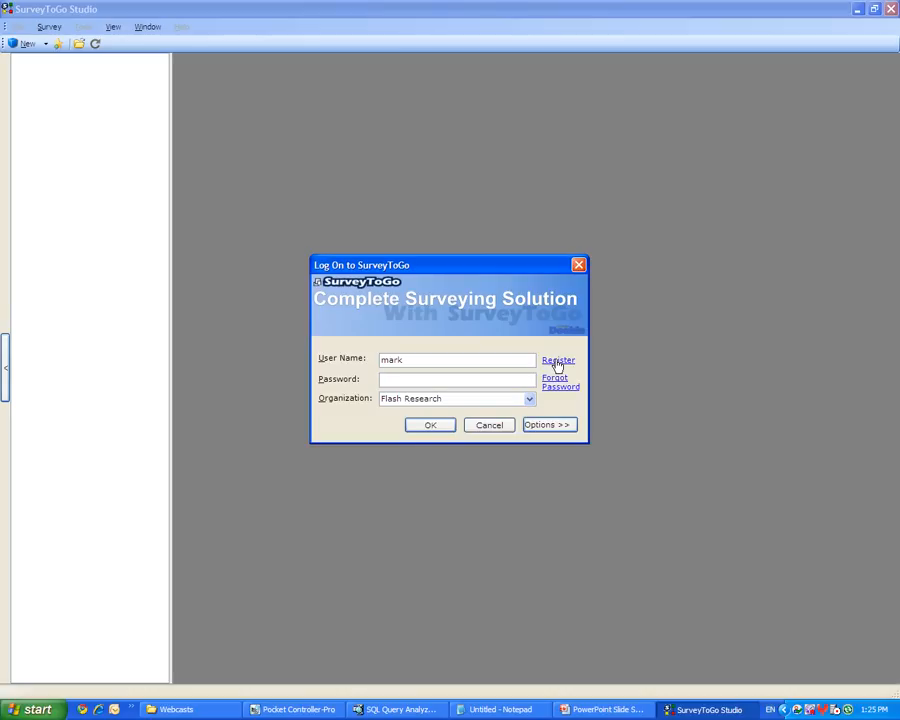
left_click(456, 378)
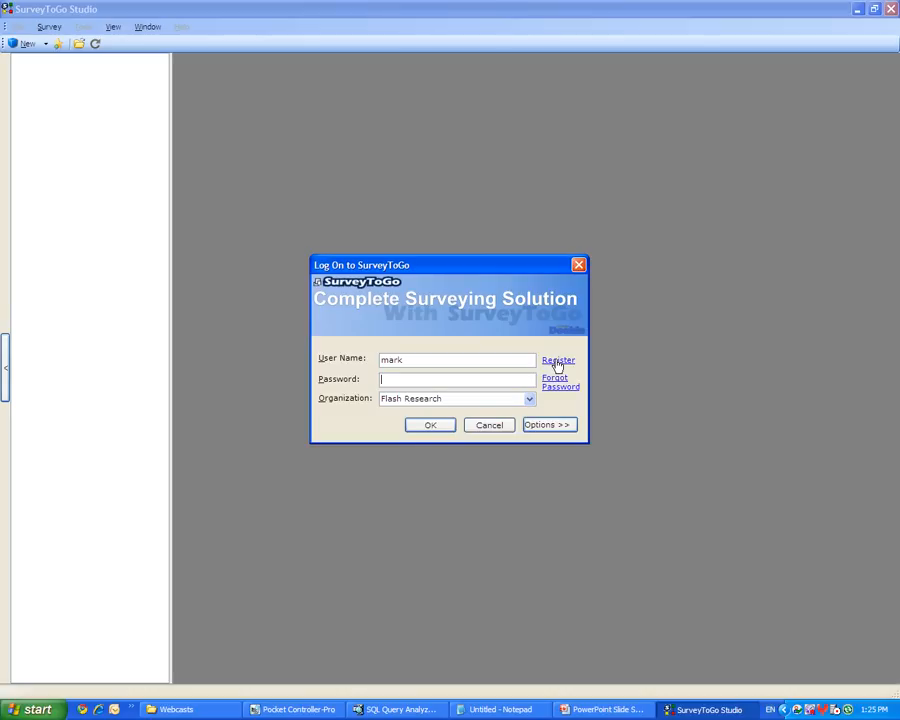
type("****")
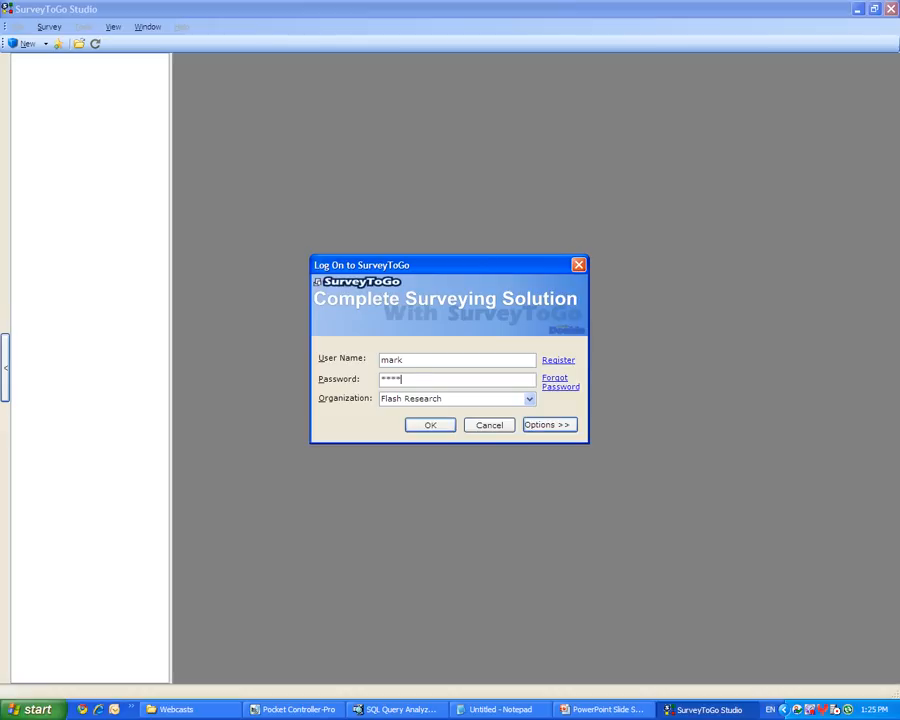
left_click(430, 424)
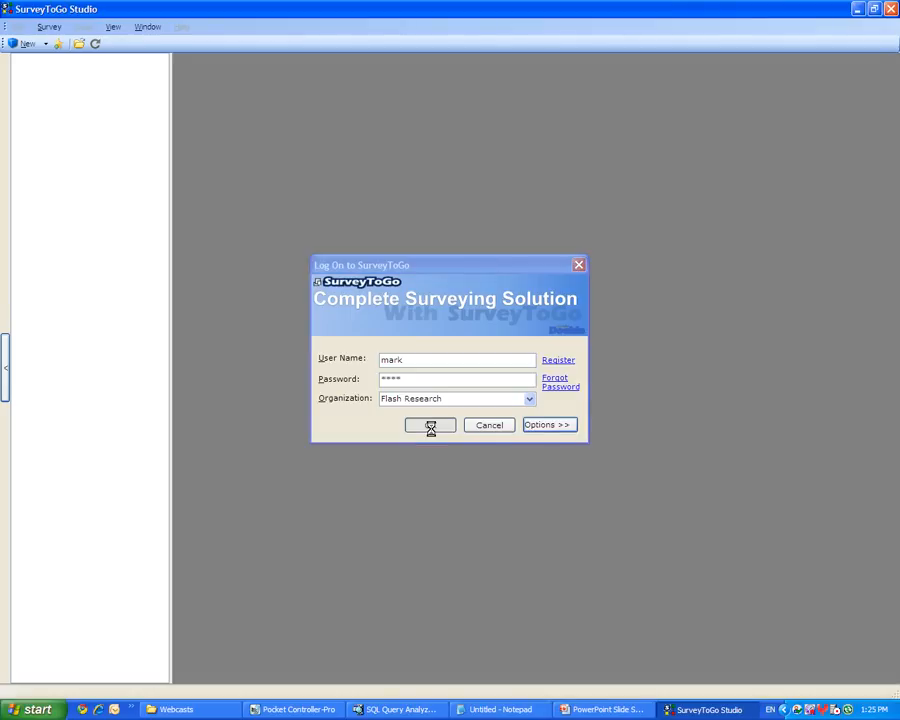
left_click(430, 424)
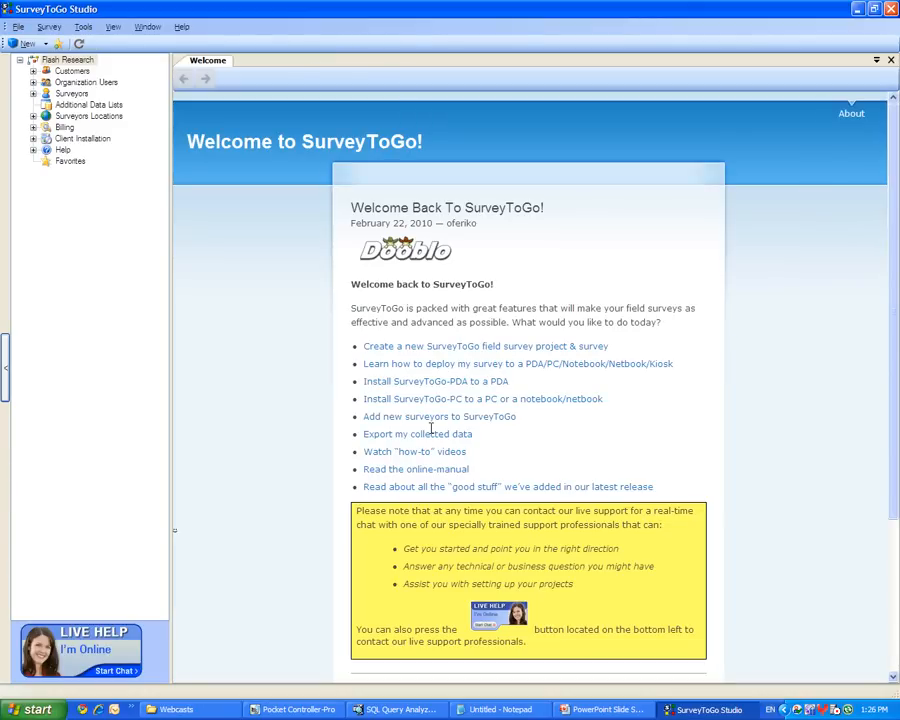
mouse_move(243, 233)
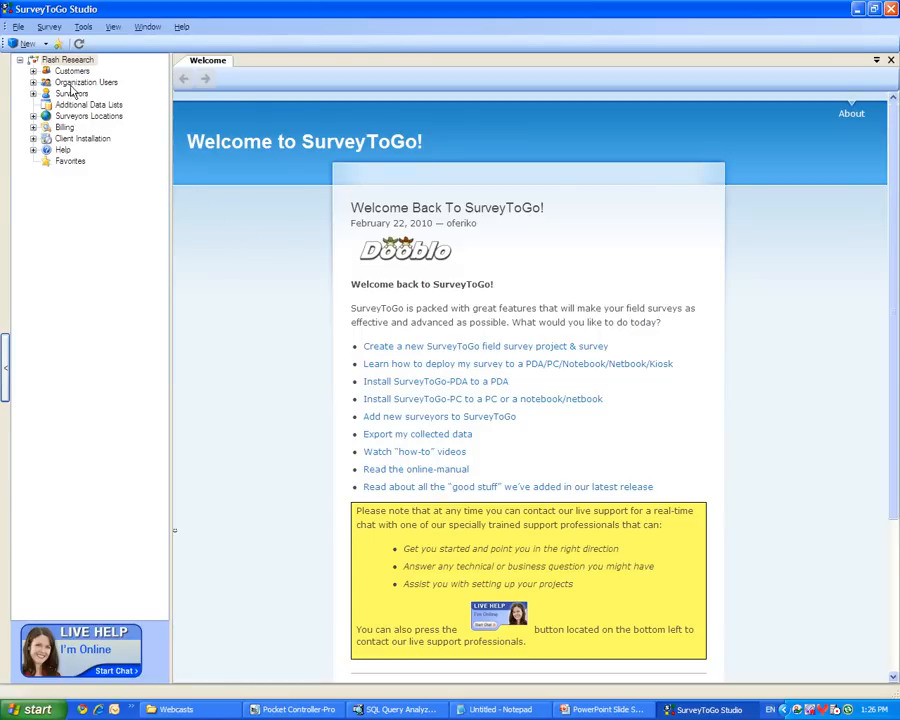
Browse the Customers, Organization Users and Help branches, then list the New item types
left_click(72, 70)
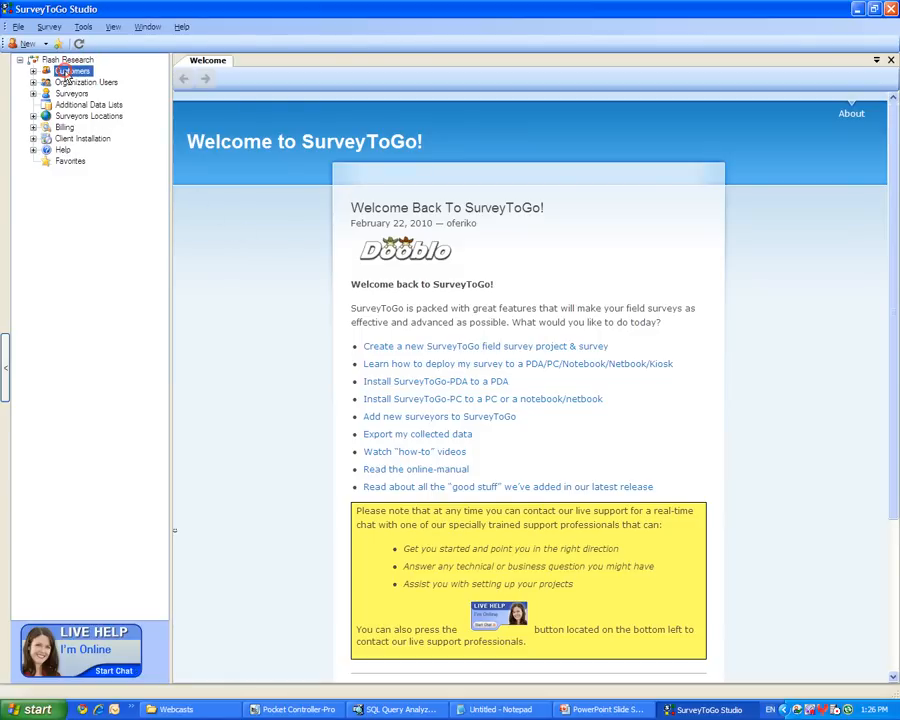
left_click(86, 81)
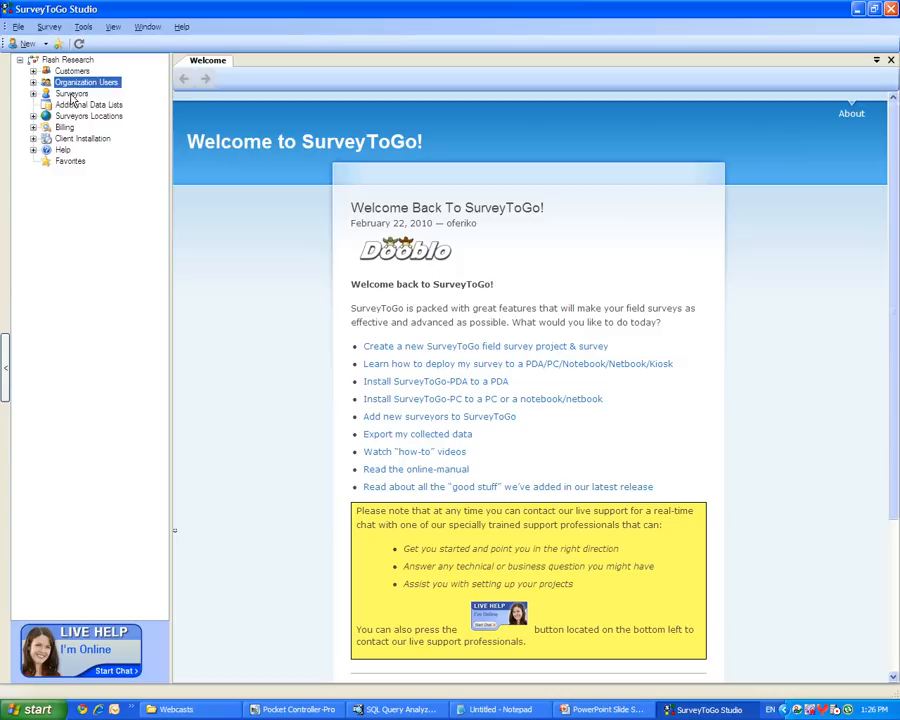
left_click(72, 93)
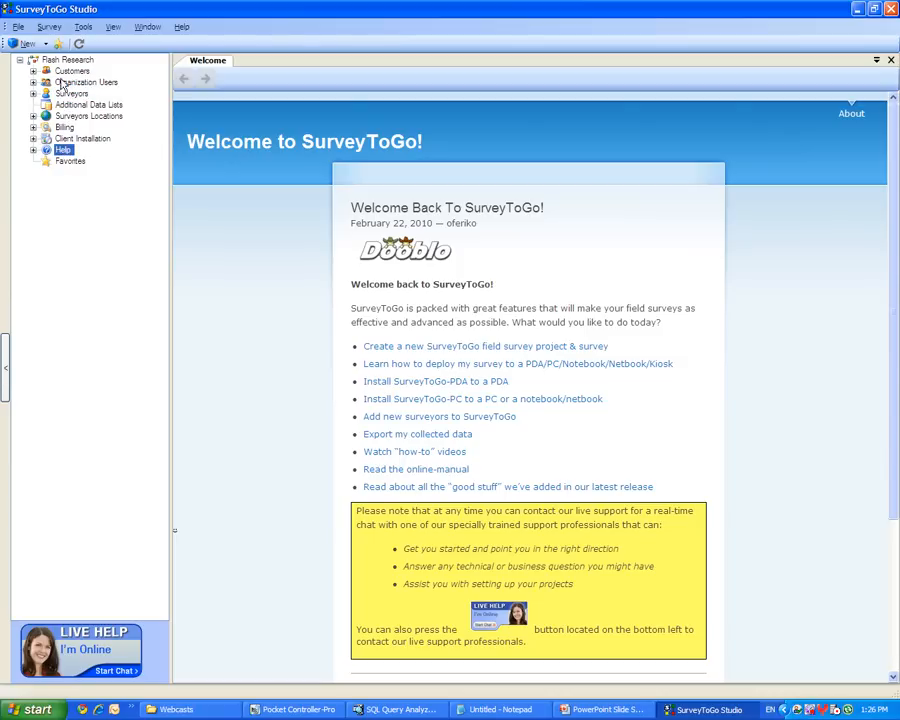
left_click(68, 59)
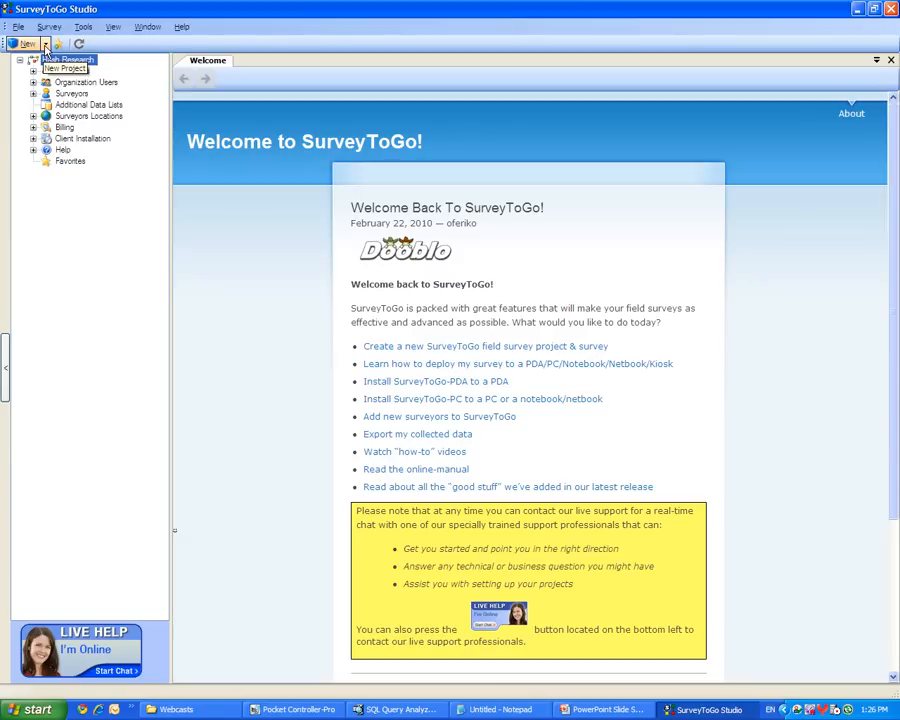
left_click(25, 44)
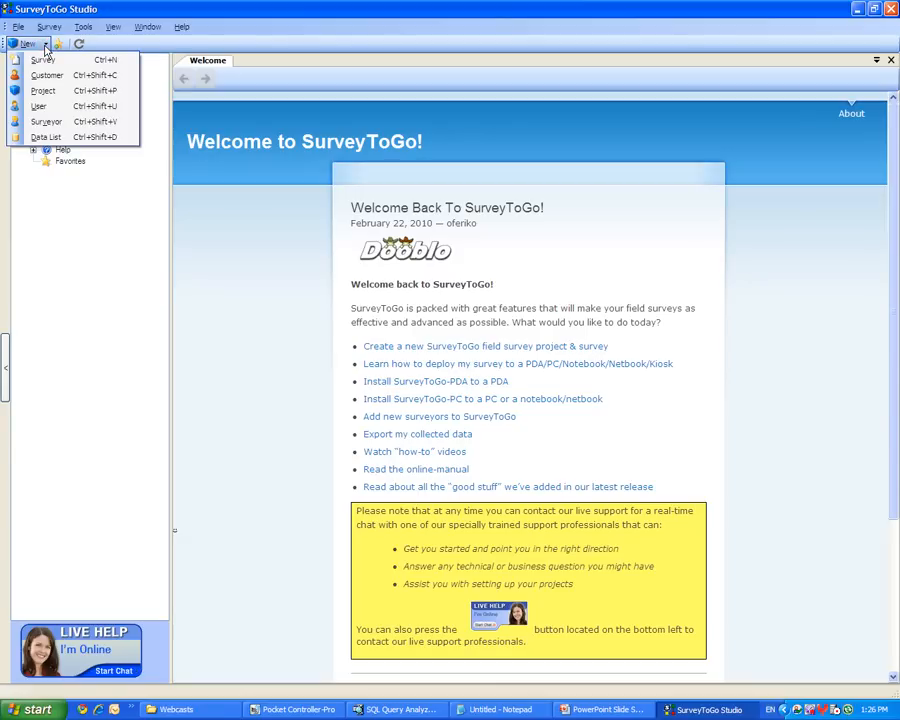
mouse_move(43, 60)
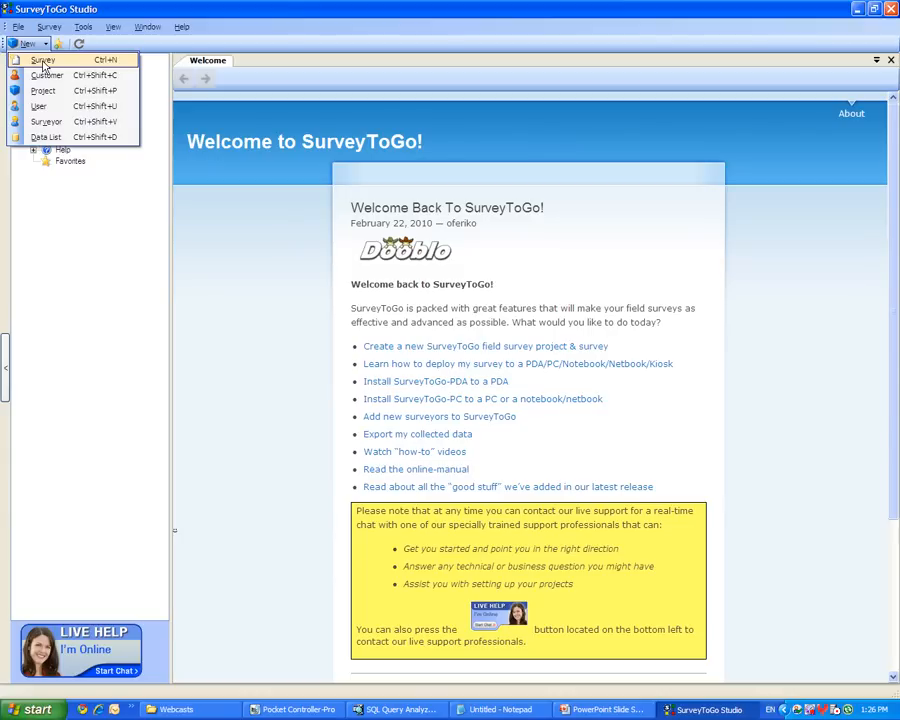
Start a new survey and add customer Northwind Fashion, described as 'Producer of top line fashion'
left_click(43, 90)
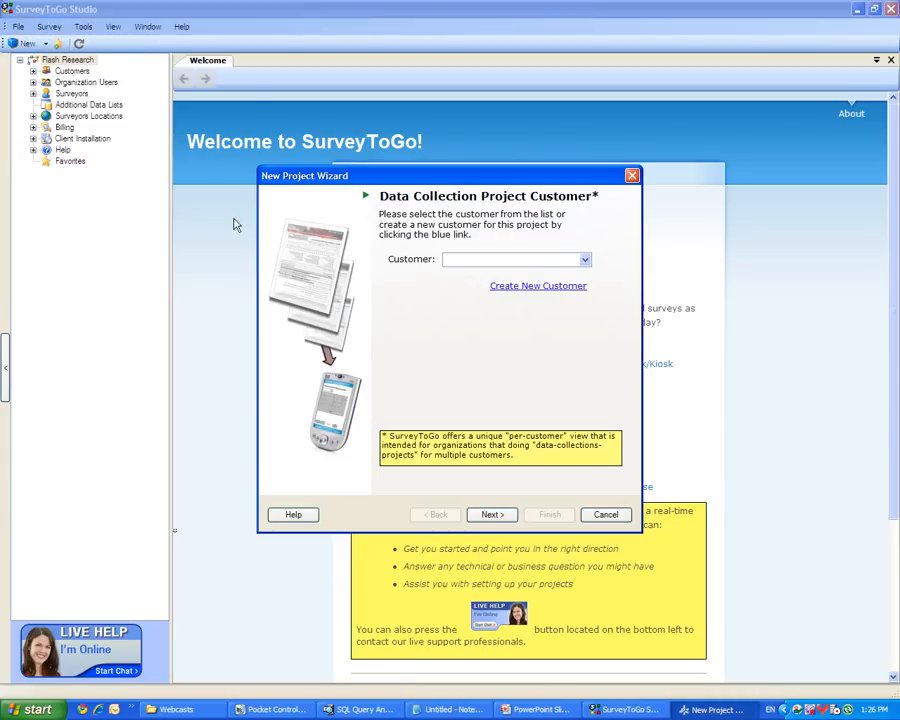
mouse_move(297, 243)
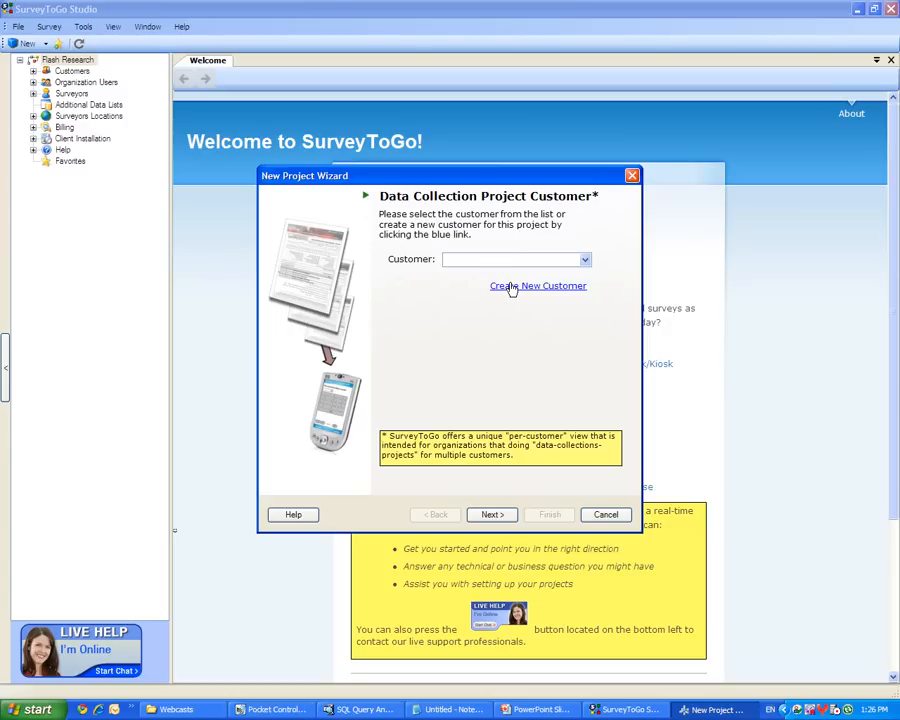
left_click(538, 285)
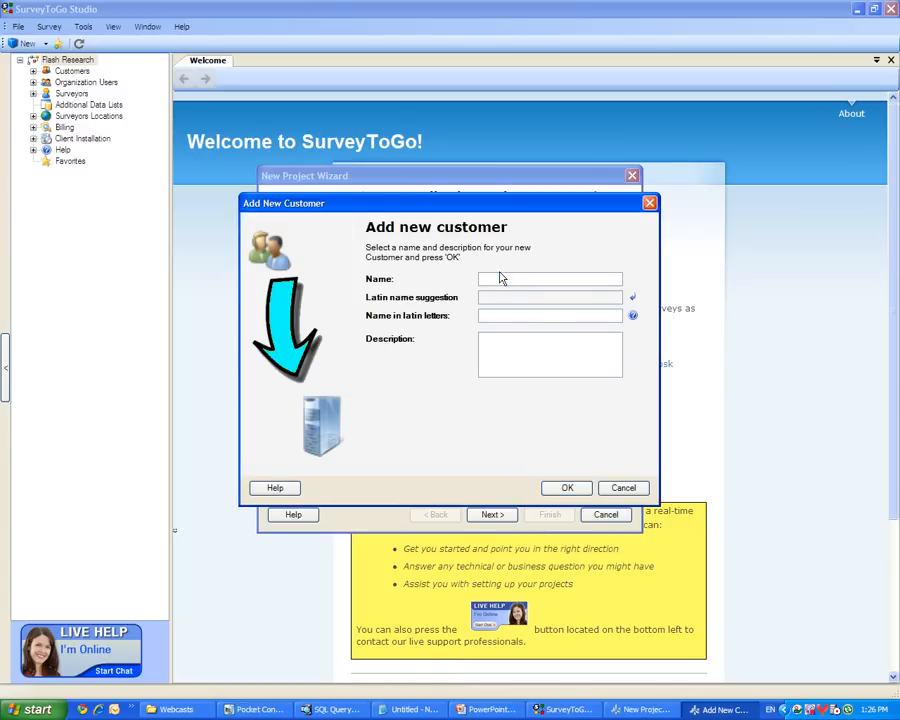
type("Northwind")
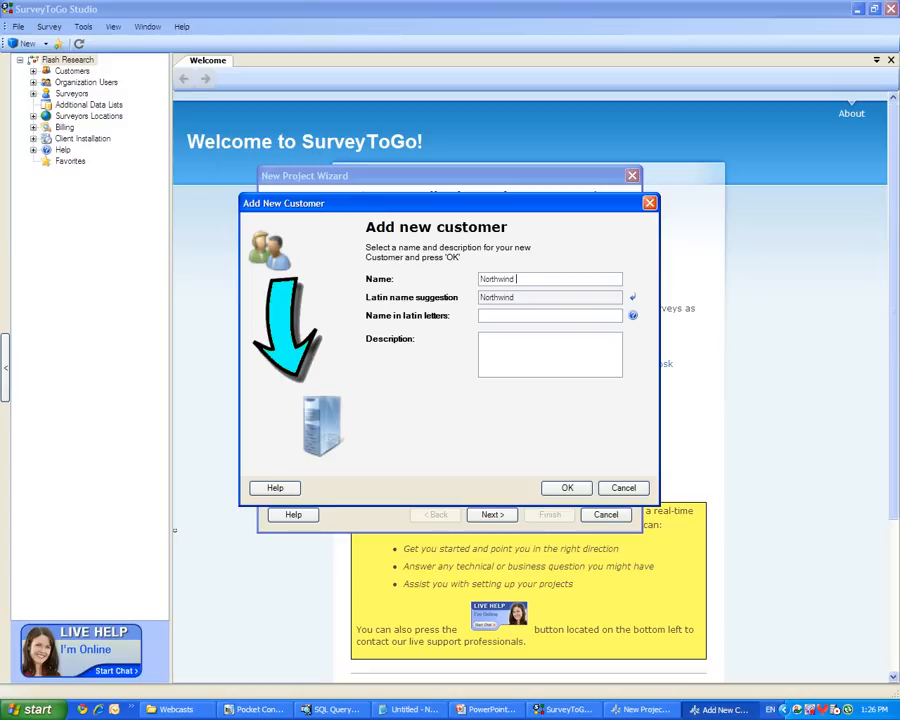
type("Fashion")
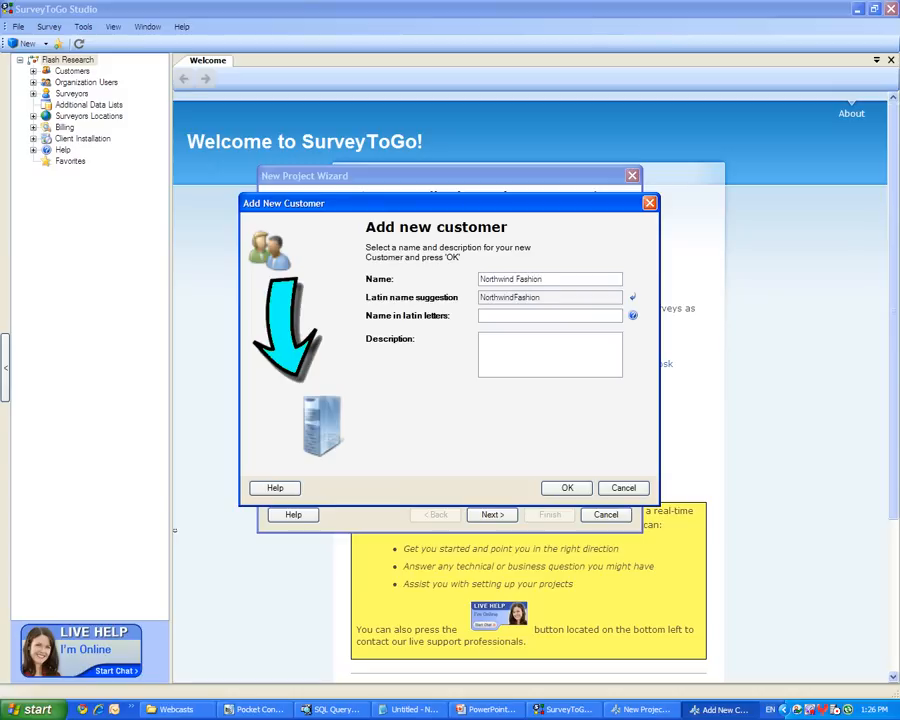
type("P")
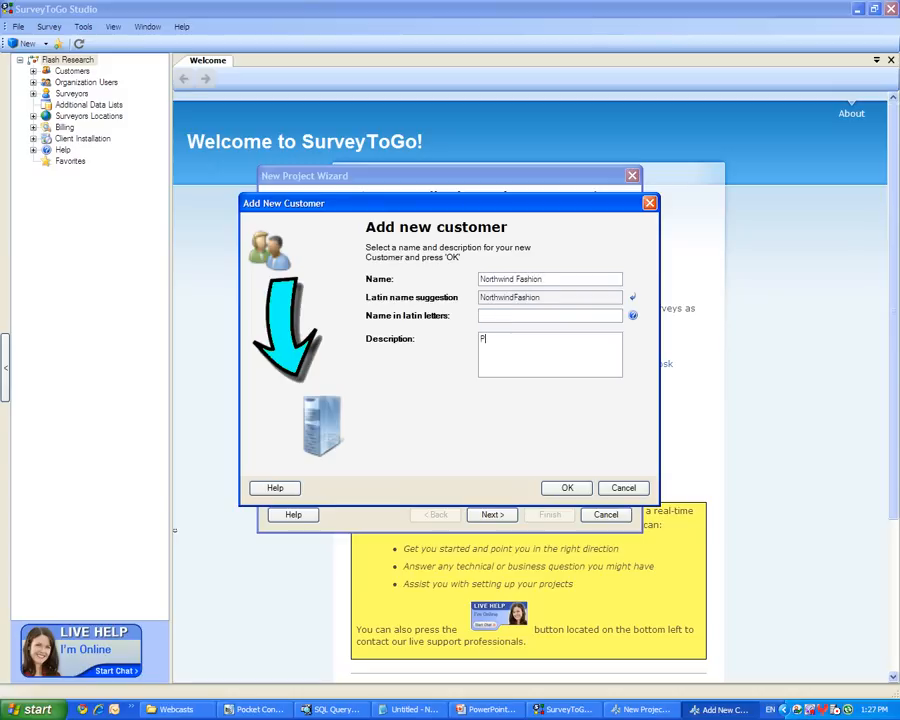
type("roducer")
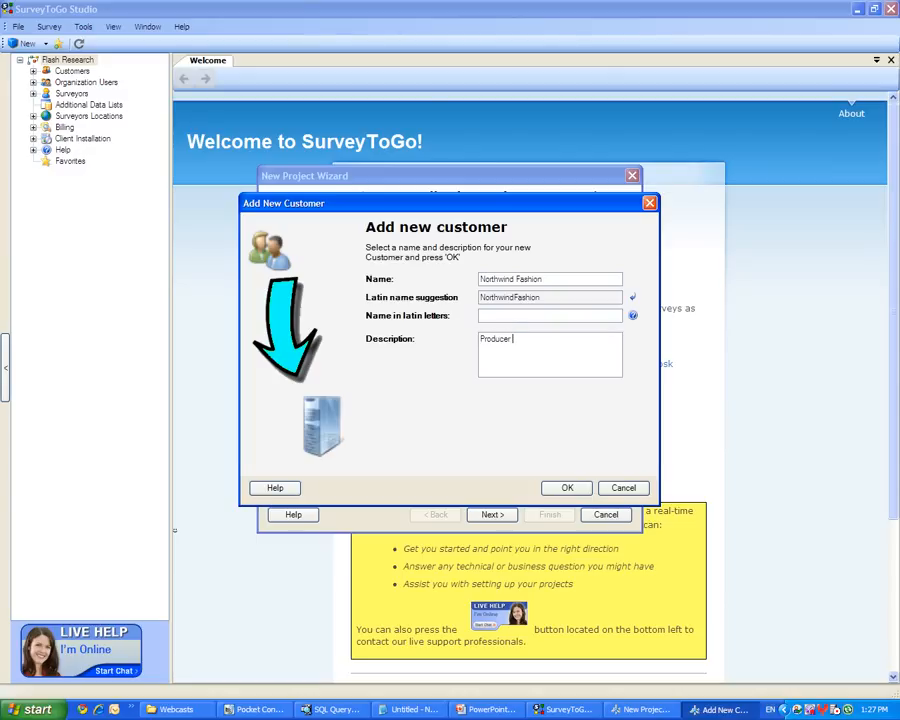
type("of top line ha")
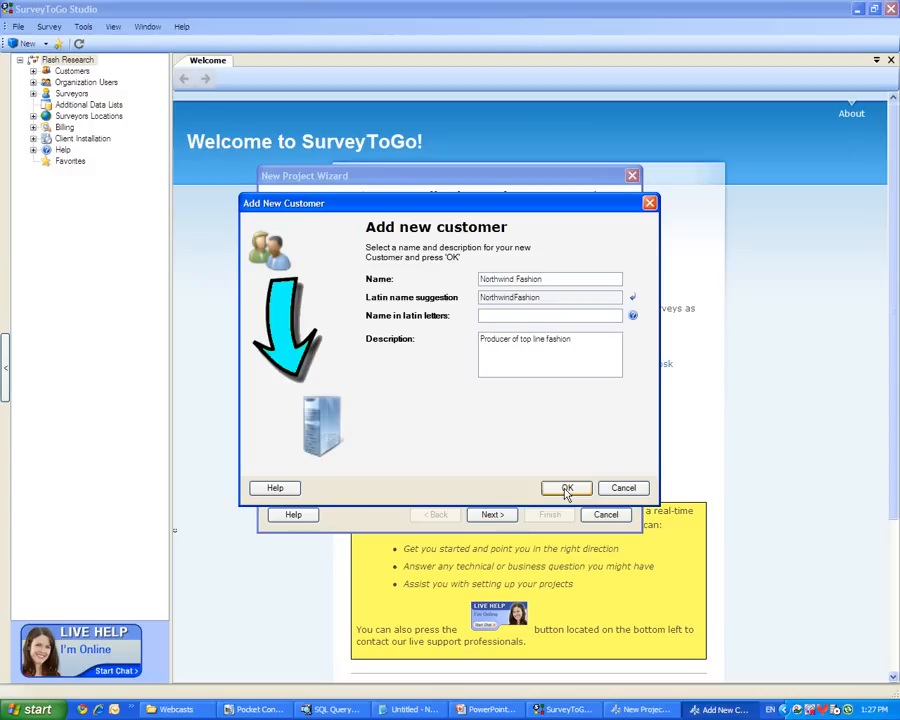
left_click(565, 488)
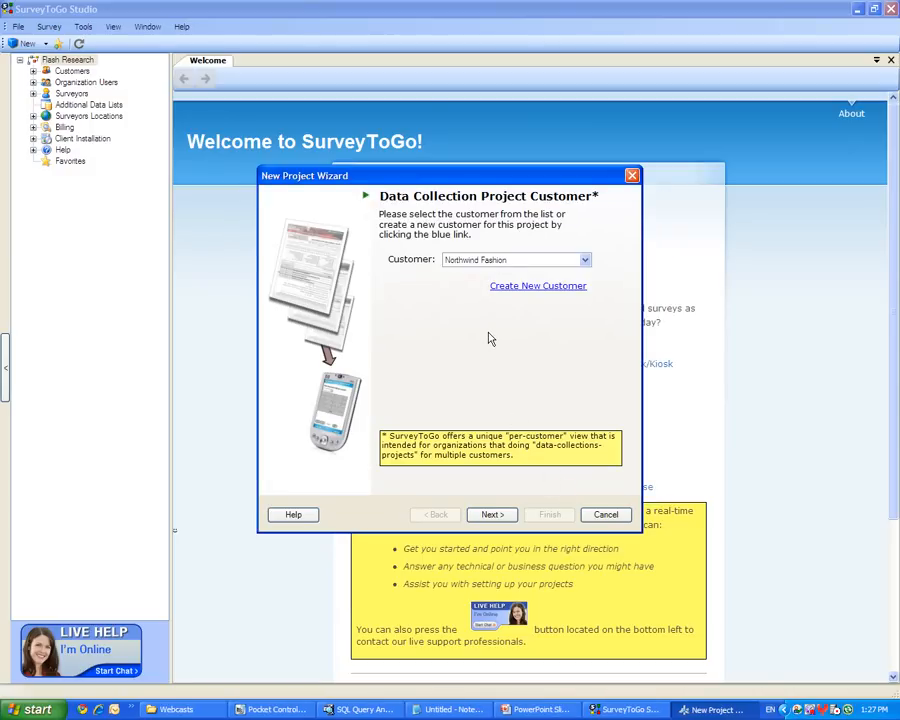
Name the project 'Customer Satisfaction' with description 'Customer satisfaction project'
left_click(490, 514)
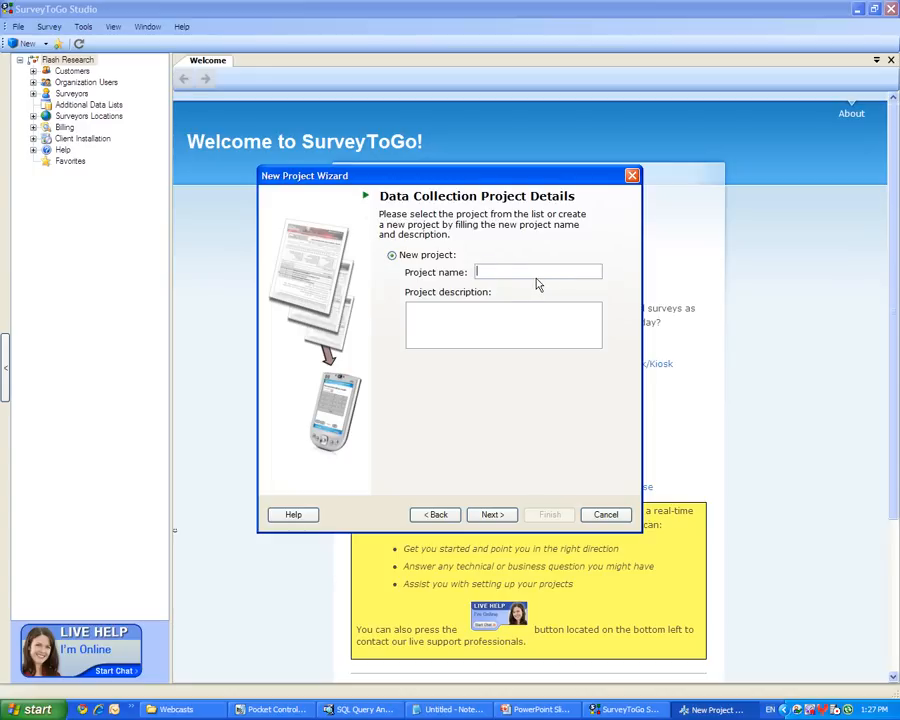
type("Customer Sat")
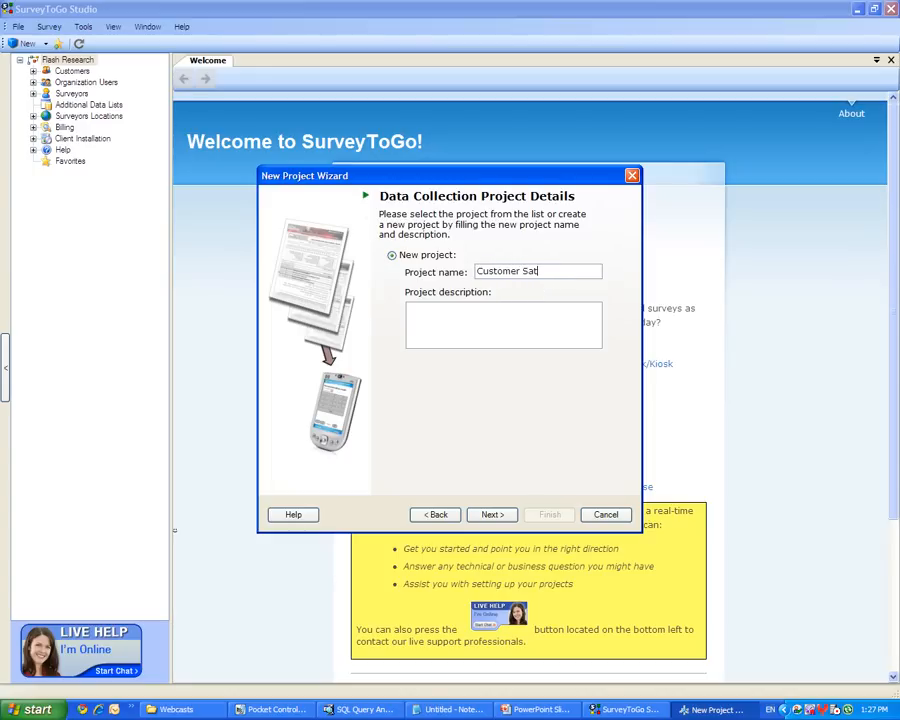
type("isfaction")
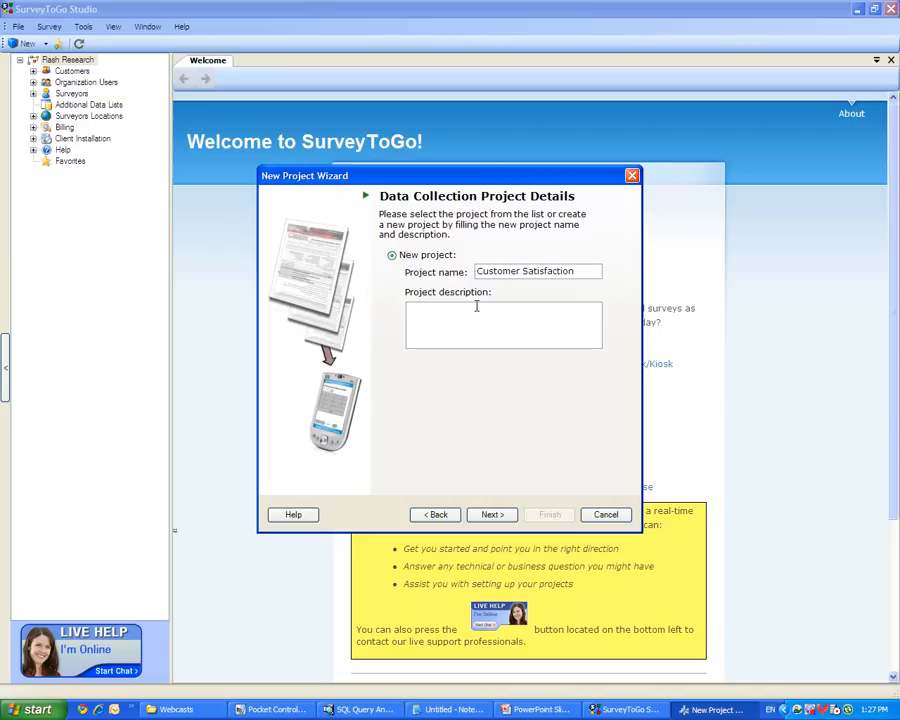
type("Customer sat")
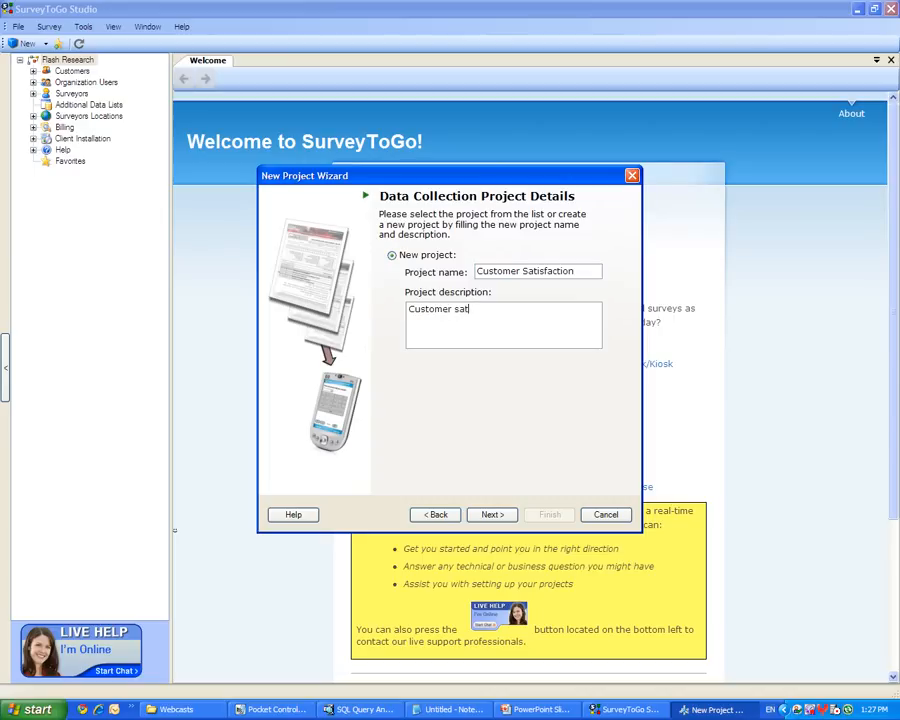
type("is")
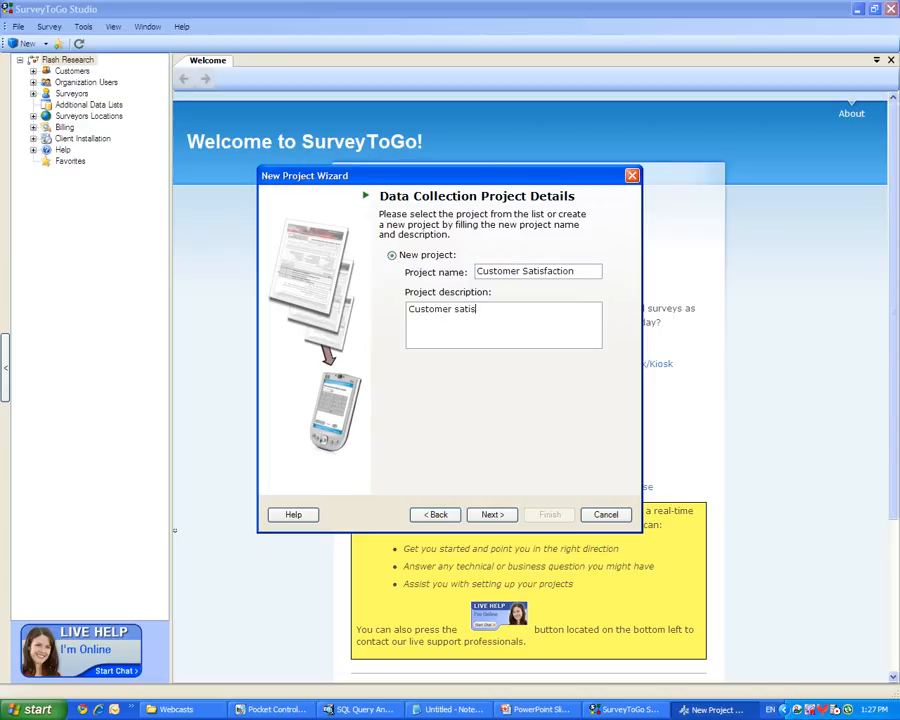
type("faction")
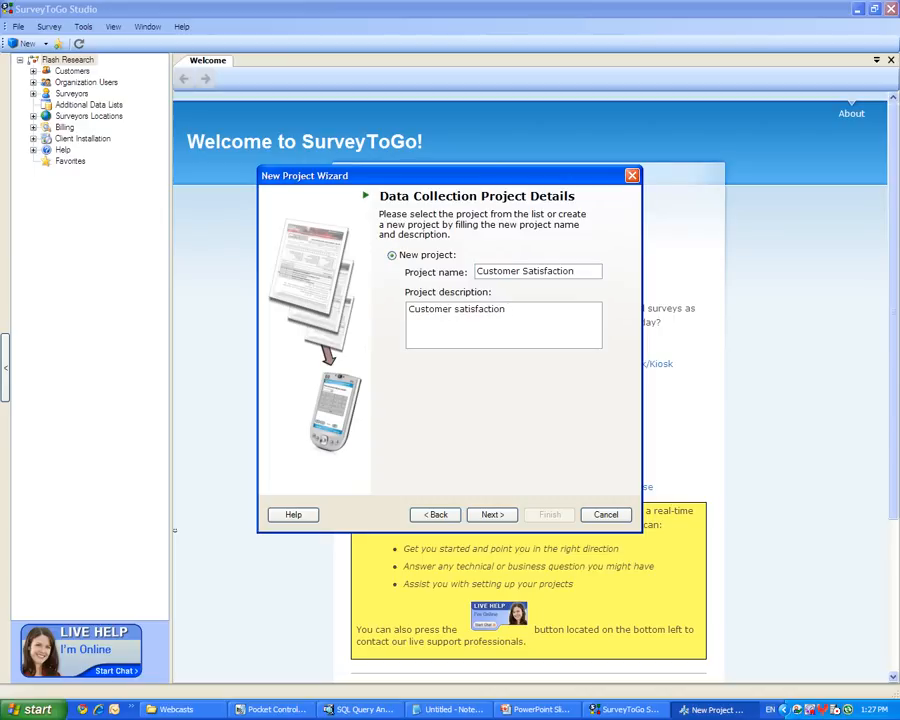
type("project")
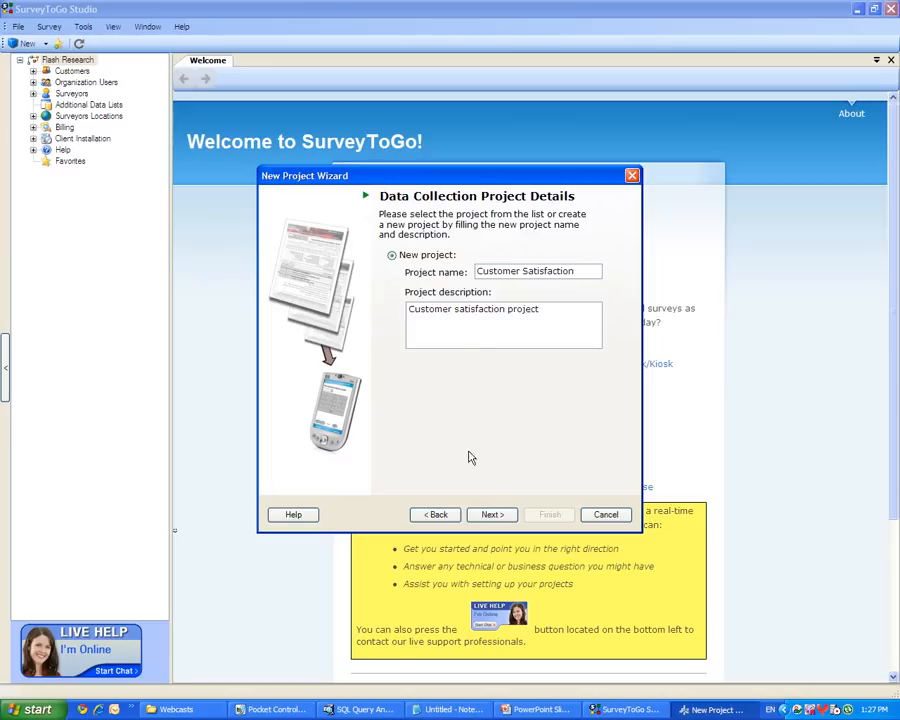
left_click(491, 514)
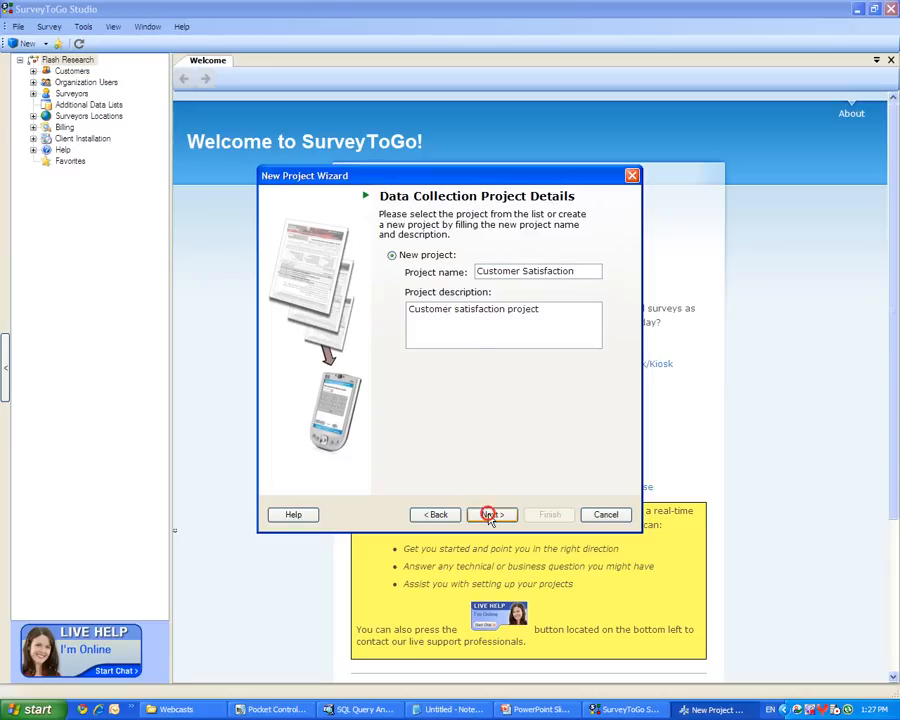
Name the survey 'O2 Fashion Event' and finish the wizard
left_click(490, 514)
type("Q2")
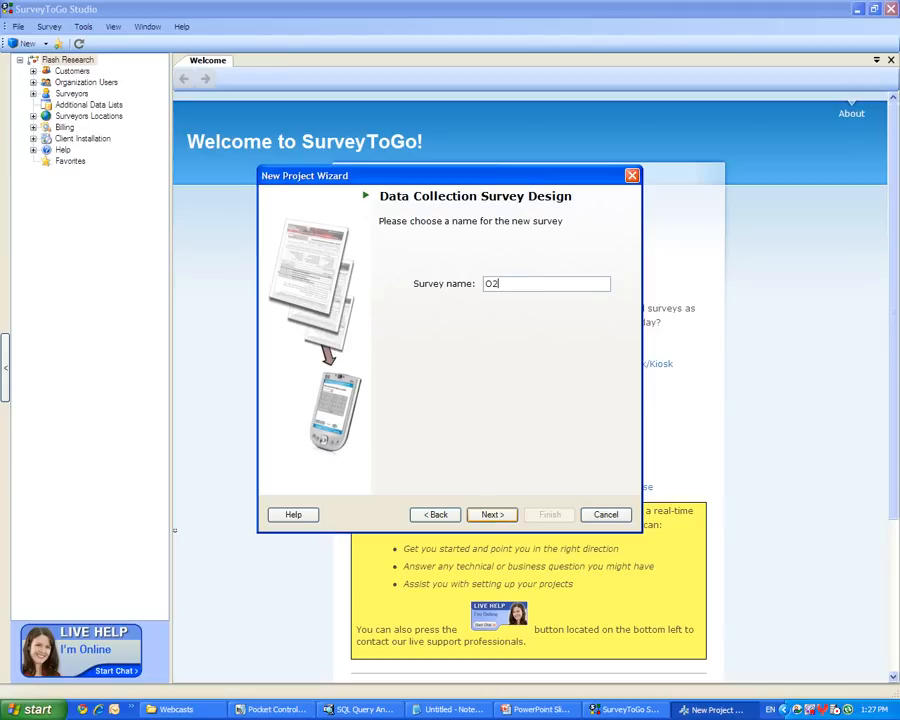
type("Fashion Event")
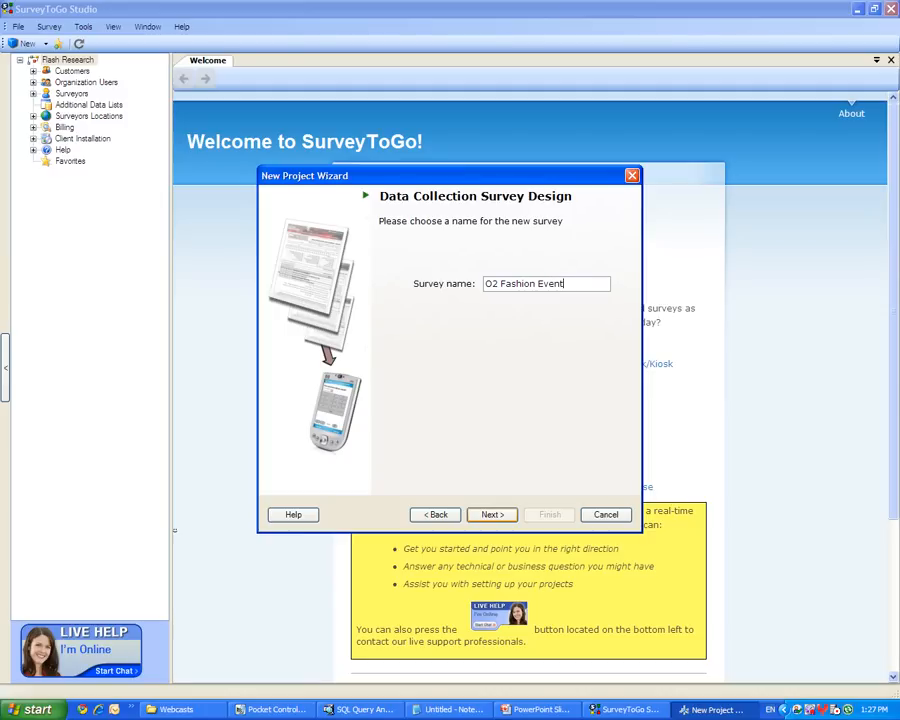
left_click(491, 514)
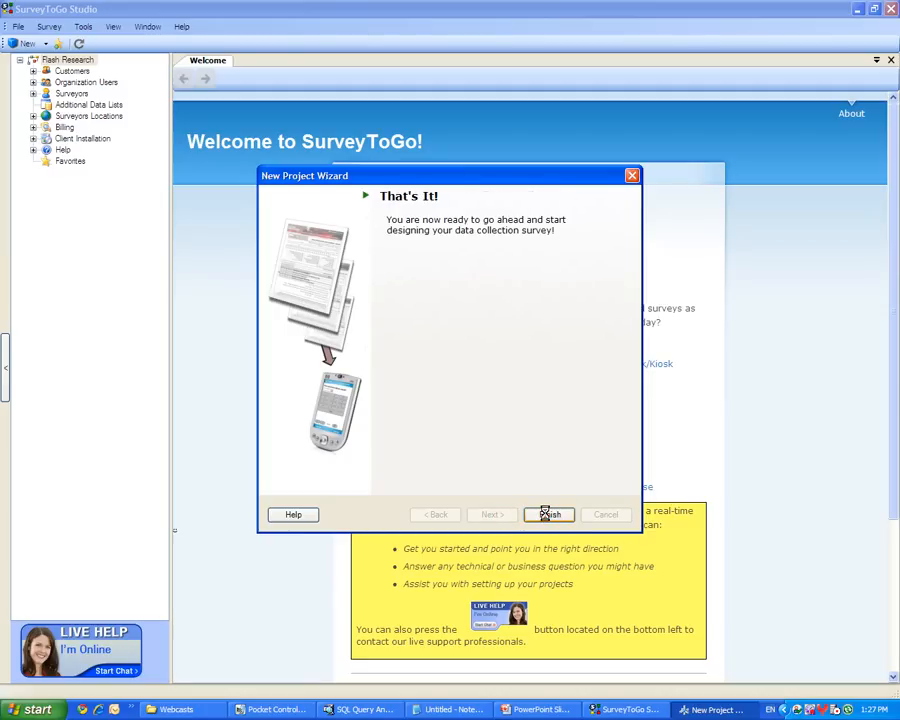
left_click(548, 514)
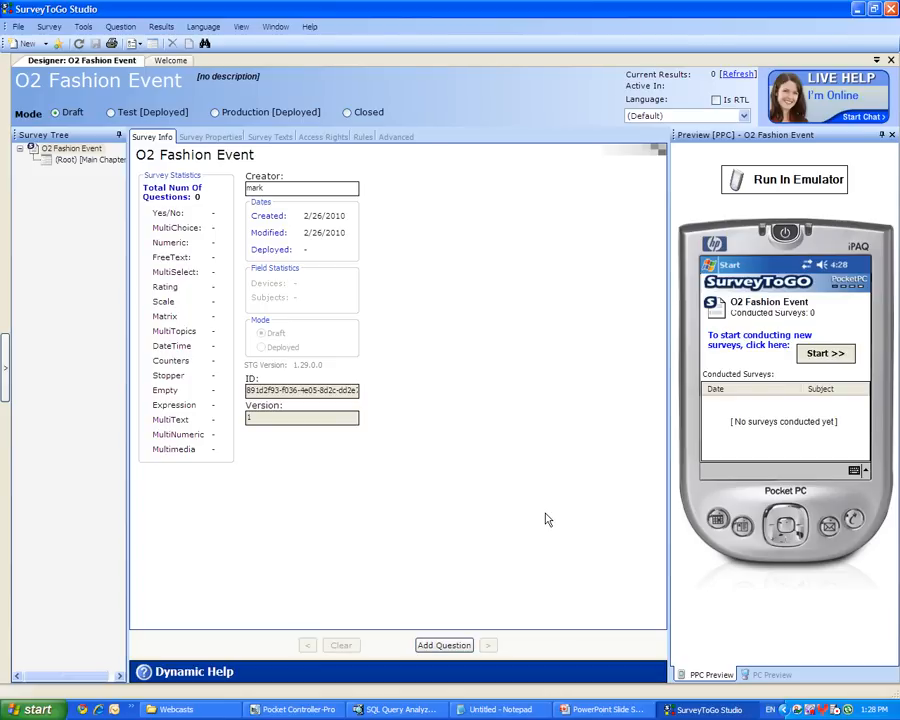
mouse_move(532, 505)
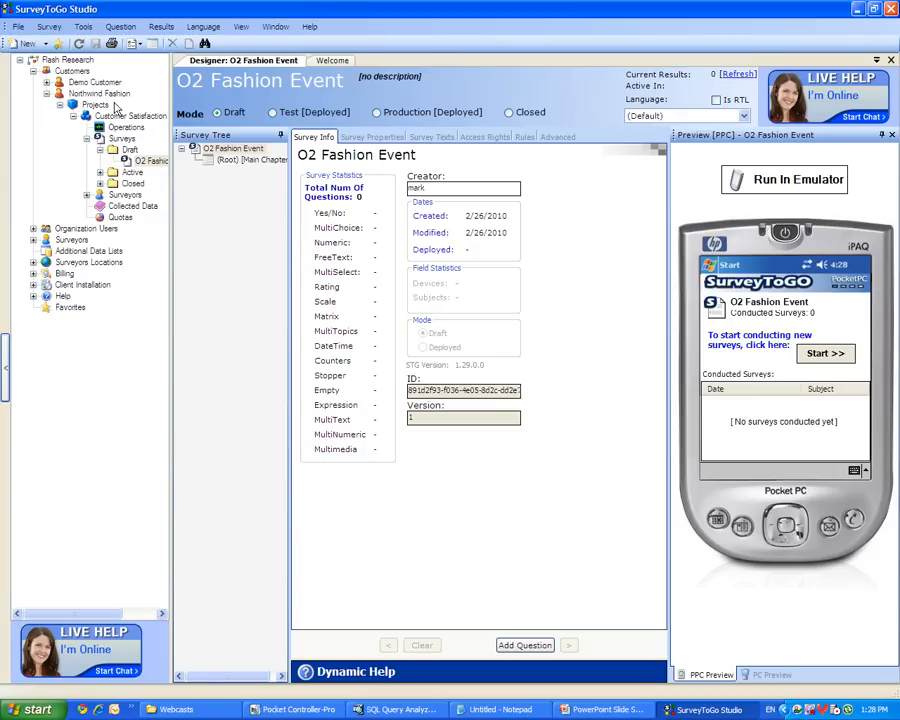
Hide the organization tree after locating O2 Fashion Event among Draft surveys
left_click(99, 93)
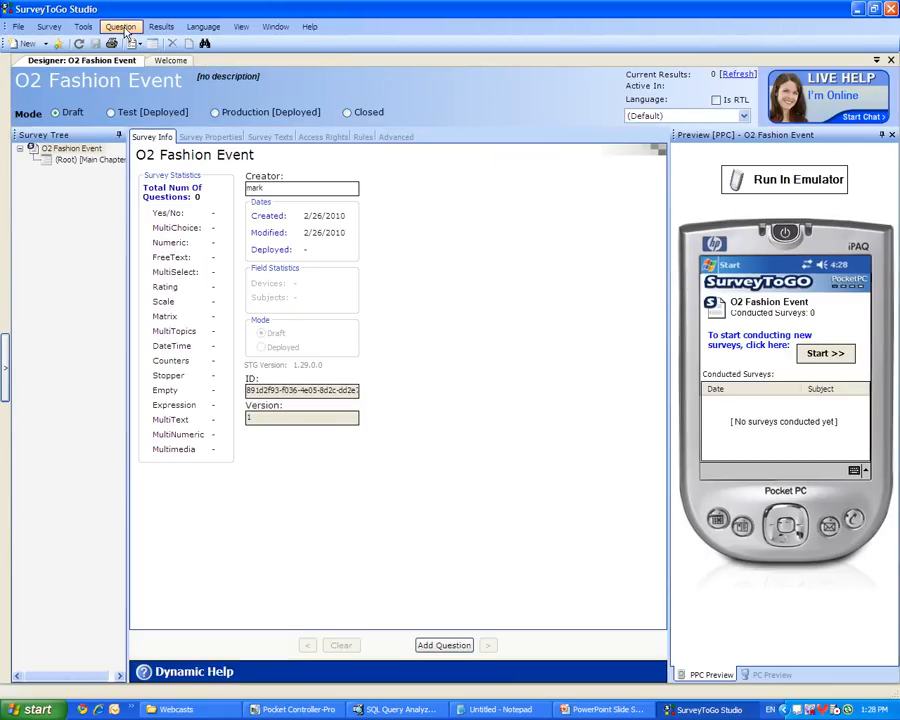
Add a MultiChoice question 'Please rate your overall satisfaction from this fashion event:'
left_click(132, 42)
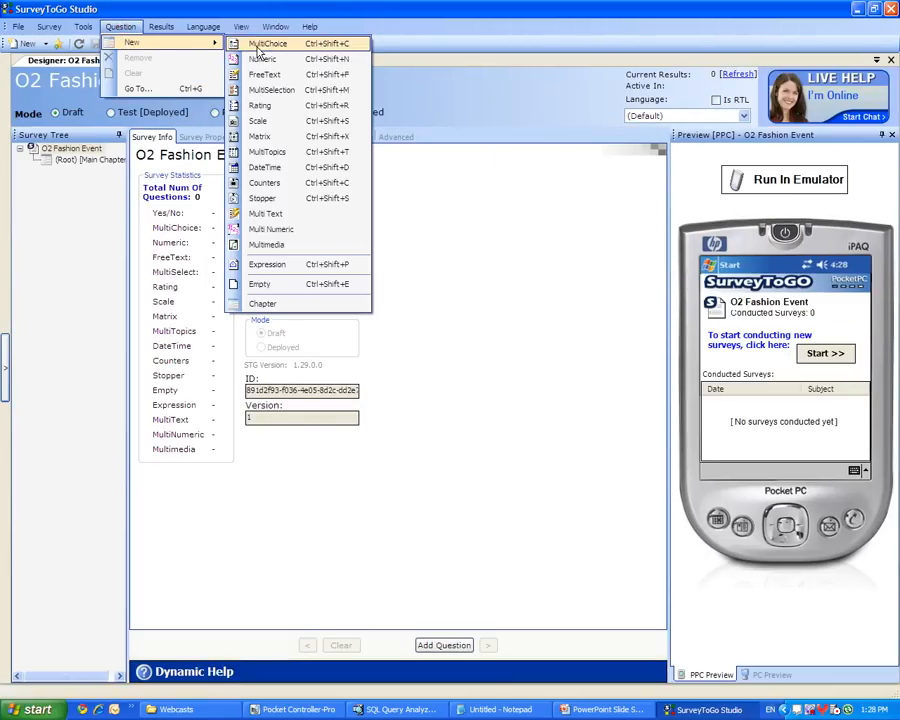
left_click(268, 43)
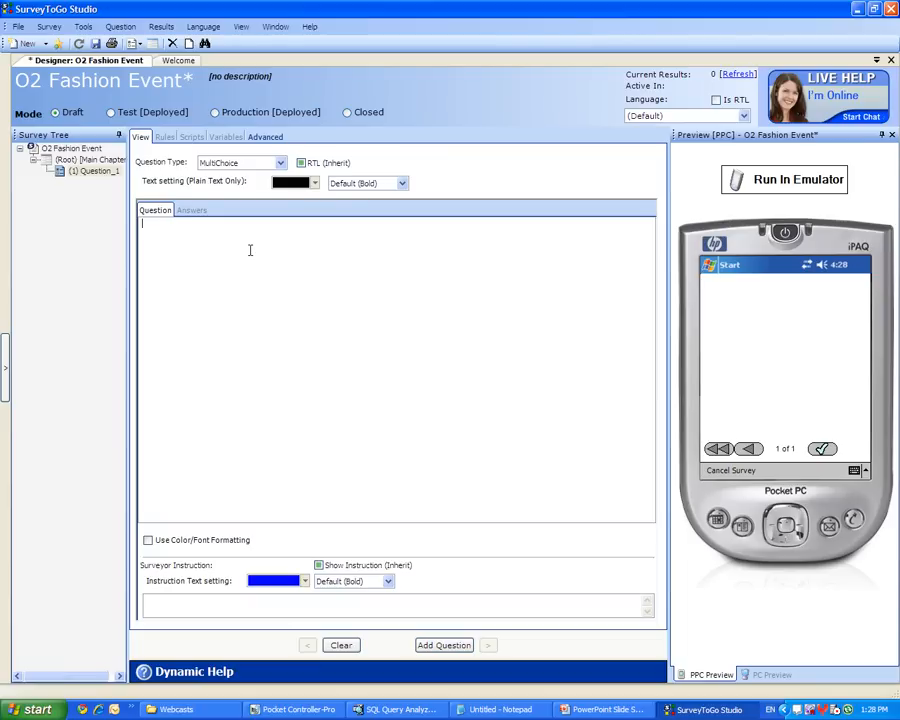
type("Please rate y")
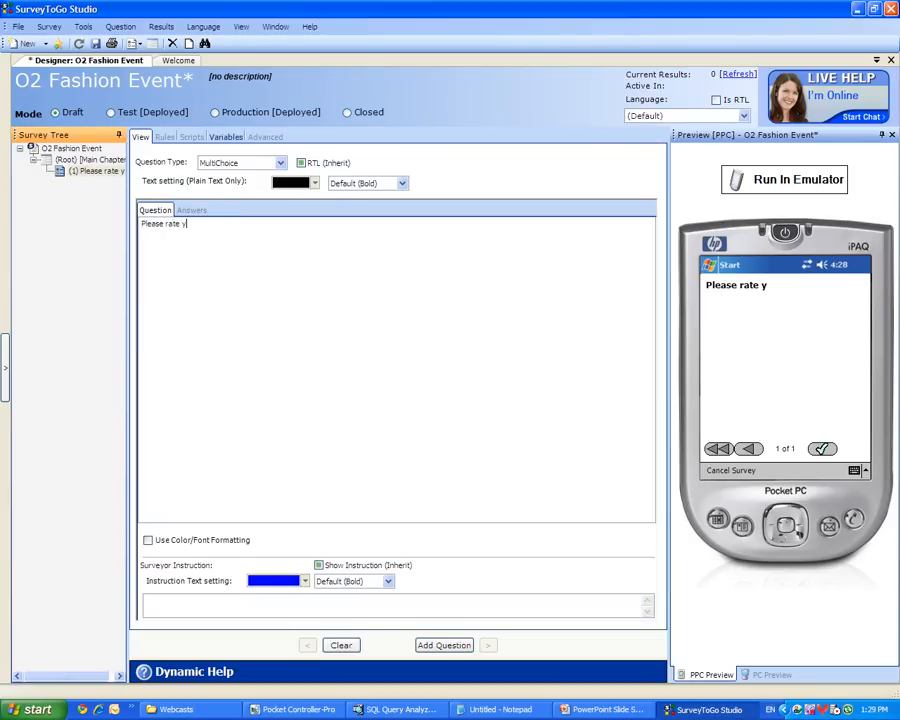
type("our overall sa")
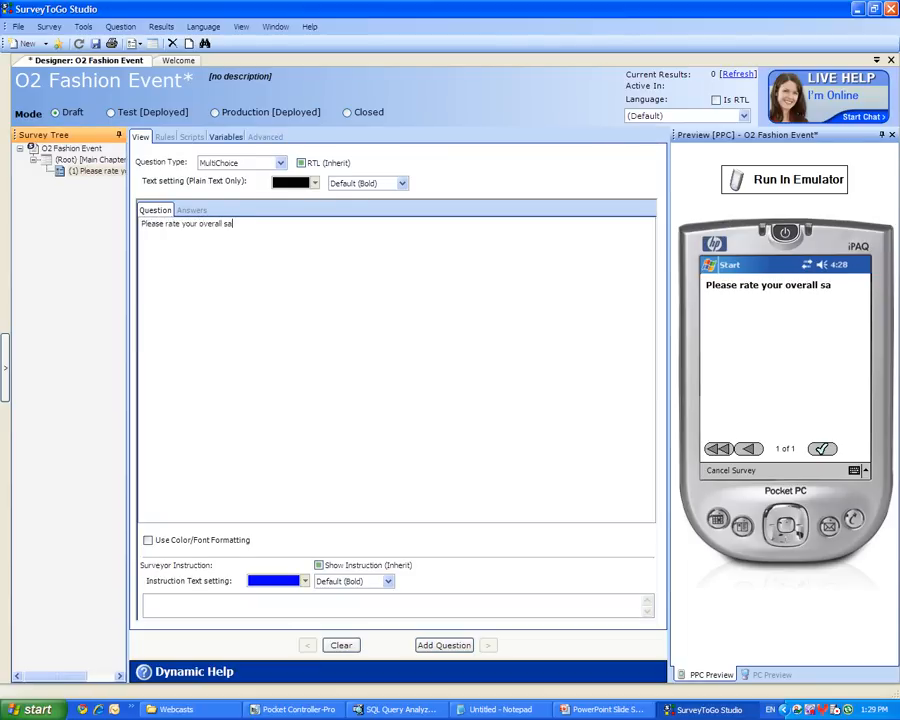
type("tisfaction from this gf")
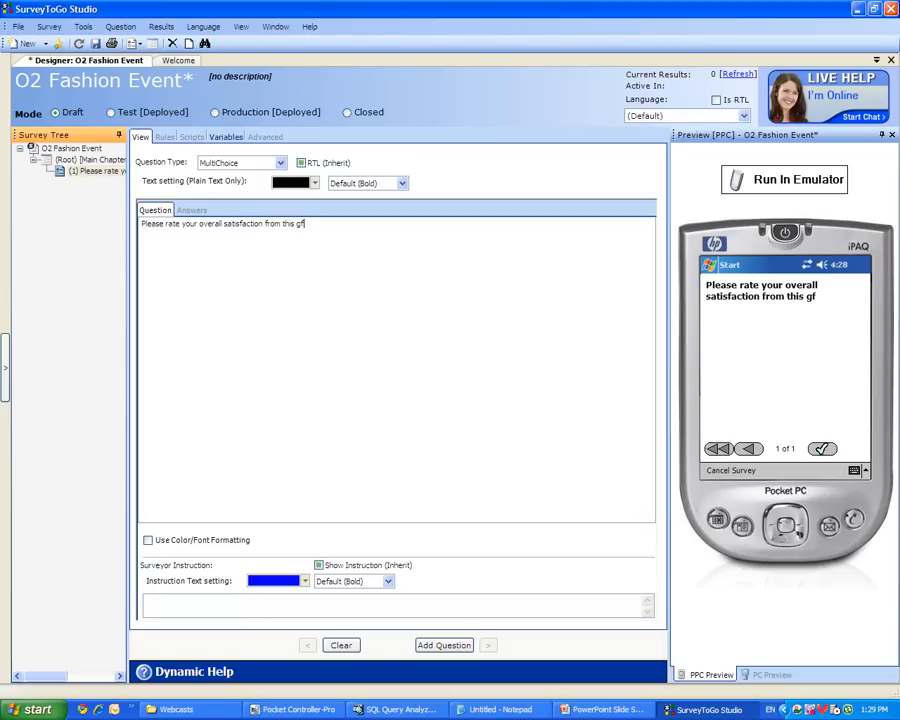
type("ashion event:")
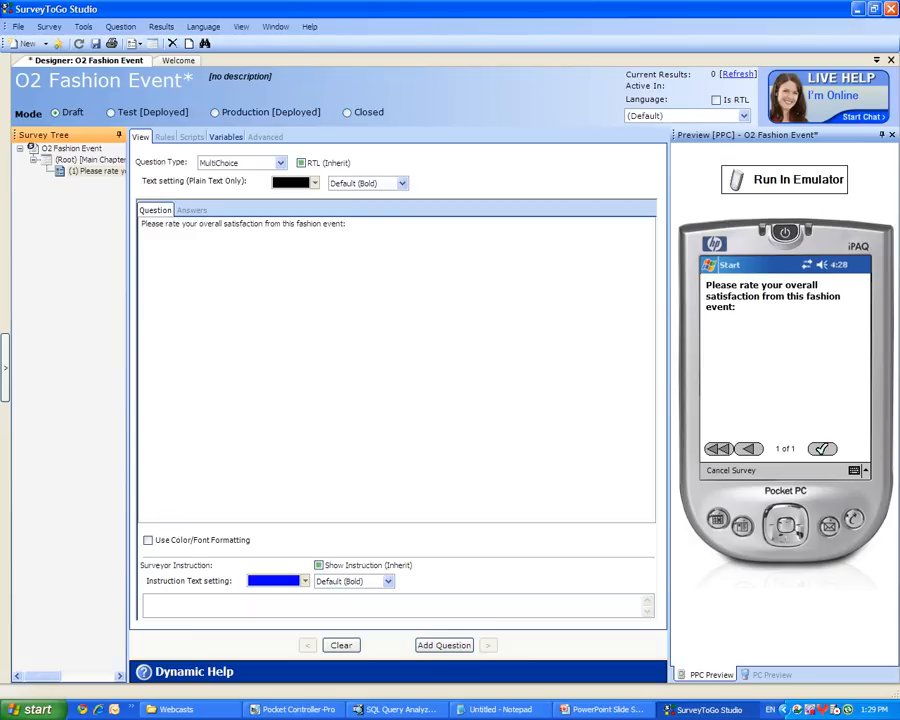
left_click(191, 210)
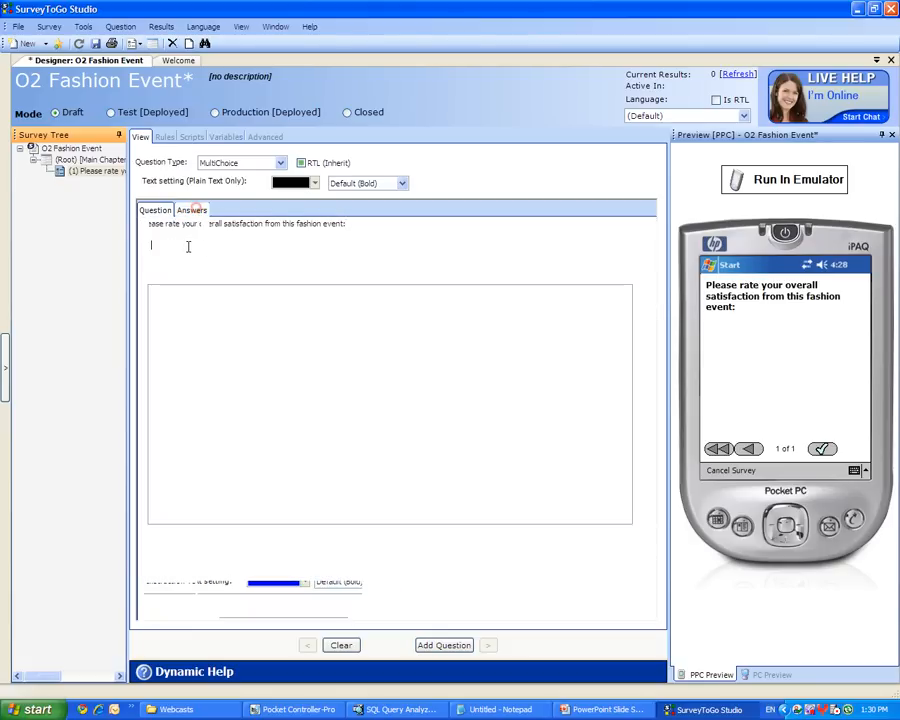
Add answers Fantastic, Good, So-So, Bad and Really Bad to the satisfaction question
type("Fantastic")
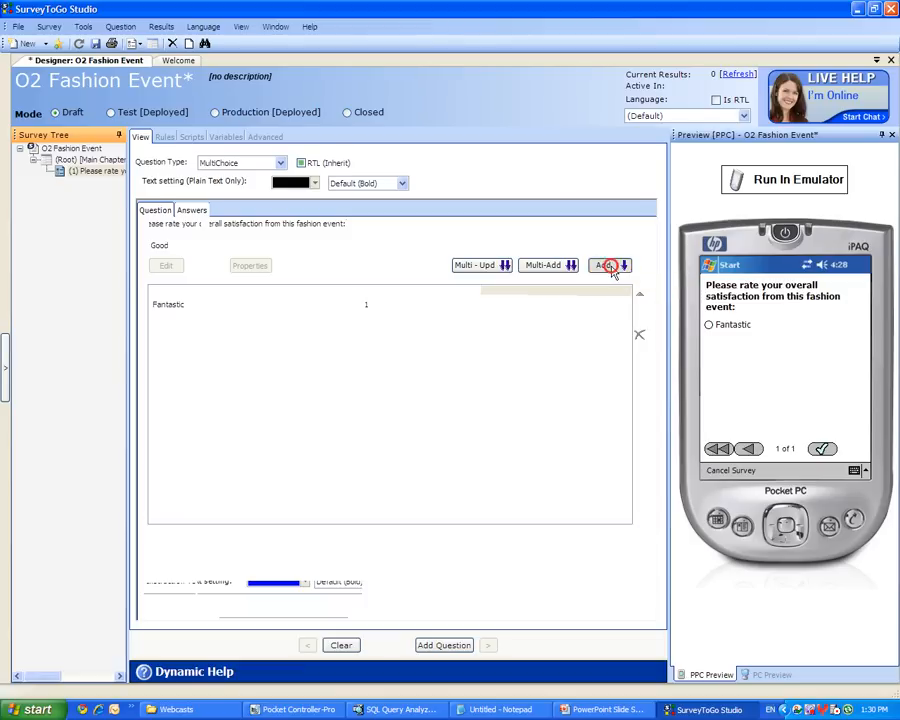
left_click(603, 265)
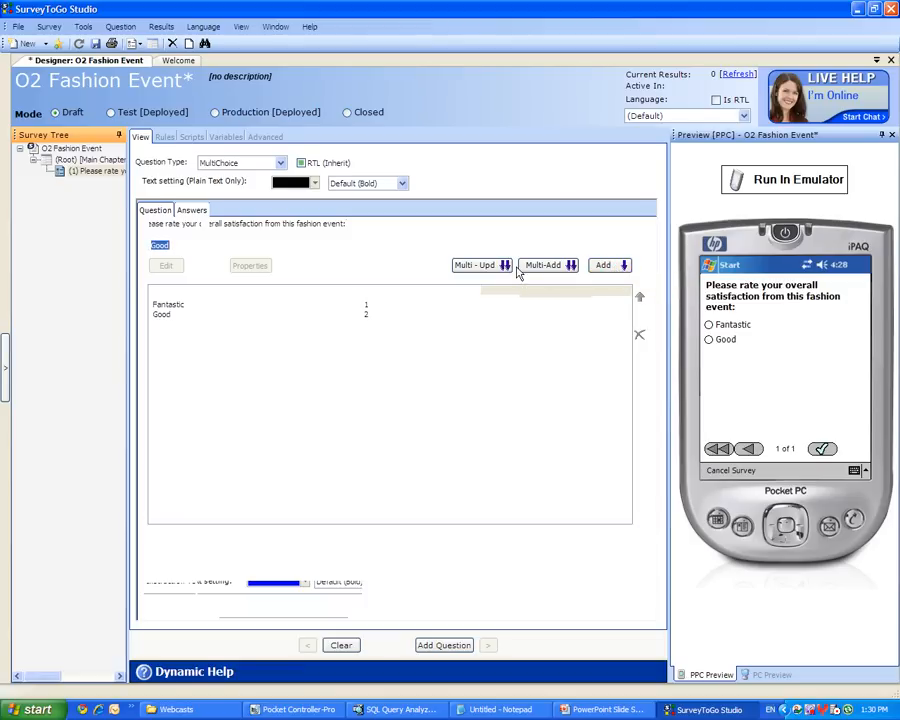
left_click(191, 210)
type("So-S")
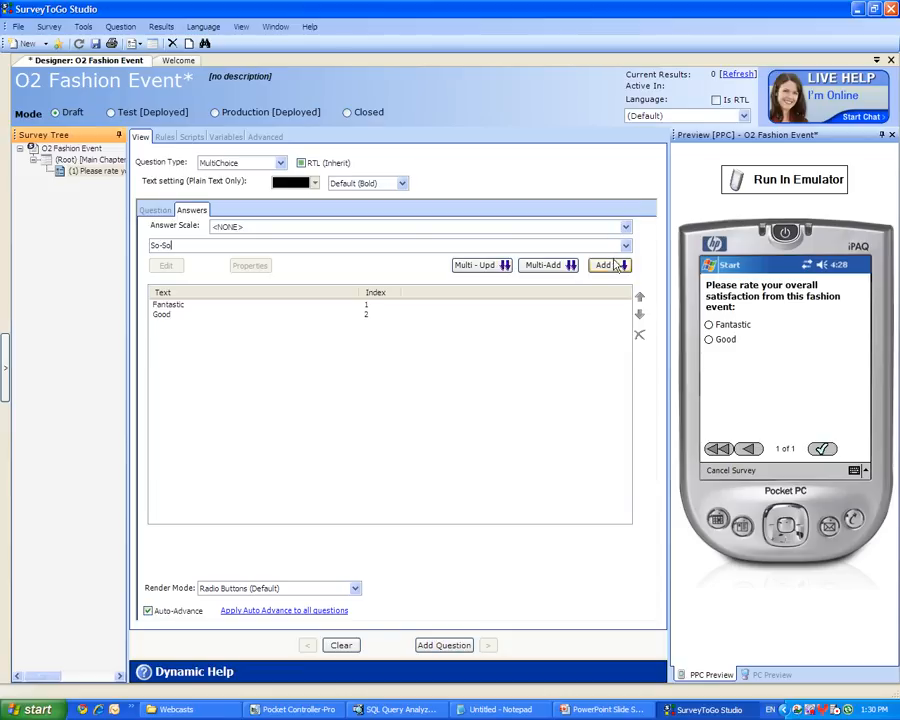
left_click(603, 265)
type("Bad")
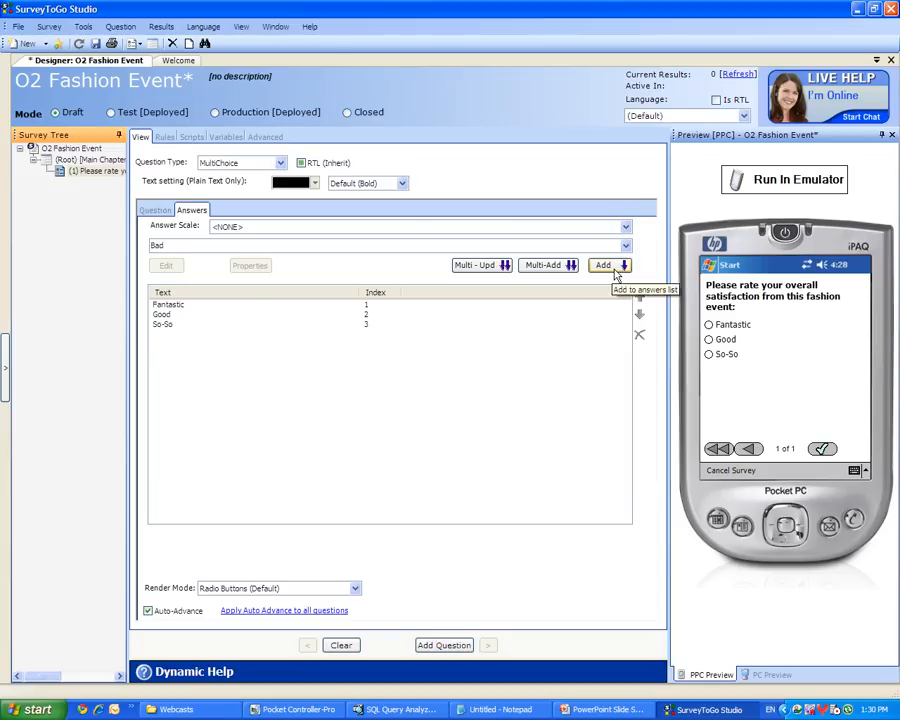
left_click(603, 264)
type("Really ")
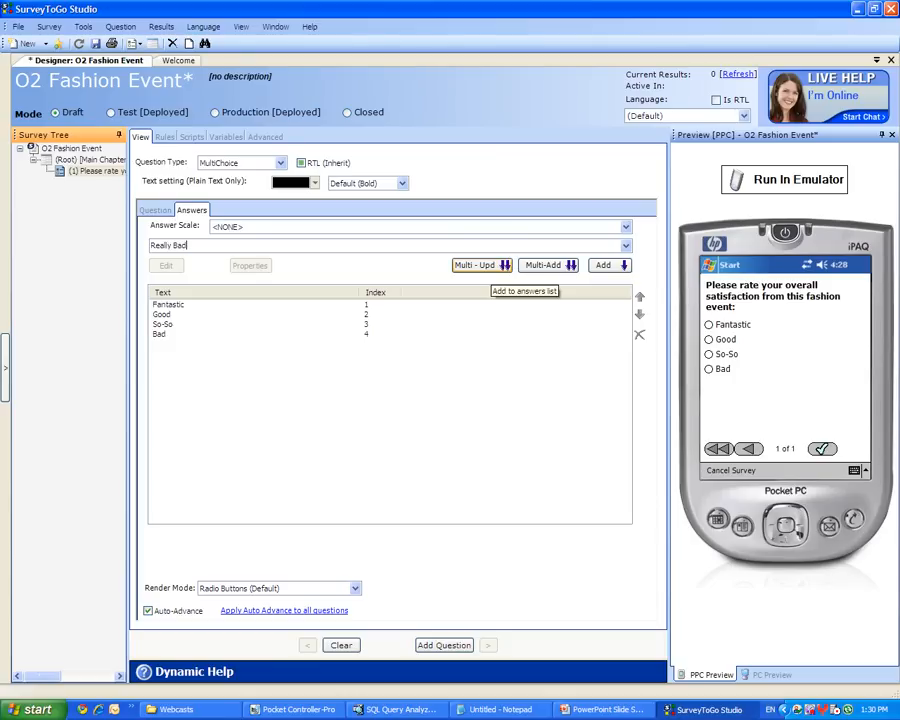
left_click(603, 265)
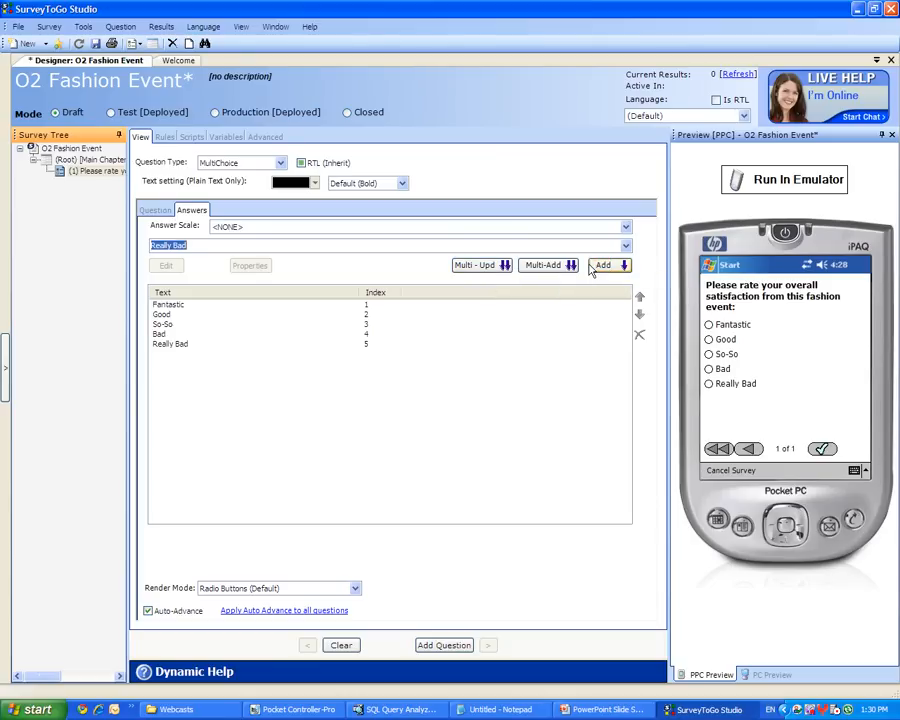
left_click(121, 26)
type("How many times h")
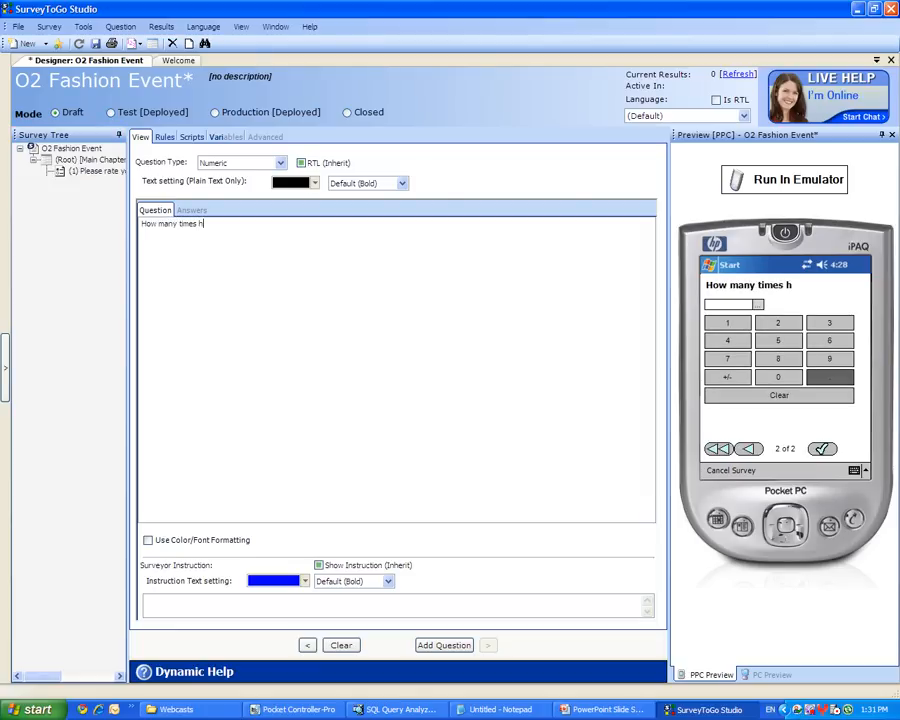
Enter numeric question 'How many times have you been to the O2 Fashion Event?' and view its limits
type("ave you been to")
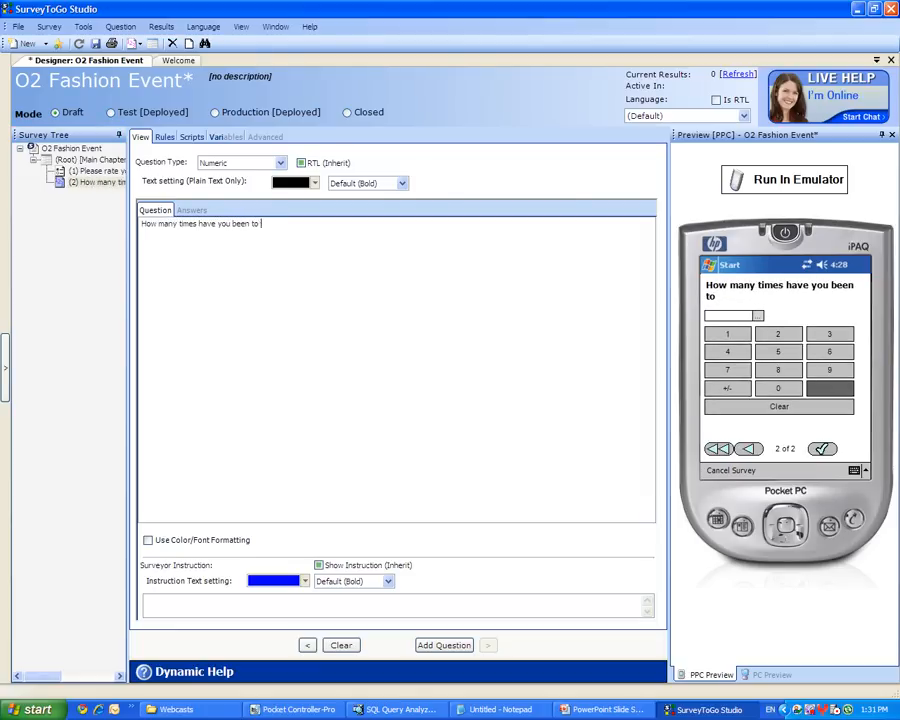
type("the O2")
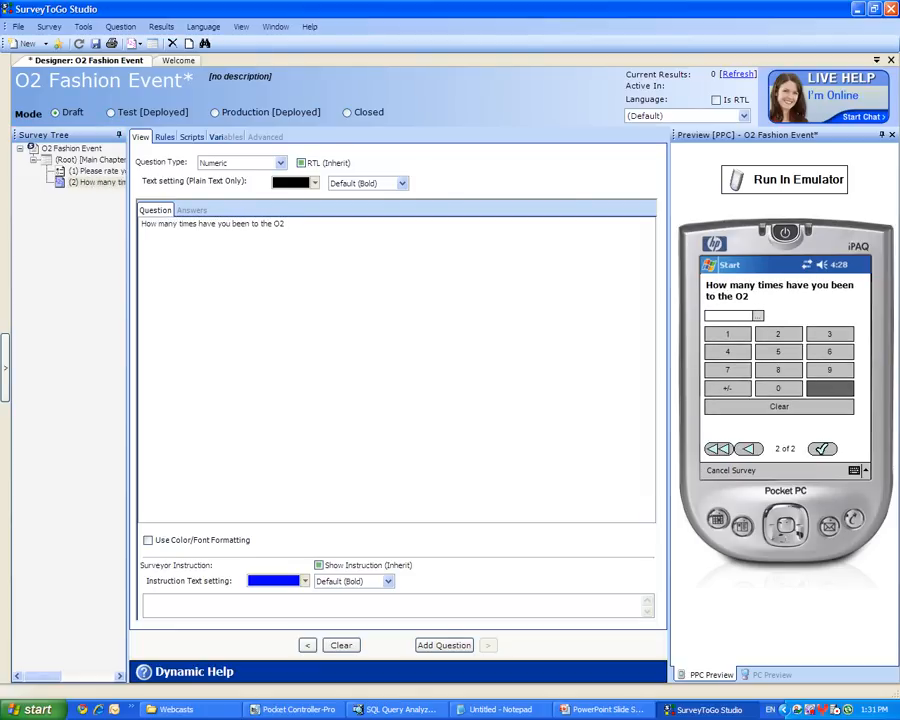
type("Fashion Event?")
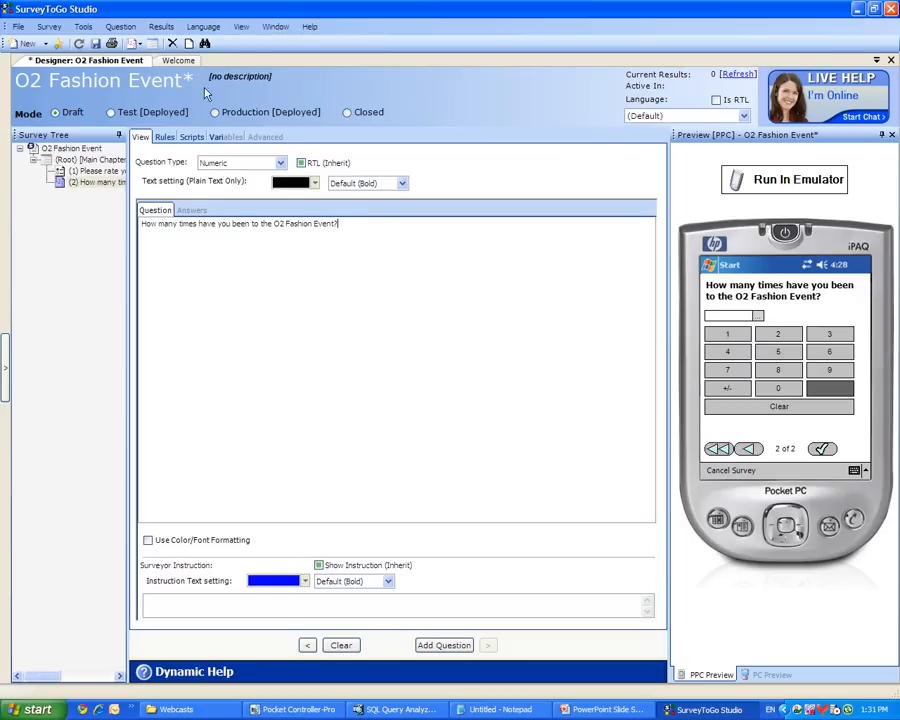
left_click(190, 210)
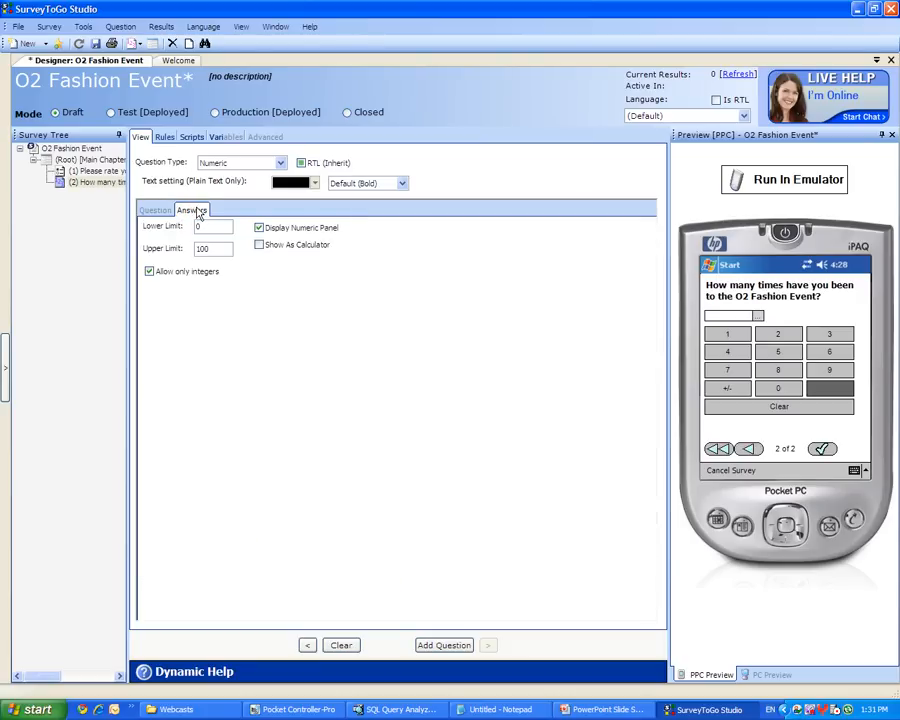
left_click(213, 226)
type("3")
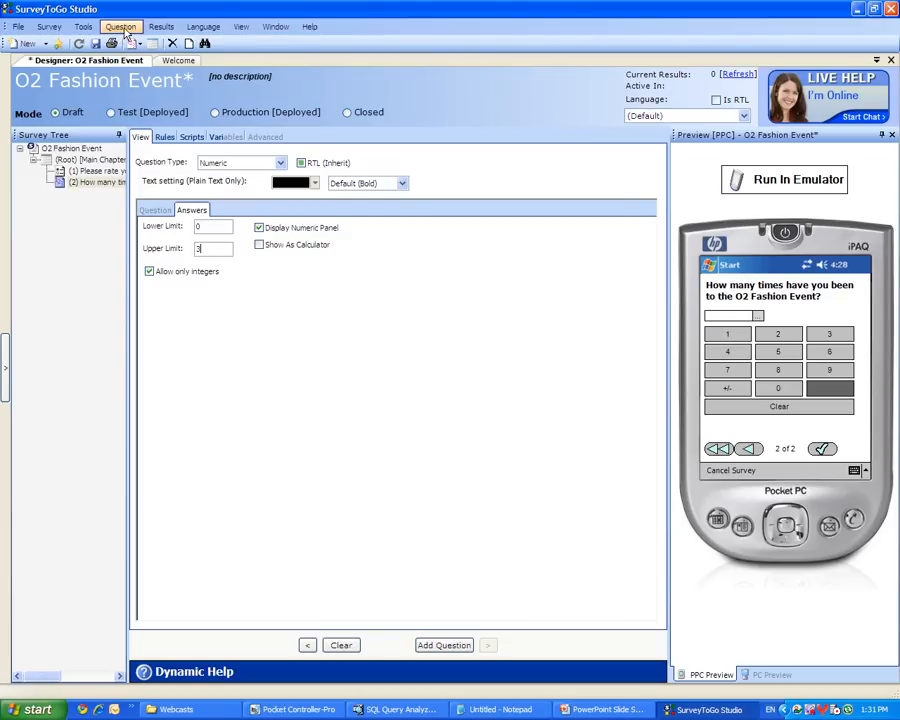
Add a FreeText question 'Would you mind sharing your name with me?'
left_click(122, 26)
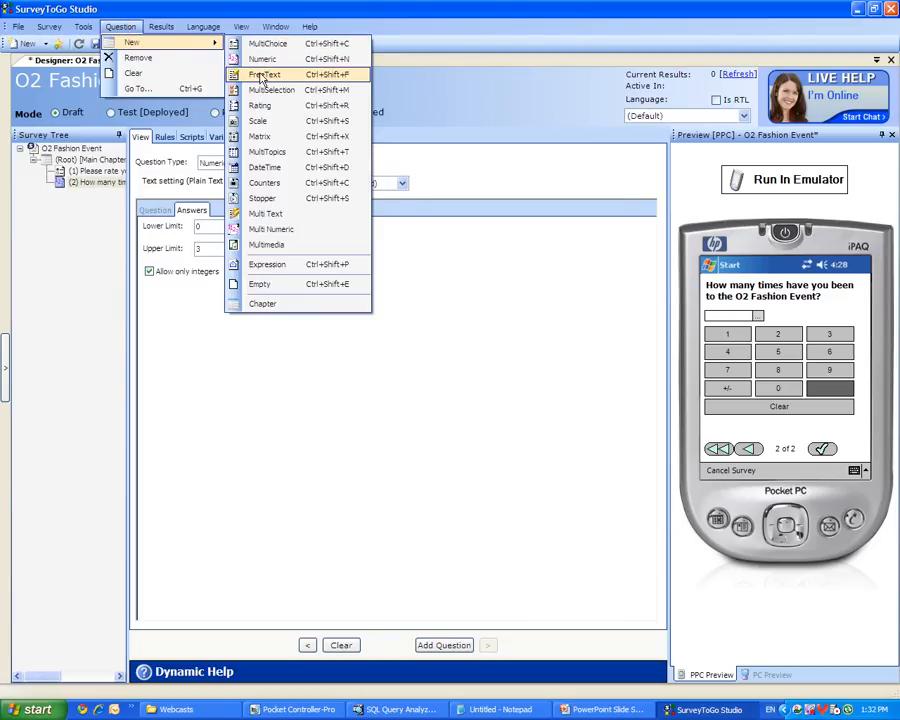
left_click(265, 74)
type("Would you min")
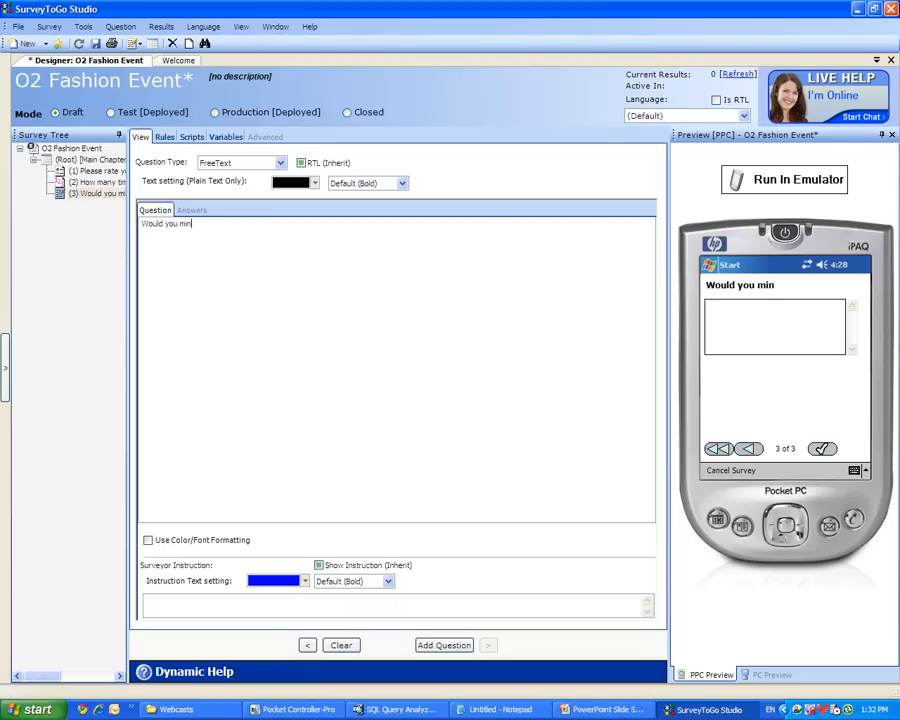
type("d sharei")
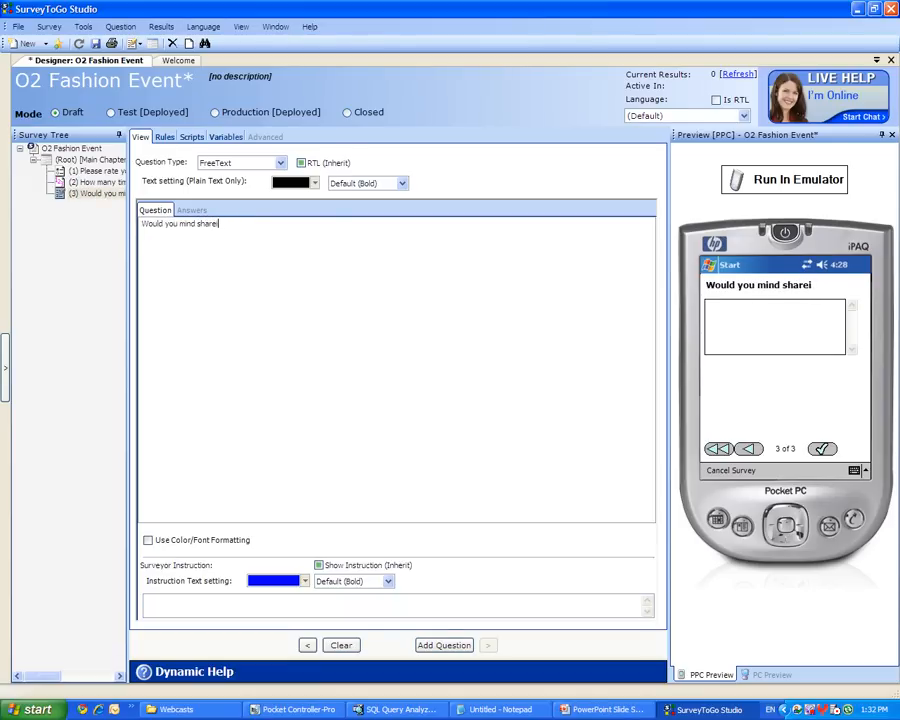
type("ing your name with me?")
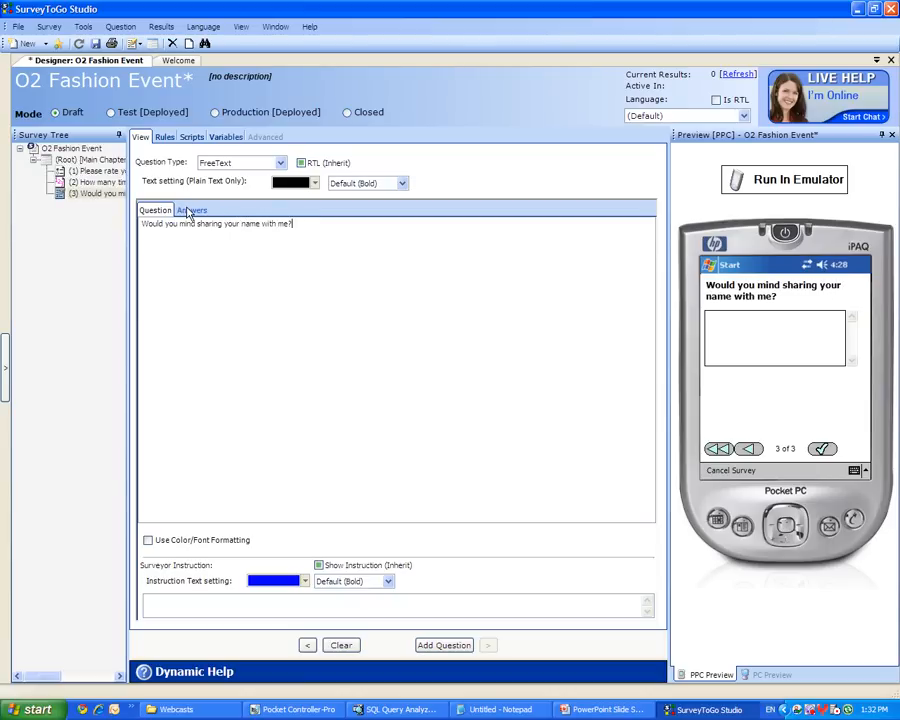
Limit the name answer to 50 characters in a SingleLine text box
left_click(191, 210)
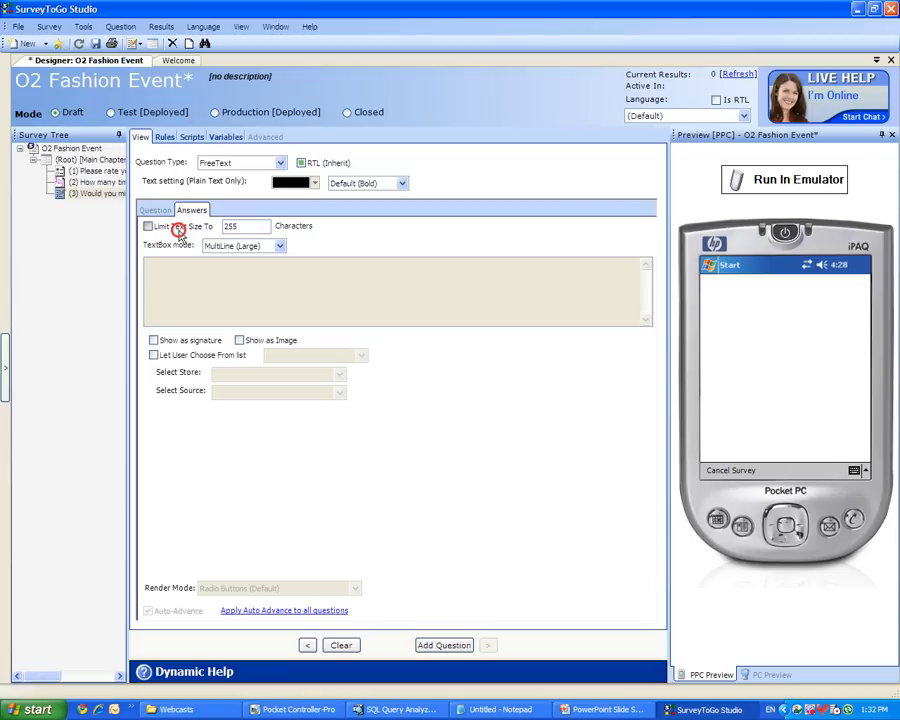
left_click(148, 226)
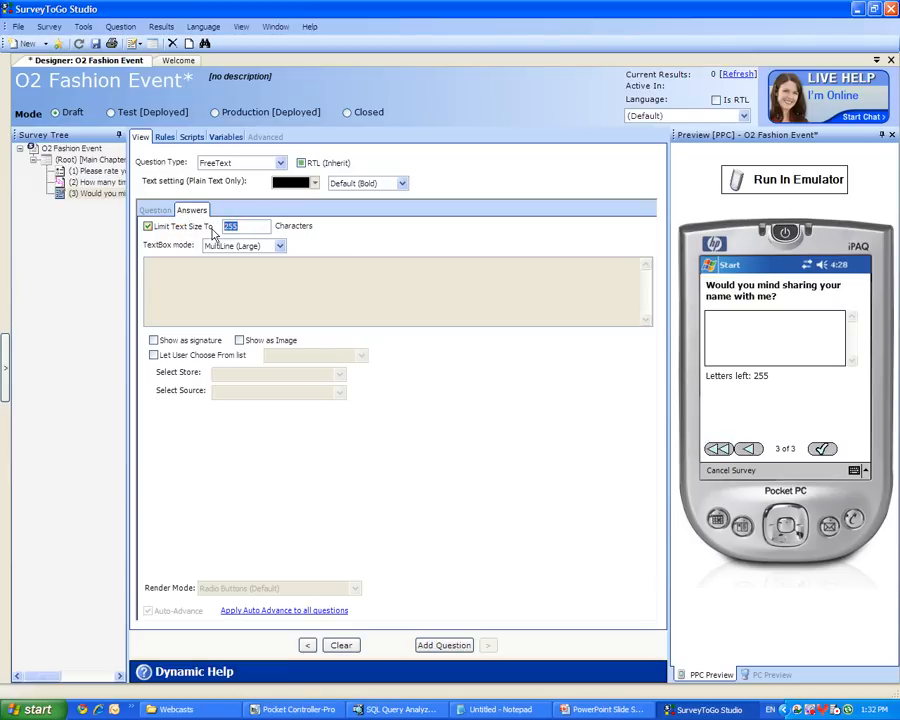
type("50")
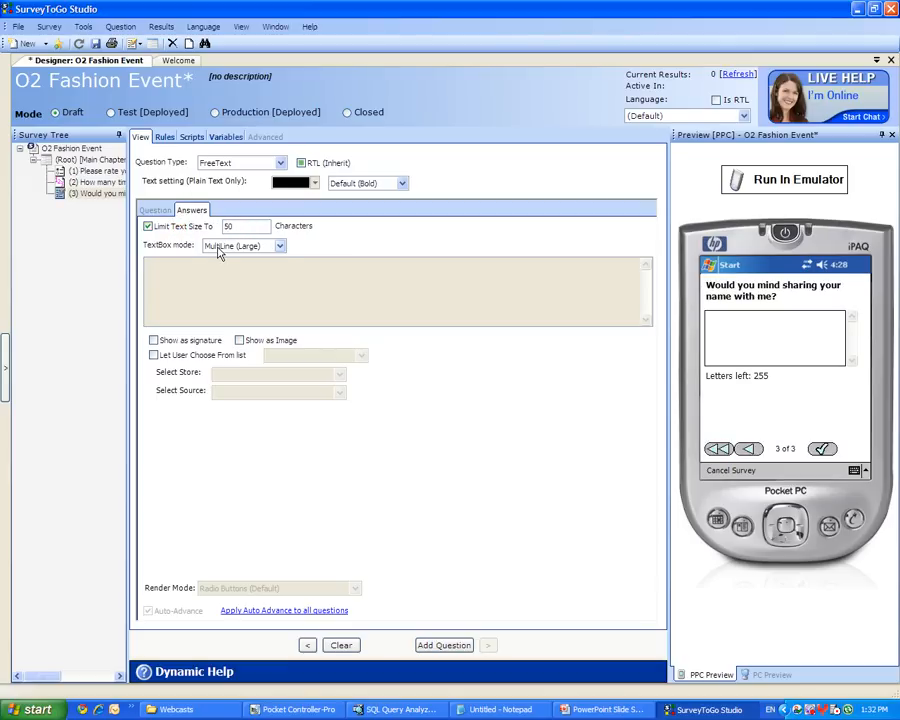
left_click(278, 246)
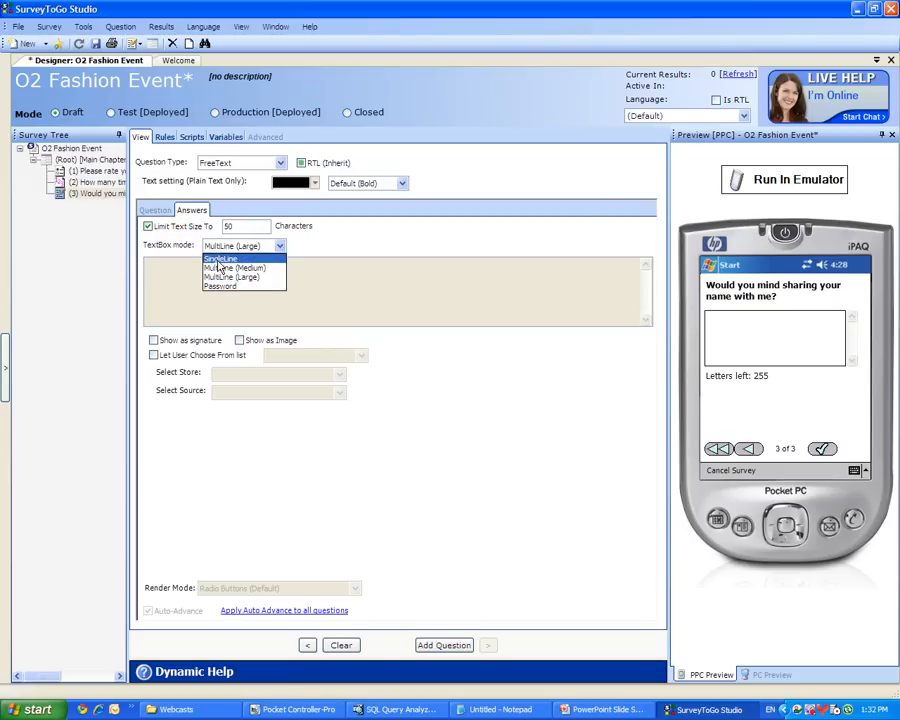
left_click(220, 259)
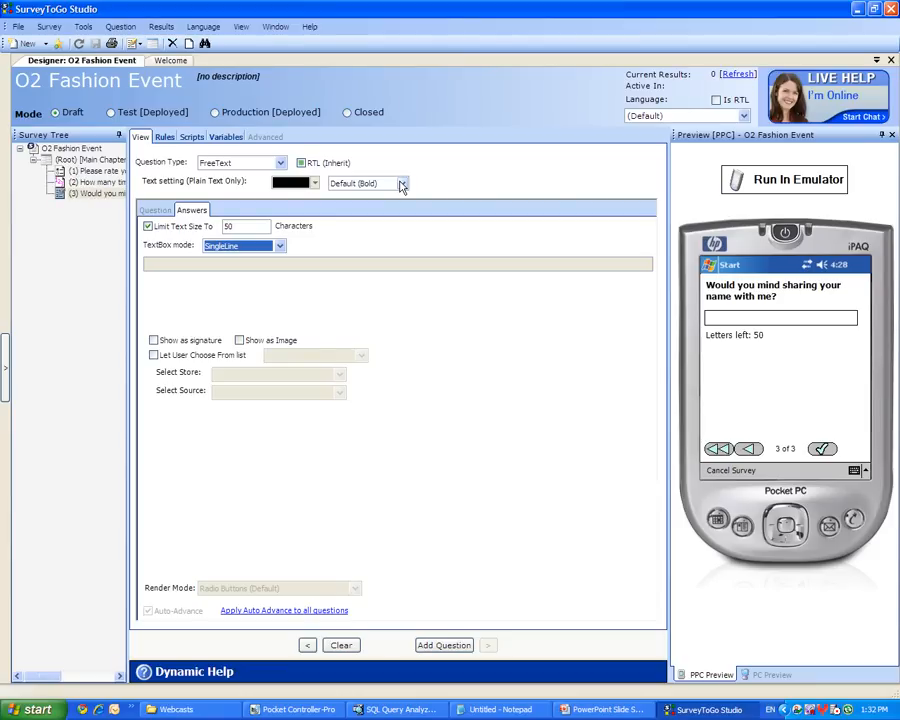
mouse_move(645, 195)
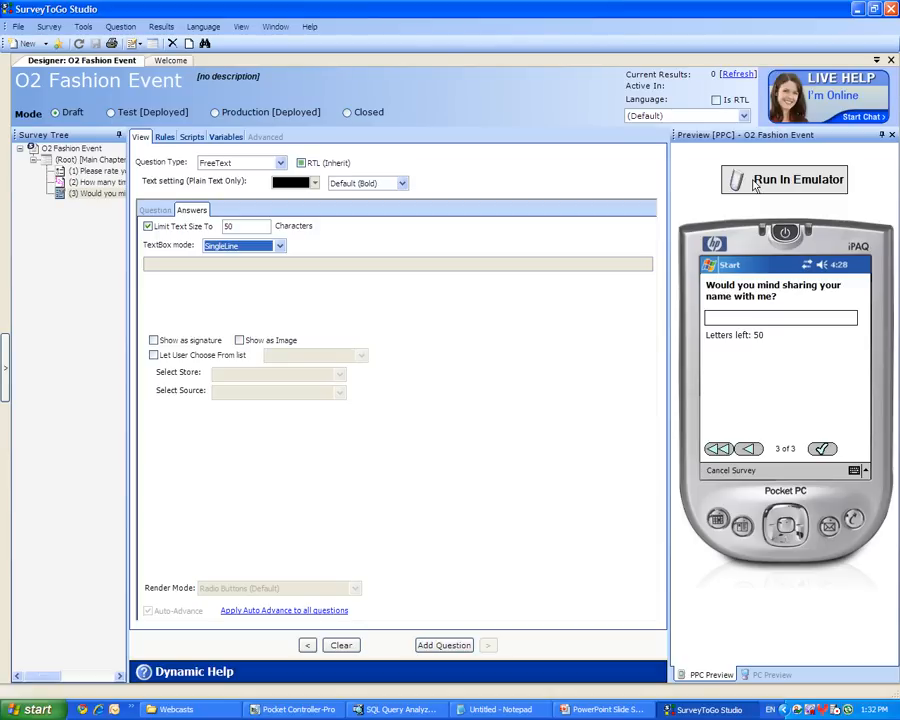
Run O2 Fashion Event in the emulator, showing the satisfaction question (1 of 3)
left_click(784, 179)
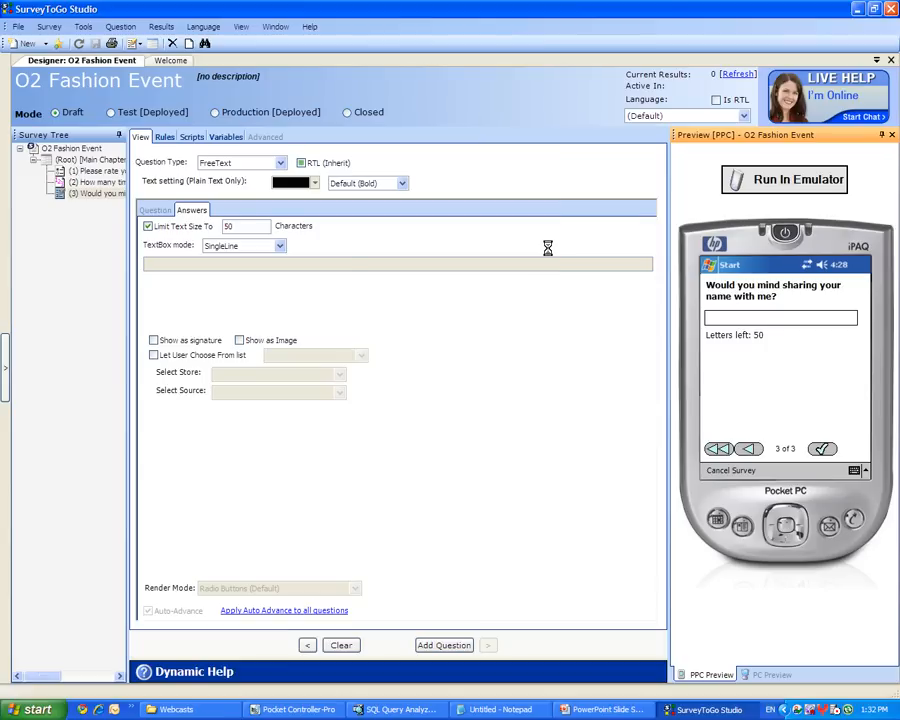
left_click(784, 179)
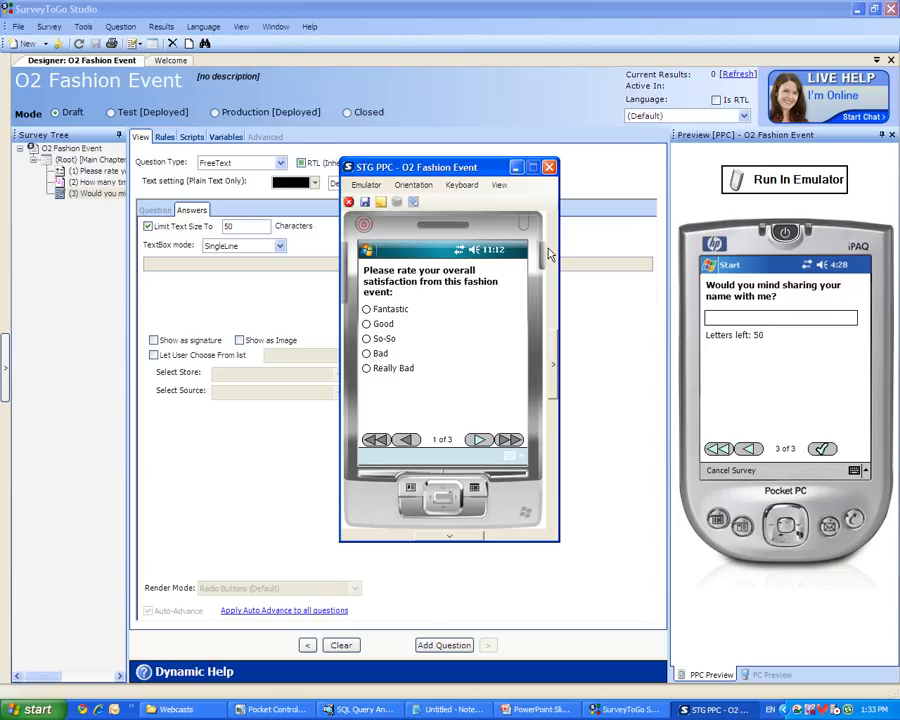
mouse_move(390, 278)
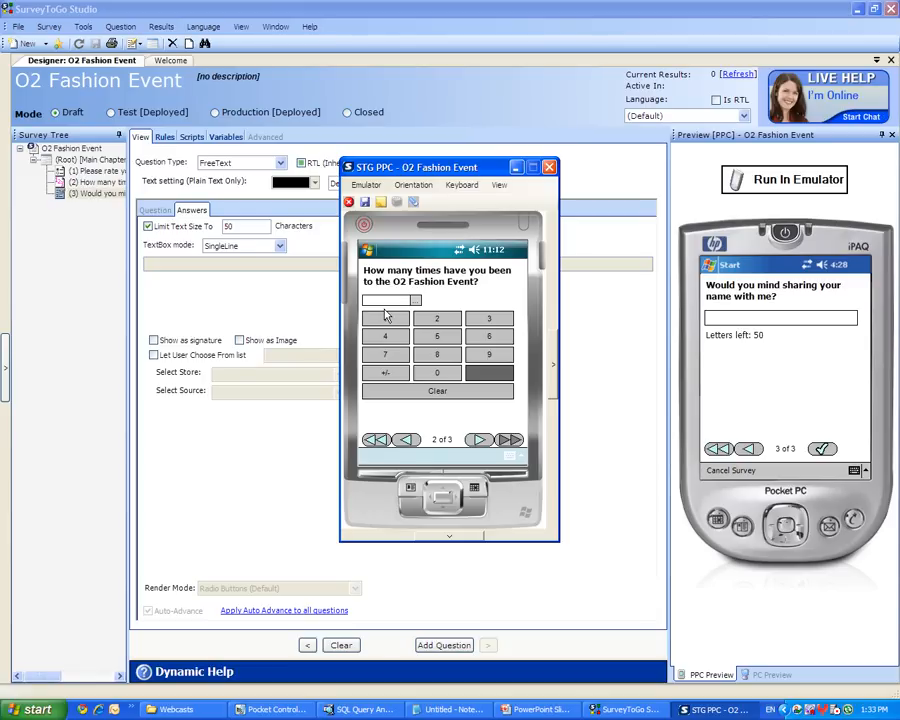
mouse_move(430, 340)
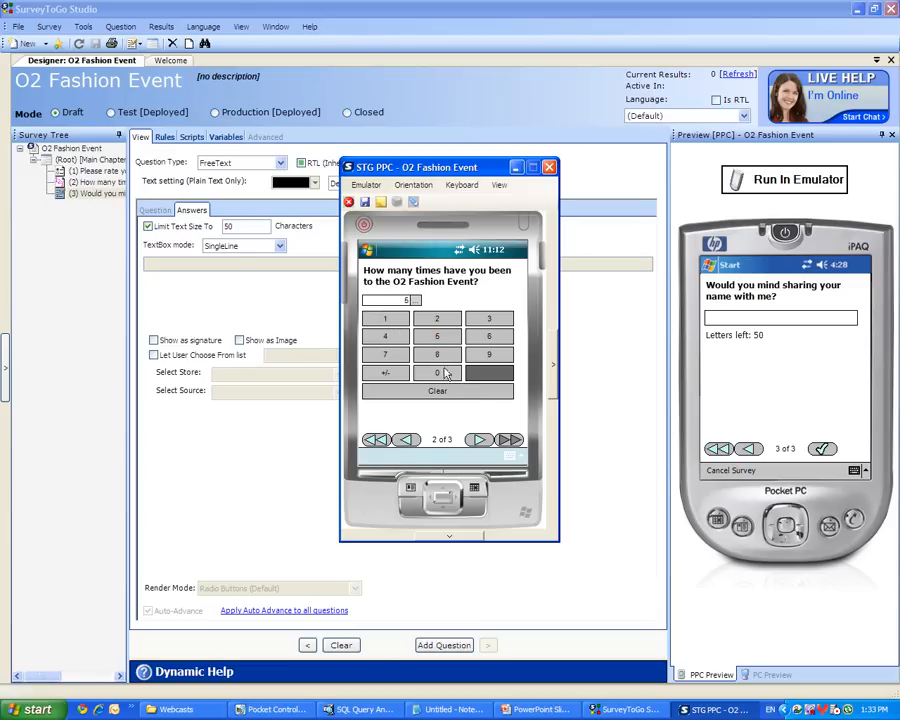
Dismiss the compulsory-answer warning, change the visit count to 1, and advance to question 3
left_click(479, 440)
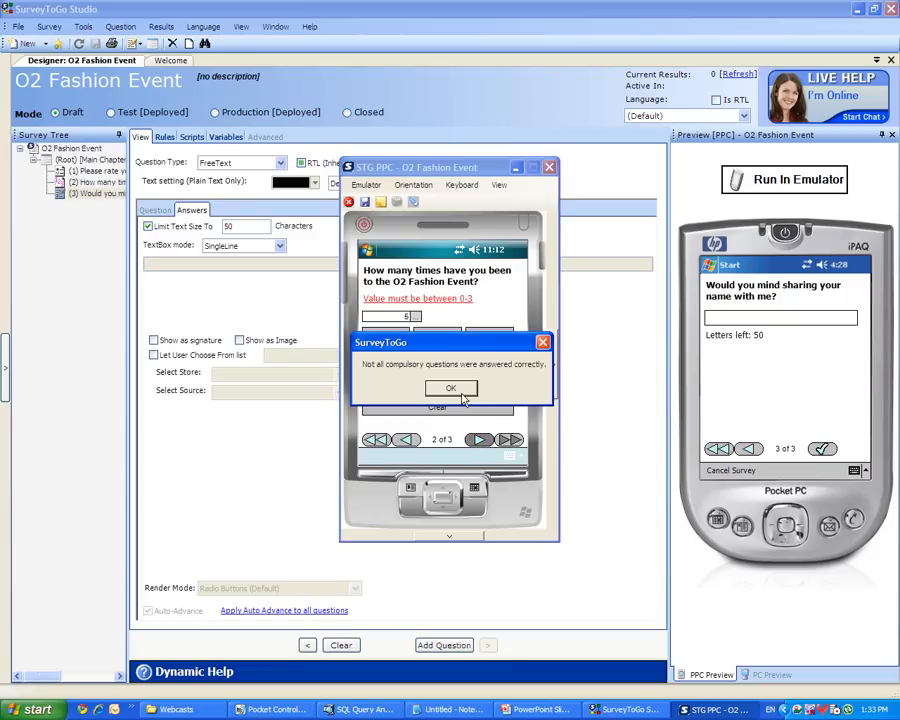
left_click(451, 388)
type("1")
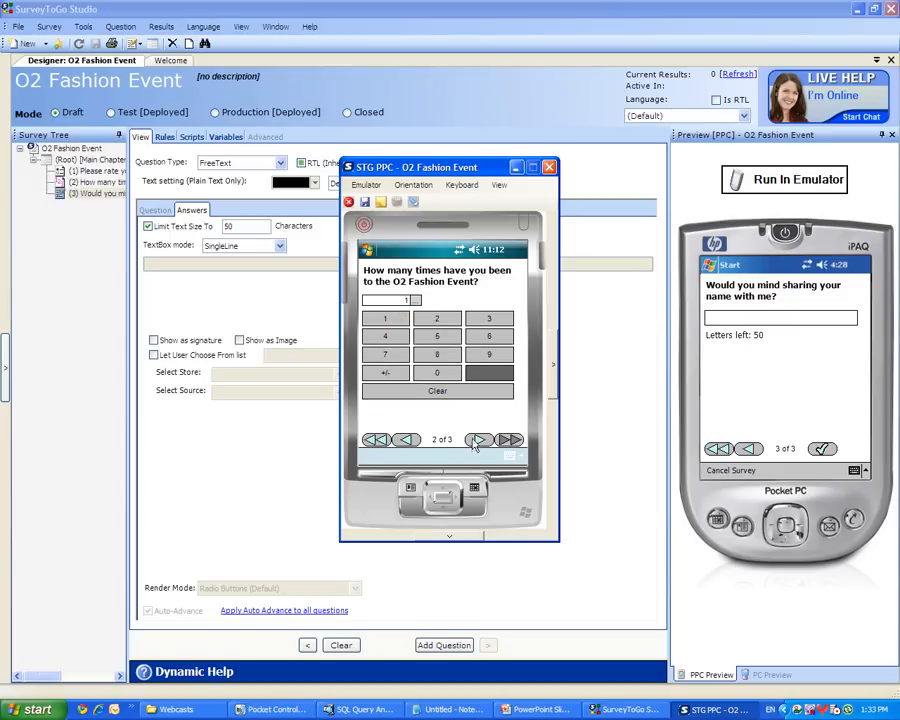
left_click(478, 439)
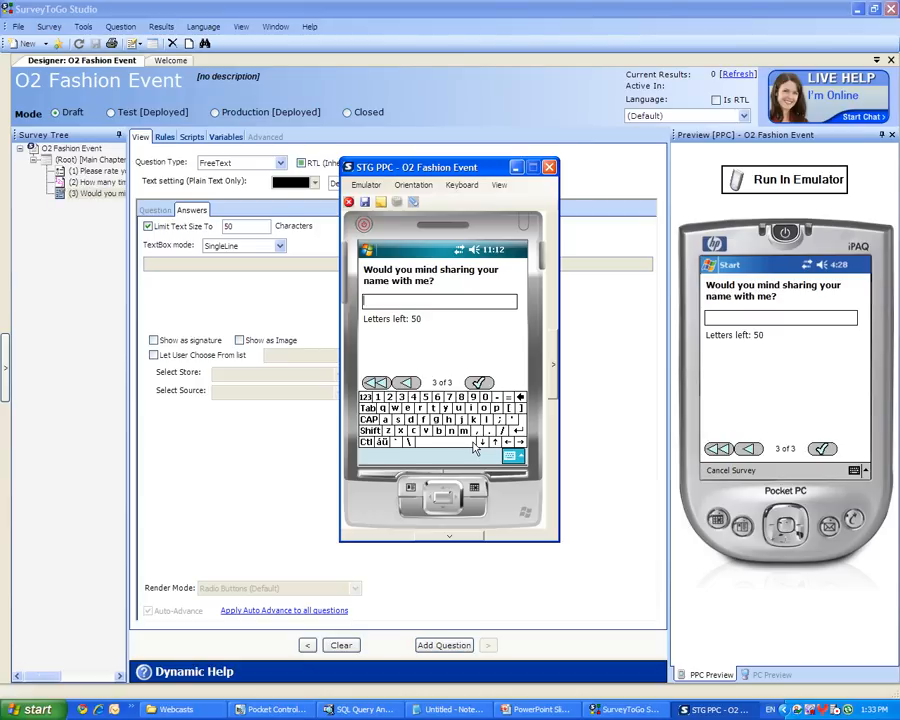
Enter 'John Smith' as the respondent name and submit the emulated survey
type("John Smit")
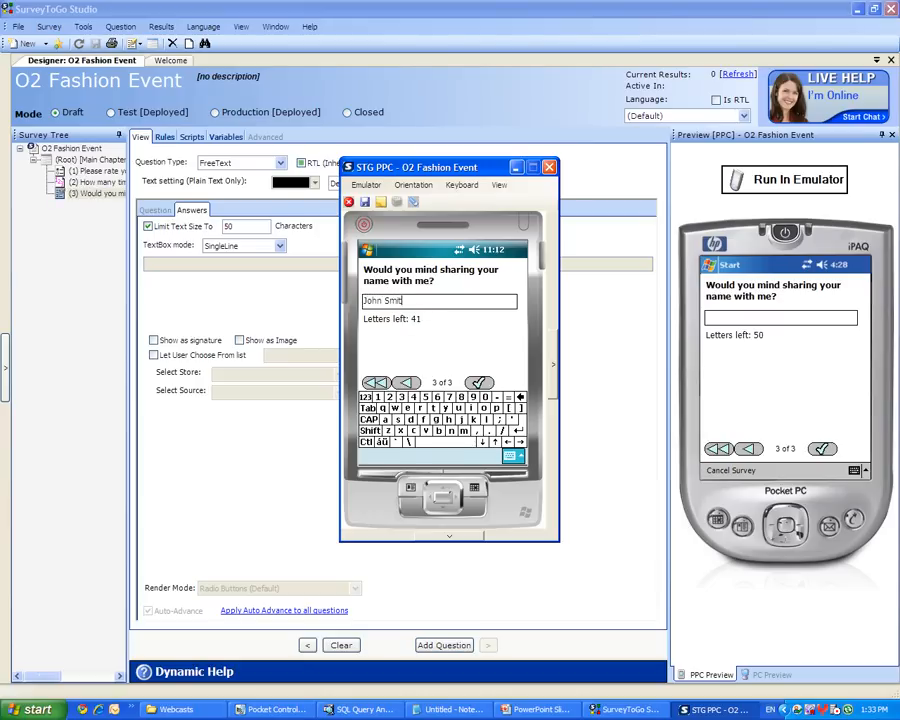
type("h")
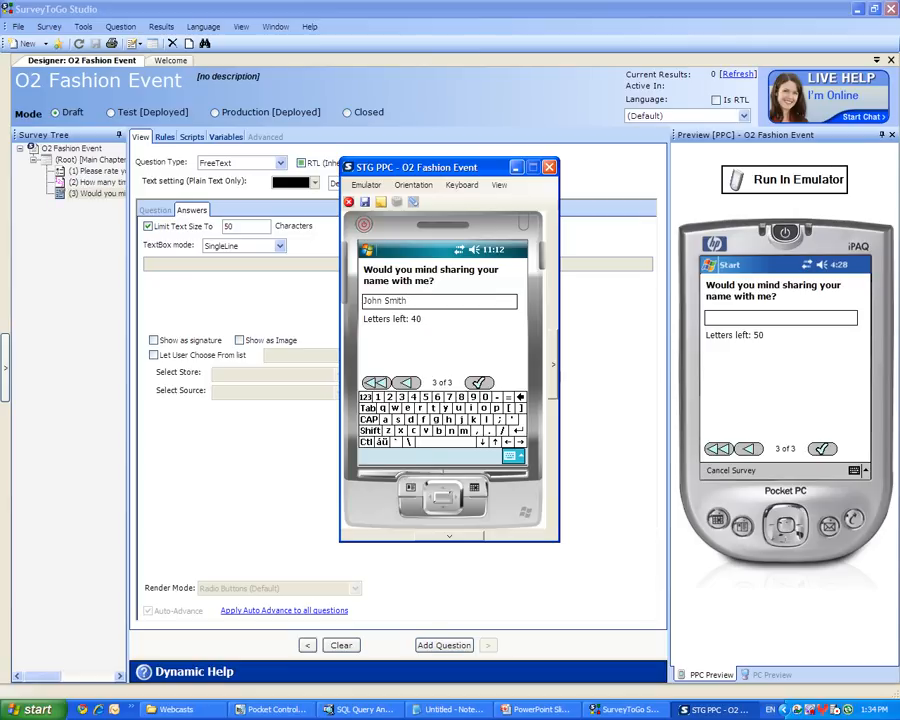
left_click(478, 383)
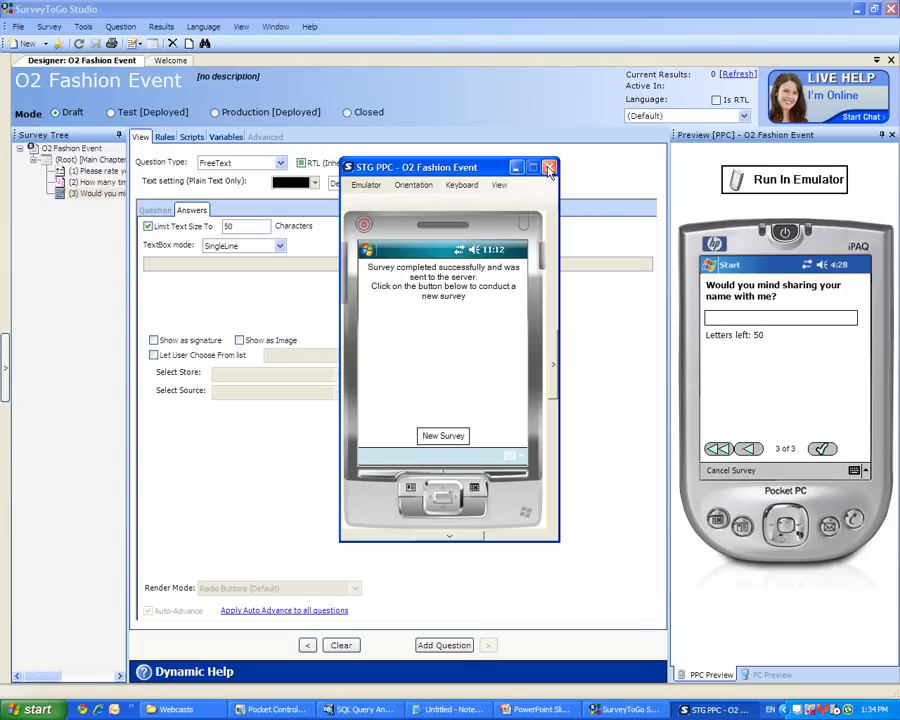
Close the STG PPC emulator and expand the side organisation tree panel
left_click(548, 167)
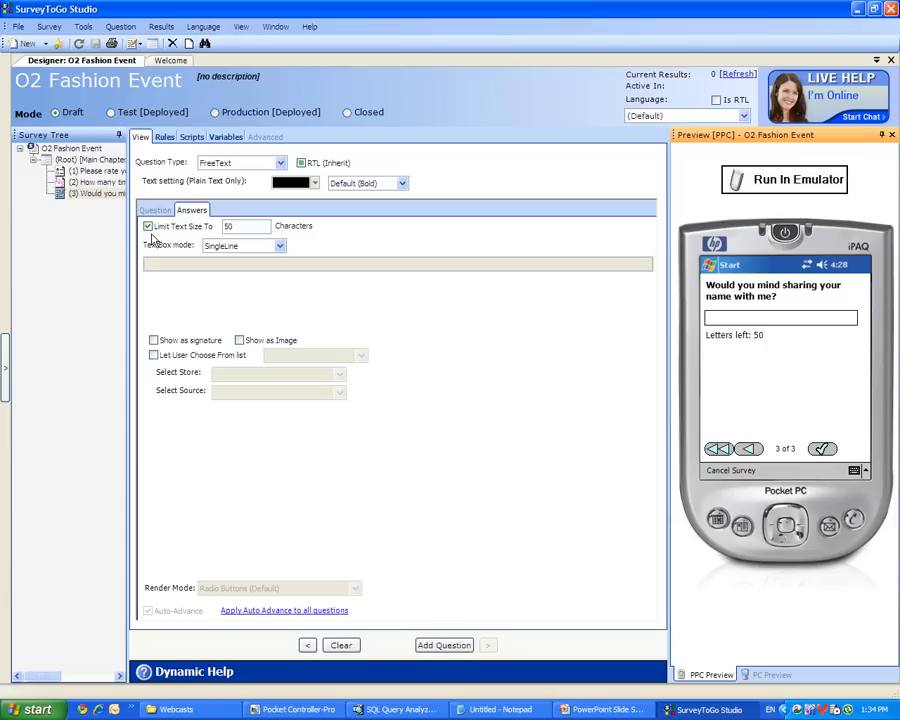
left_click(155, 210)
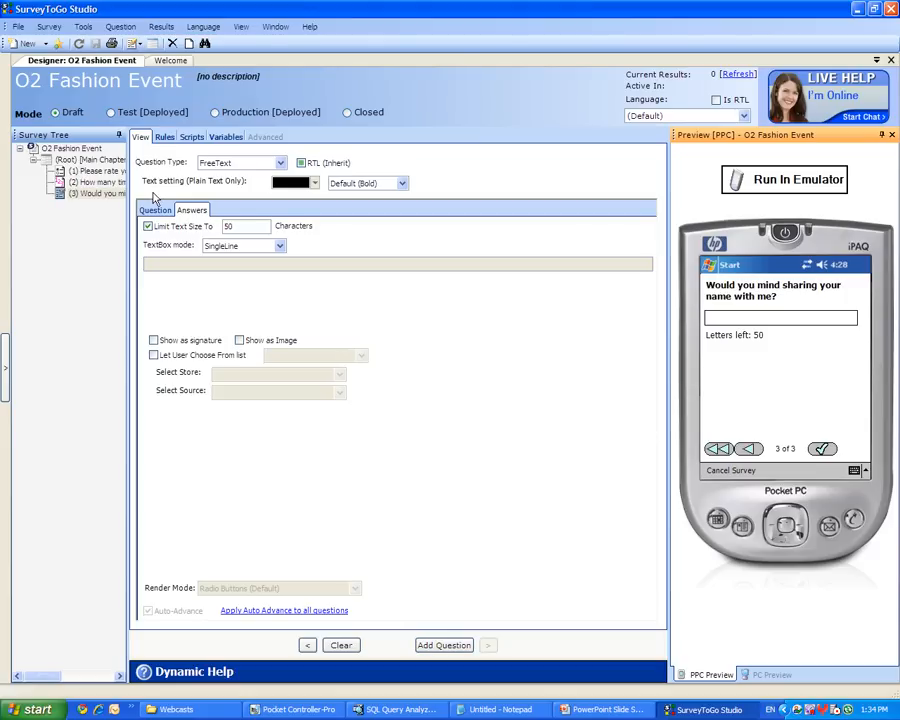
mouse_move(112, 137)
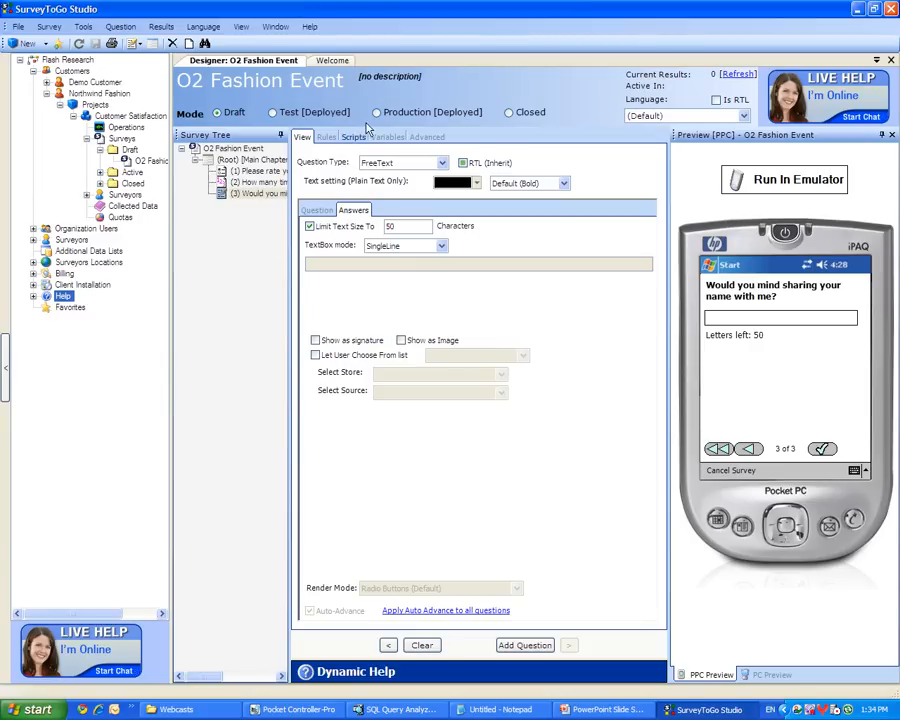
Switch O2 Fashion Event to Production (Deployed) mode and confirm the Survey Mode dialog
left_click(377, 112)
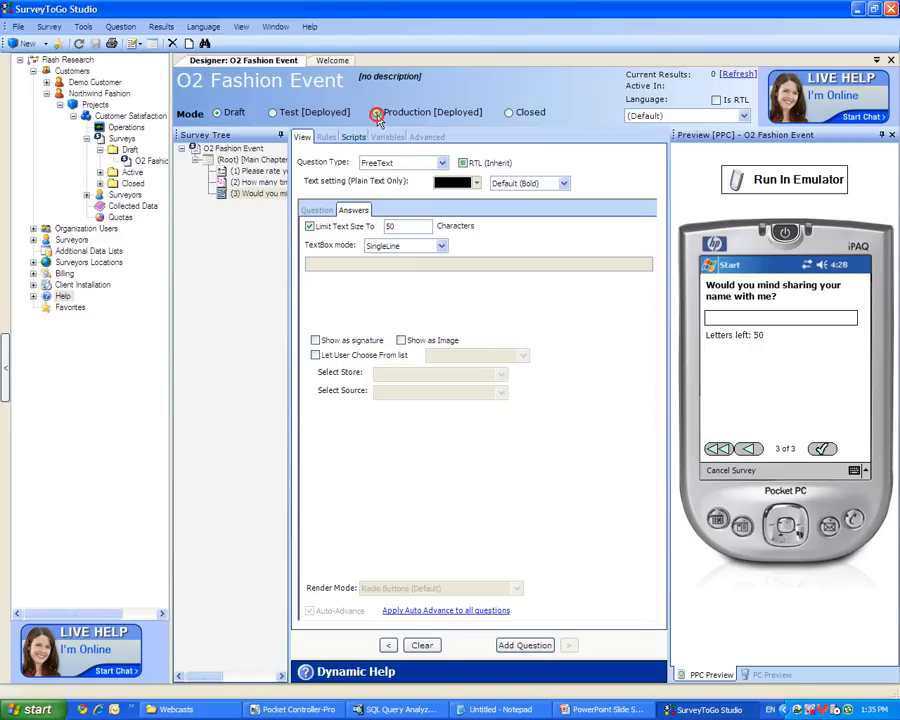
left_click(378, 112)
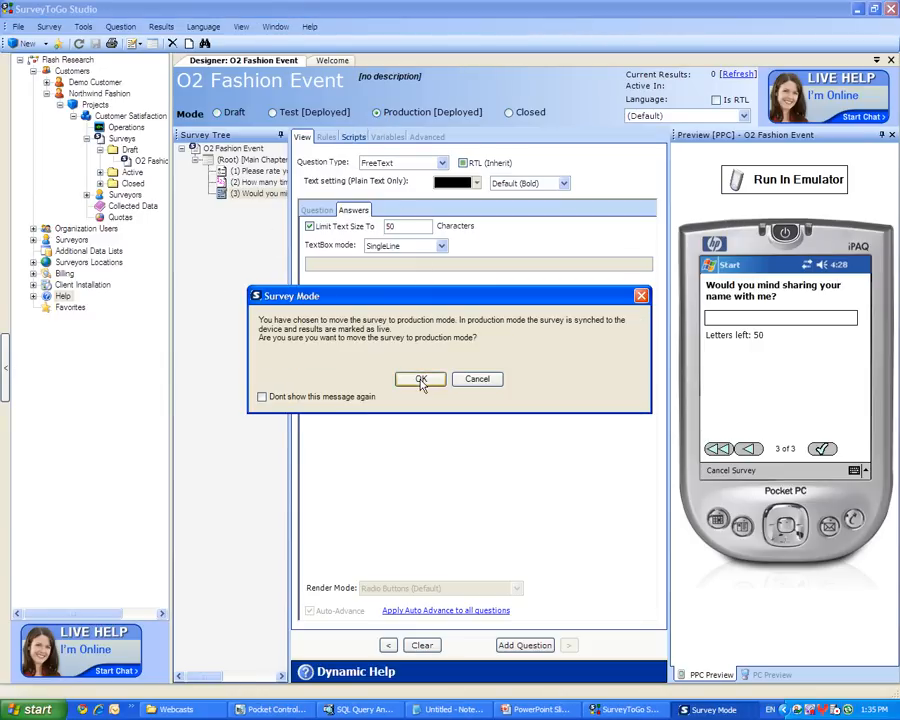
left_click(420, 379)
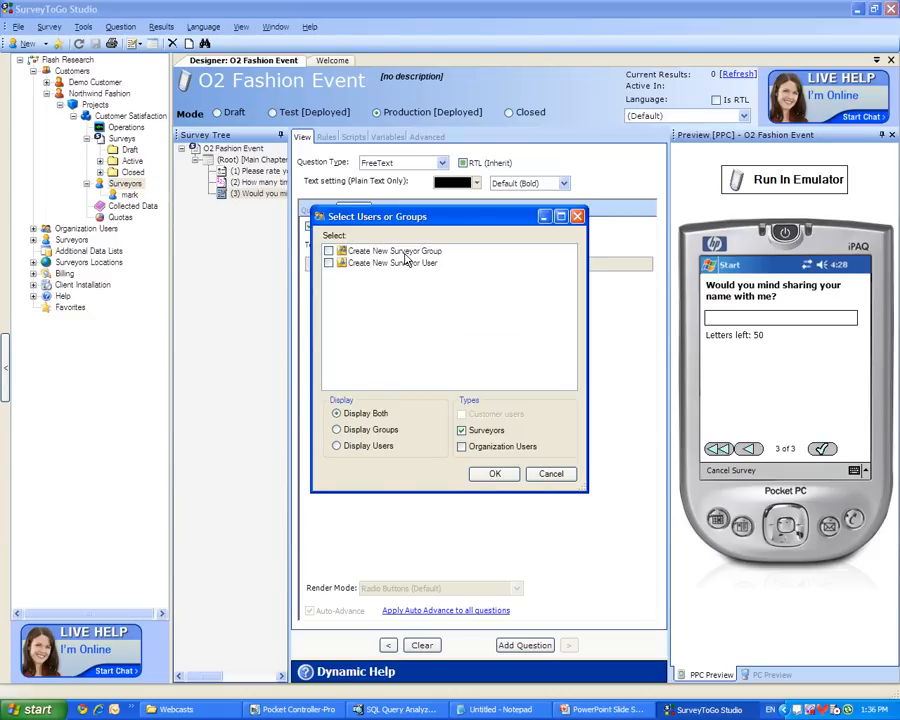
mouse_move(408, 263)
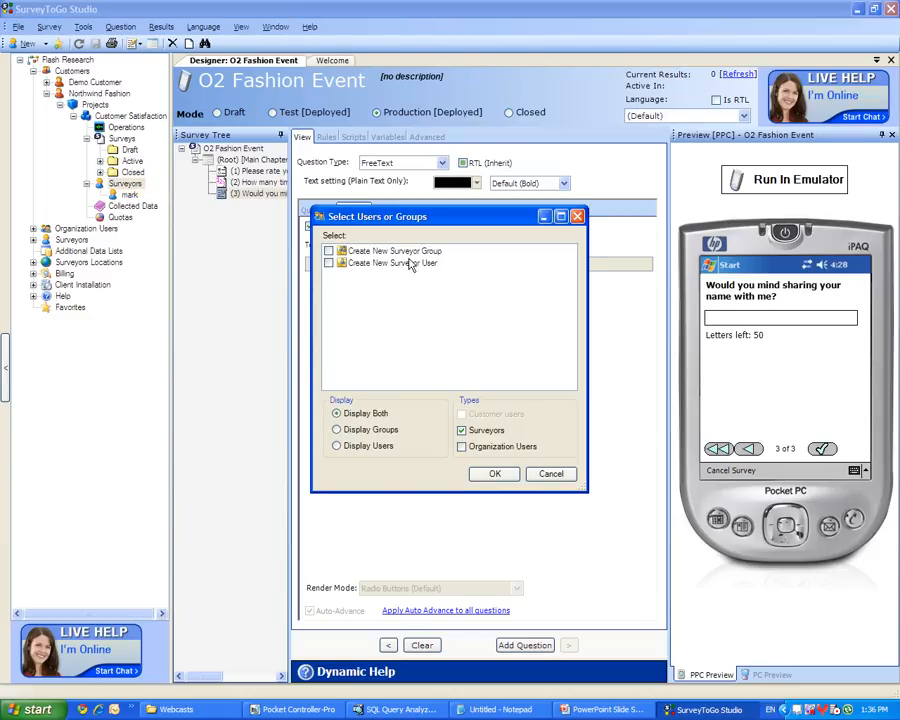
Close surveyor selection, select surveyor mark, and expand Client Installation to PDA and PC installs
left_click(551, 473)
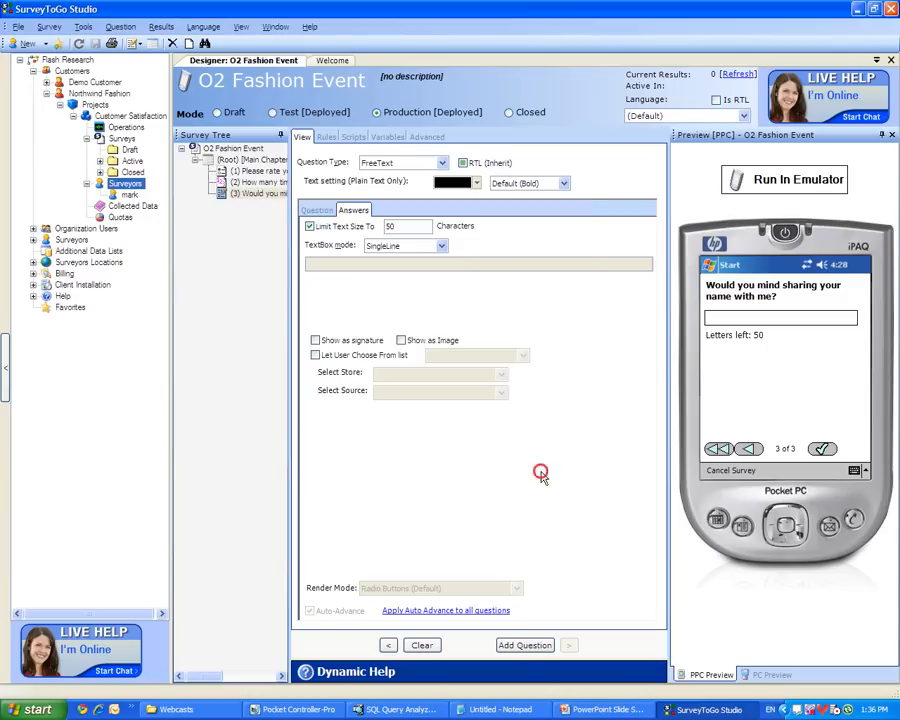
mouse_move(155, 210)
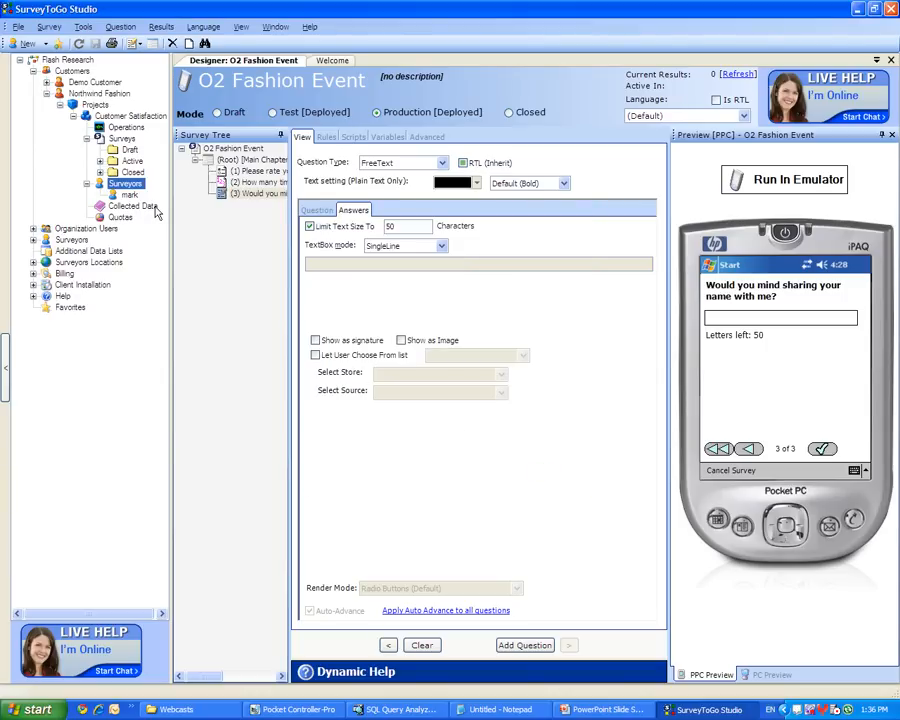
left_click(132, 206)
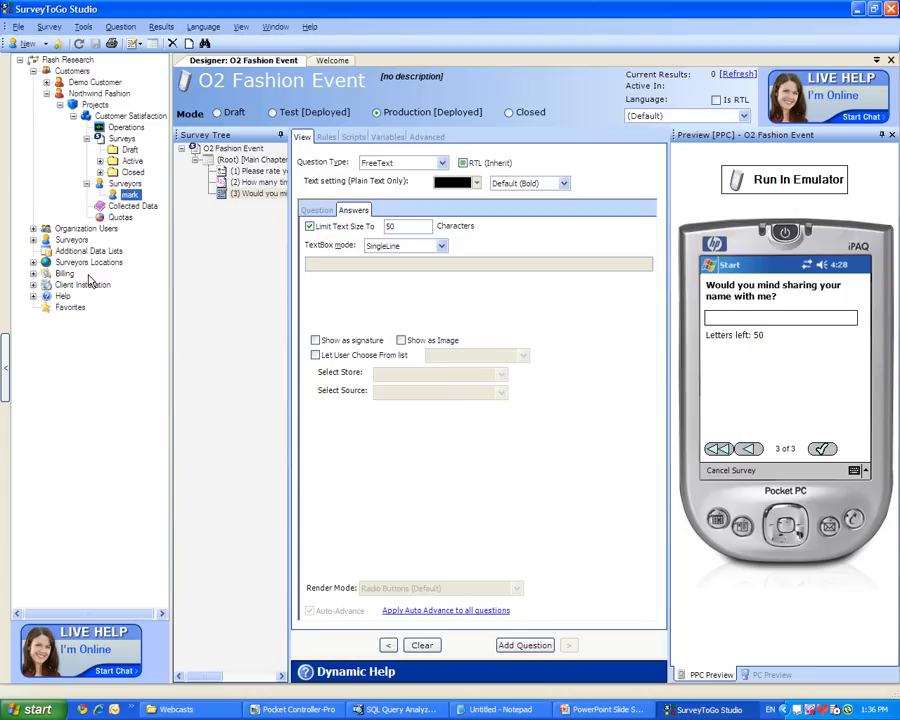
left_click(83, 285)
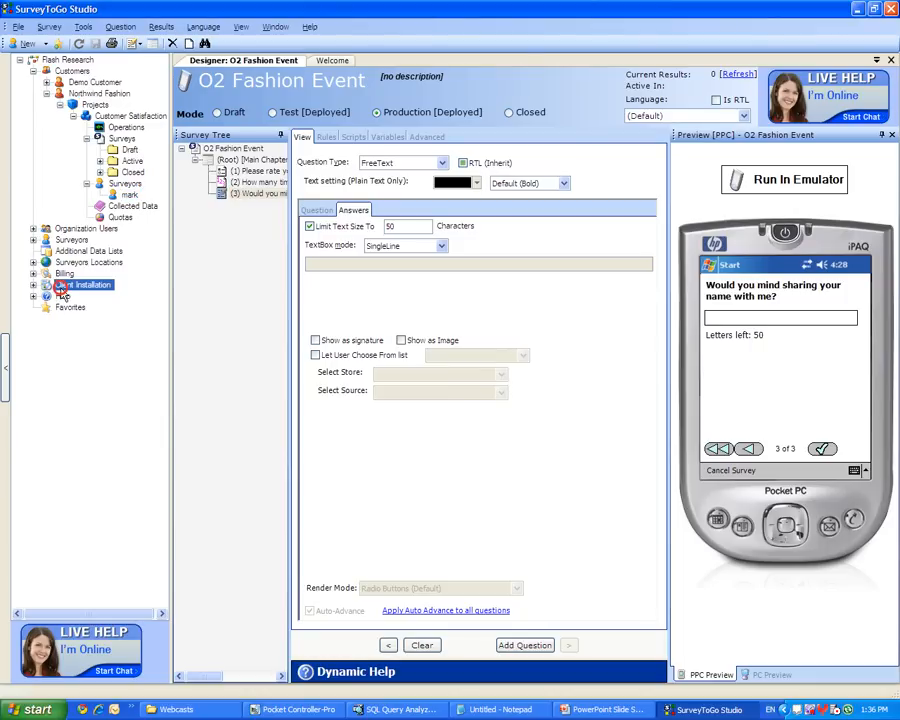
left_click(47, 285)
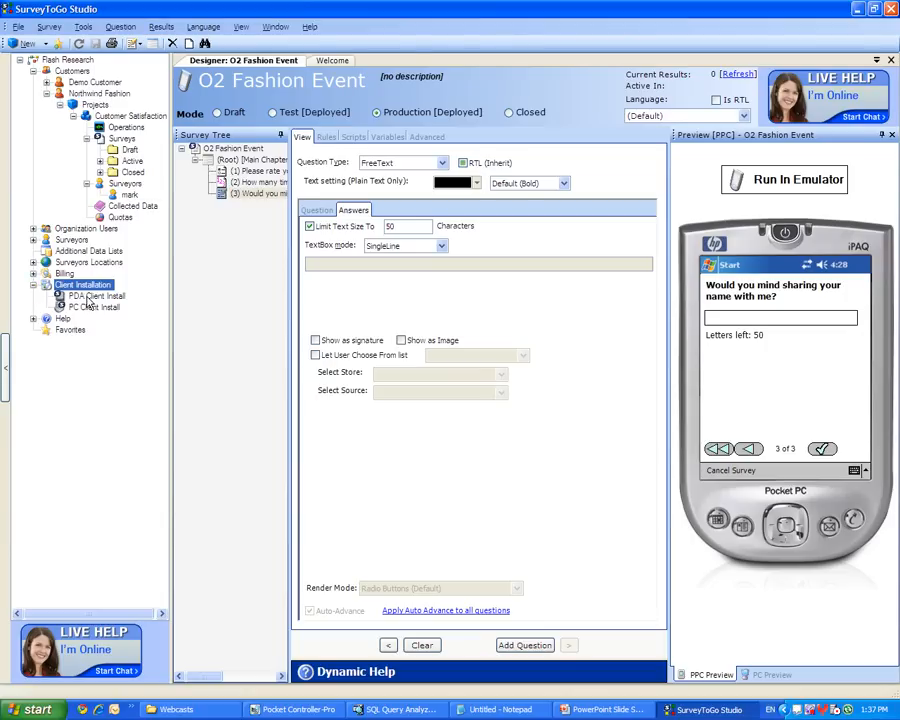
Open the PDA Client Install instructions and bring up the connected iPAQ's home screen
left_click(98, 295)
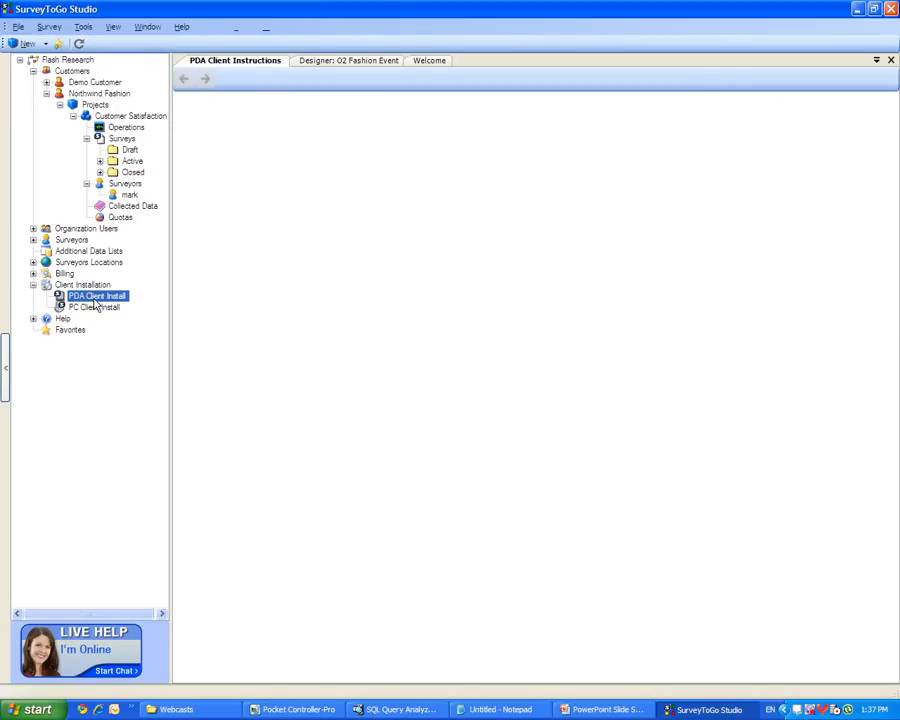
left_click(96, 296)
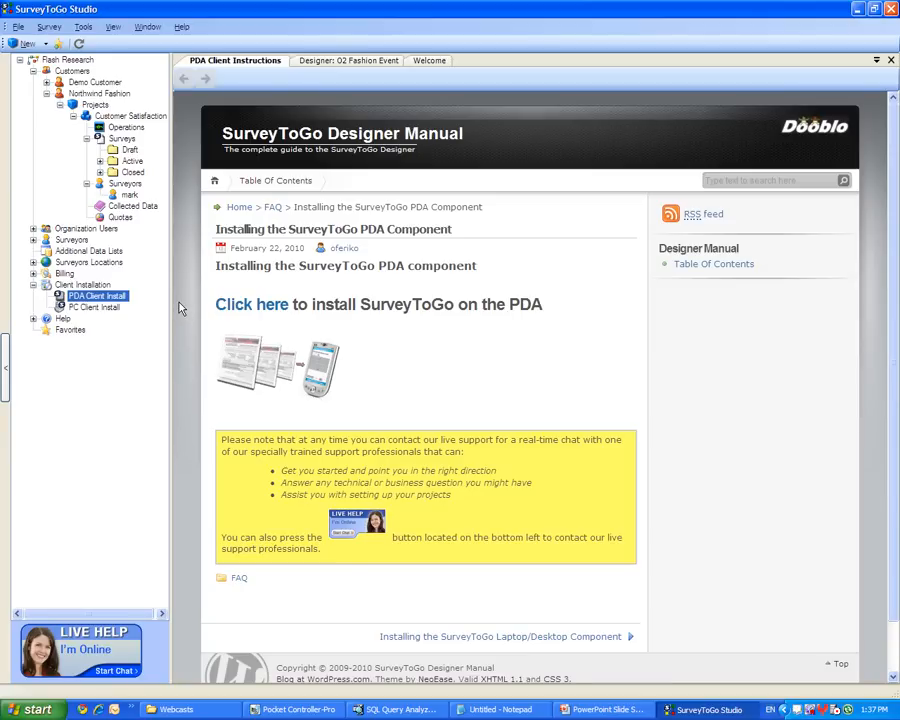
left_click(295, 709)
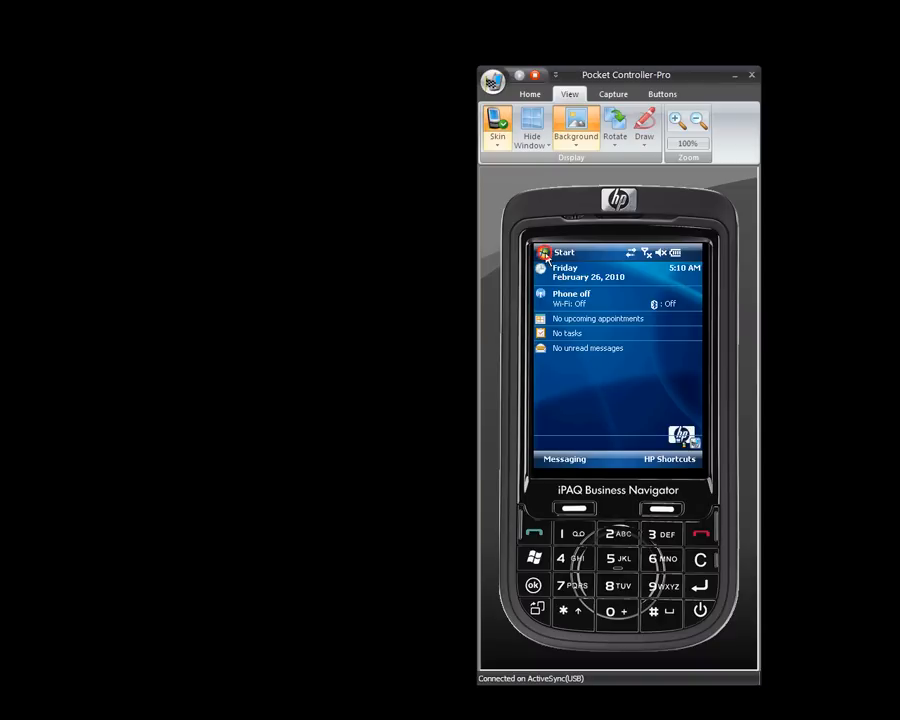
mouse_move(575, 432)
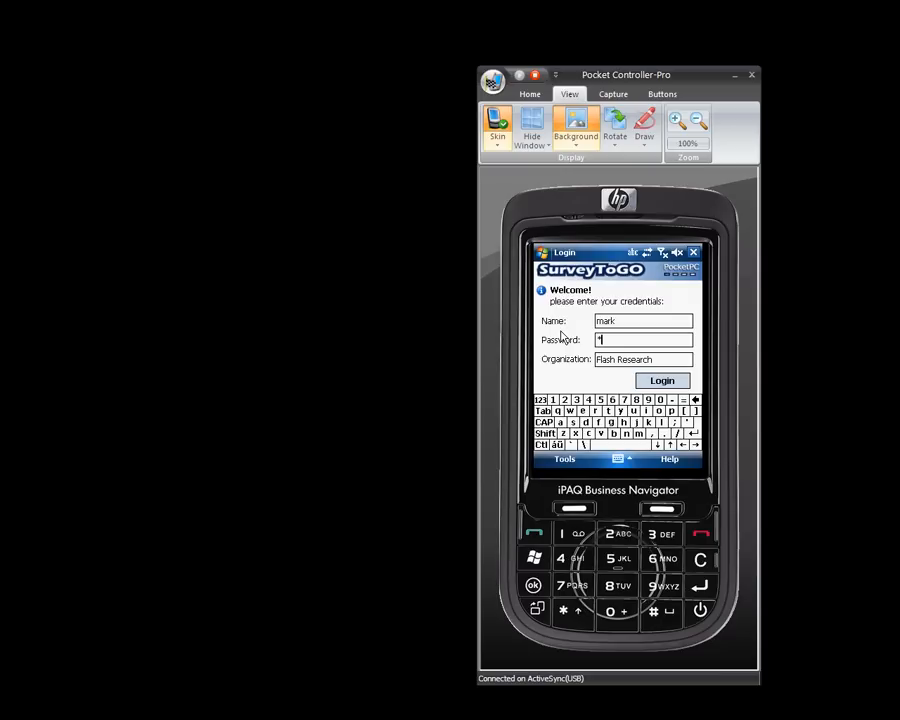
Log in as mark on the iPAQ and open the O2 Fashion Event survey summary
left_click(661, 380)
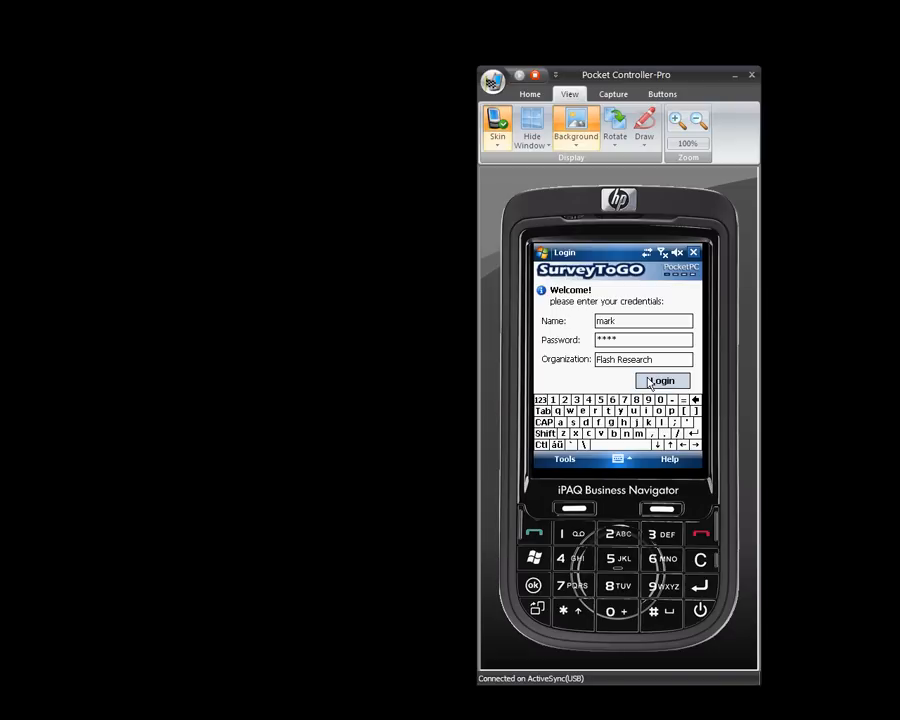
left_click(661, 381)
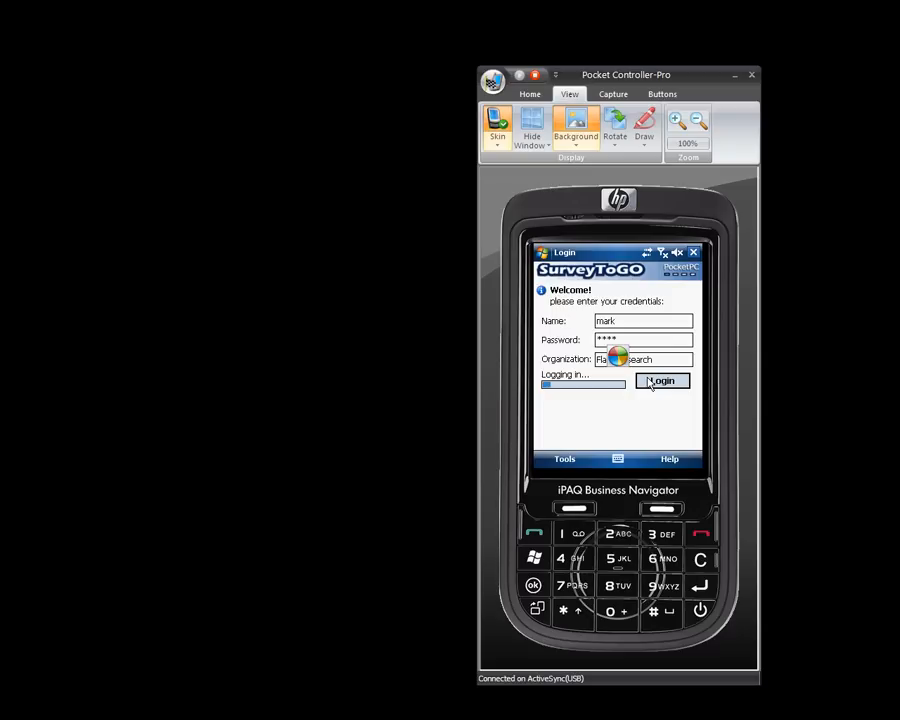
left_click(661, 381)
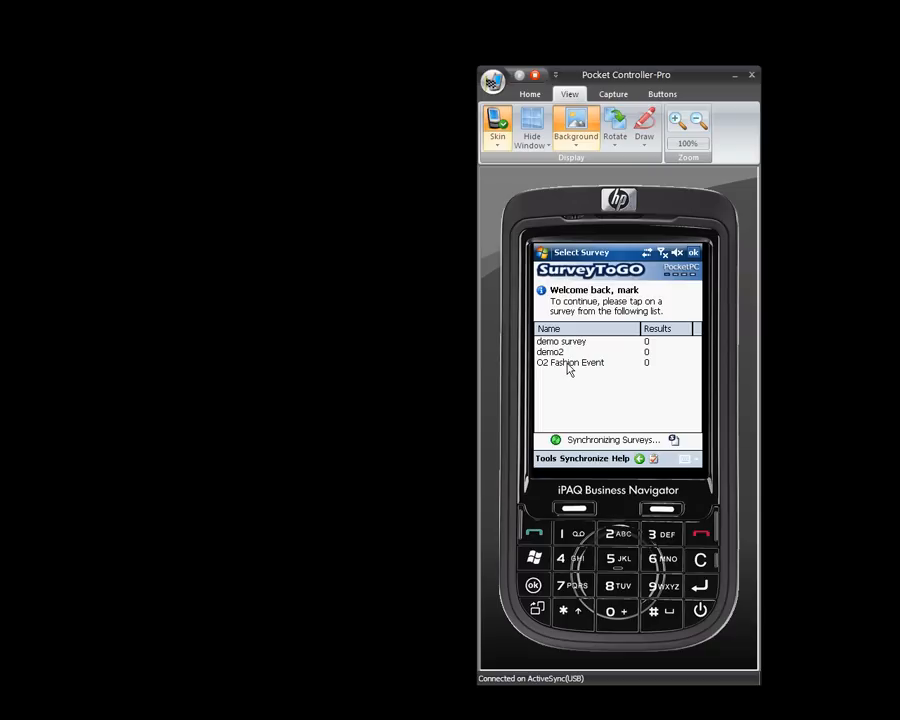
left_click(570, 362)
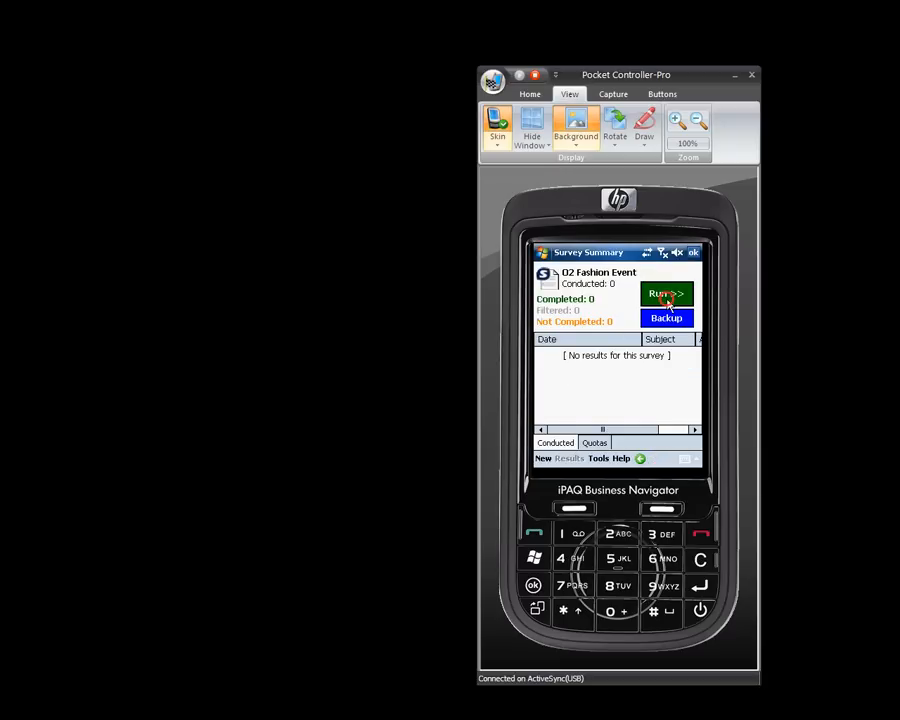
left_click(666, 293)
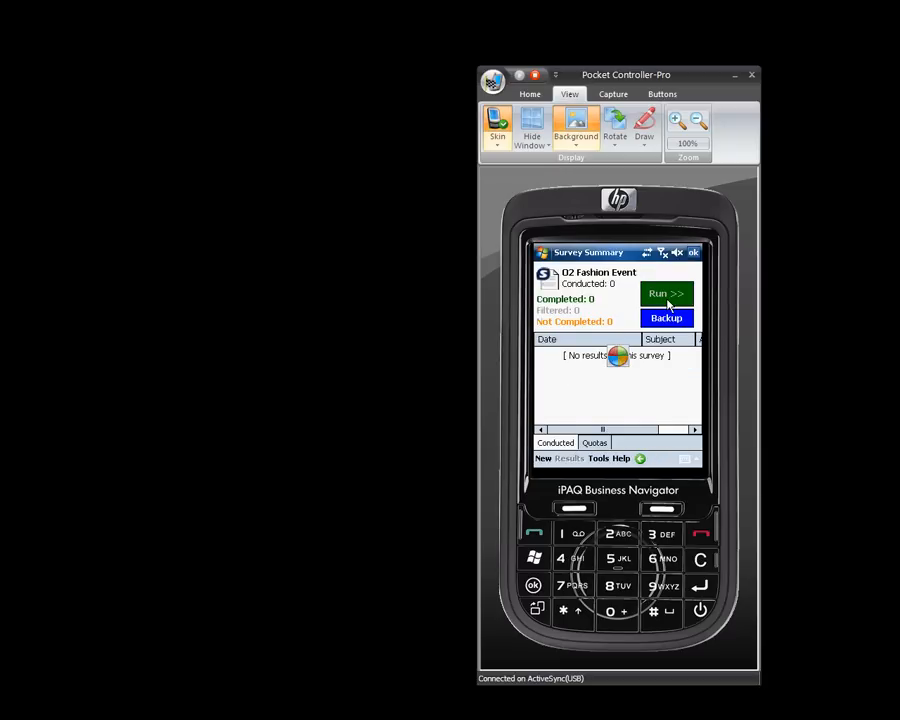
left_click(666, 293)
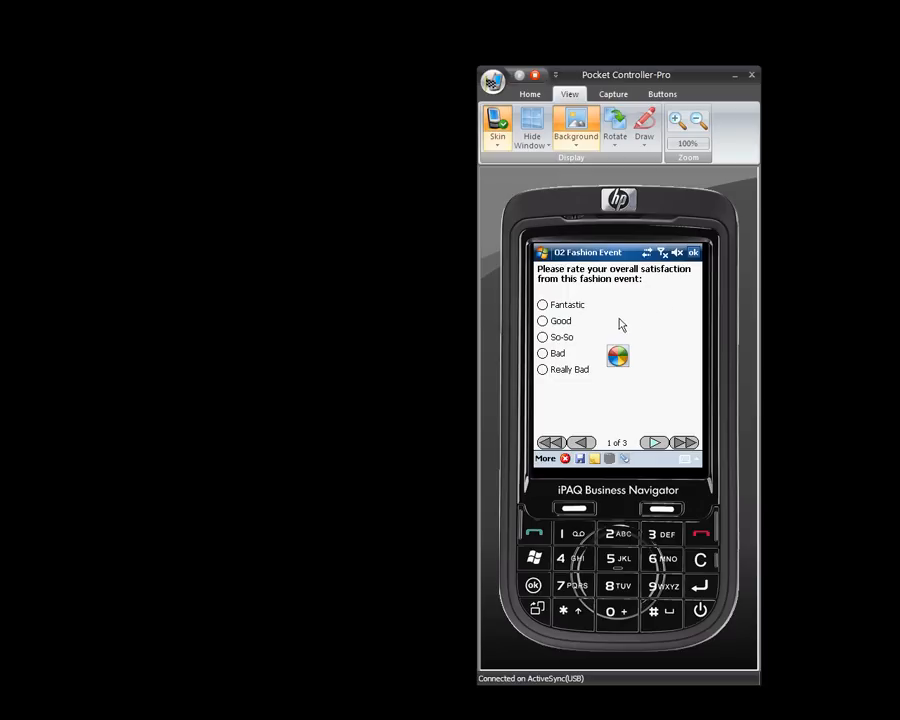
left_click(543, 321)
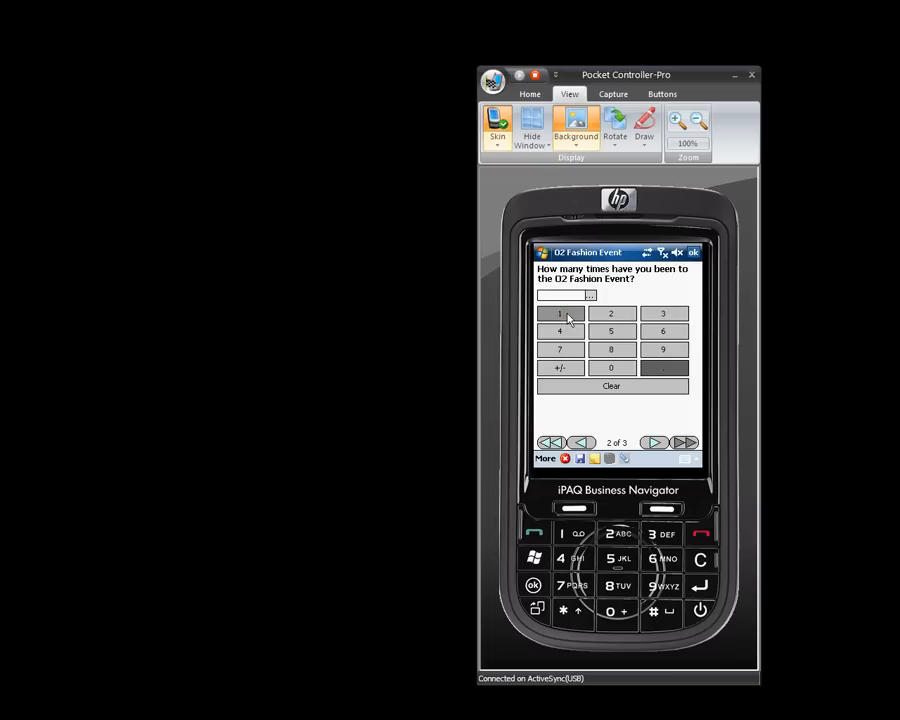
left_click(559, 313)
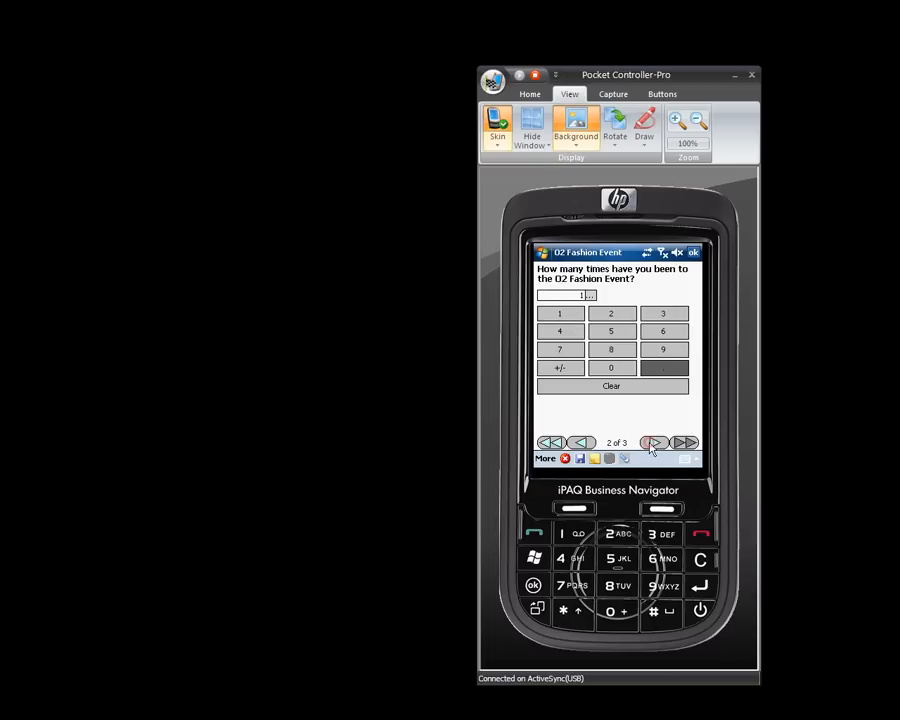
left_click(655, 442)
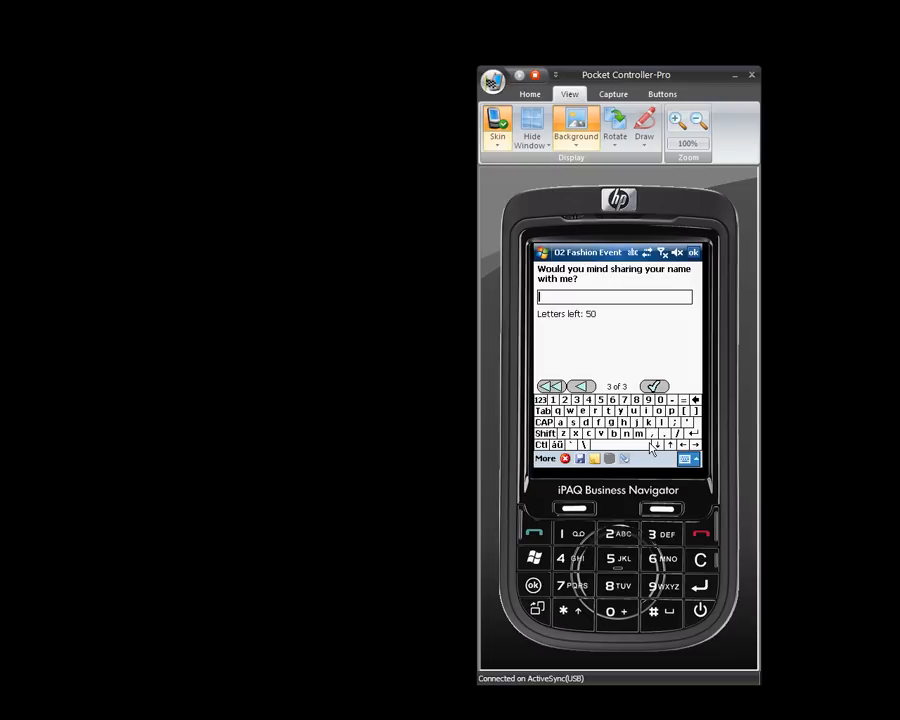
mouse_move(648, 420)
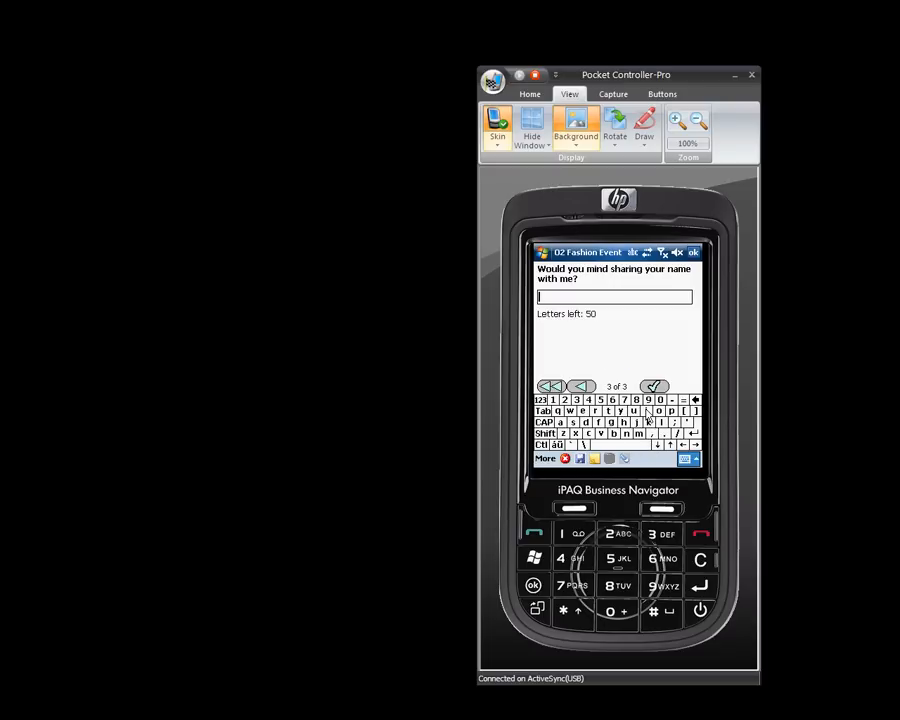
type("Keith")
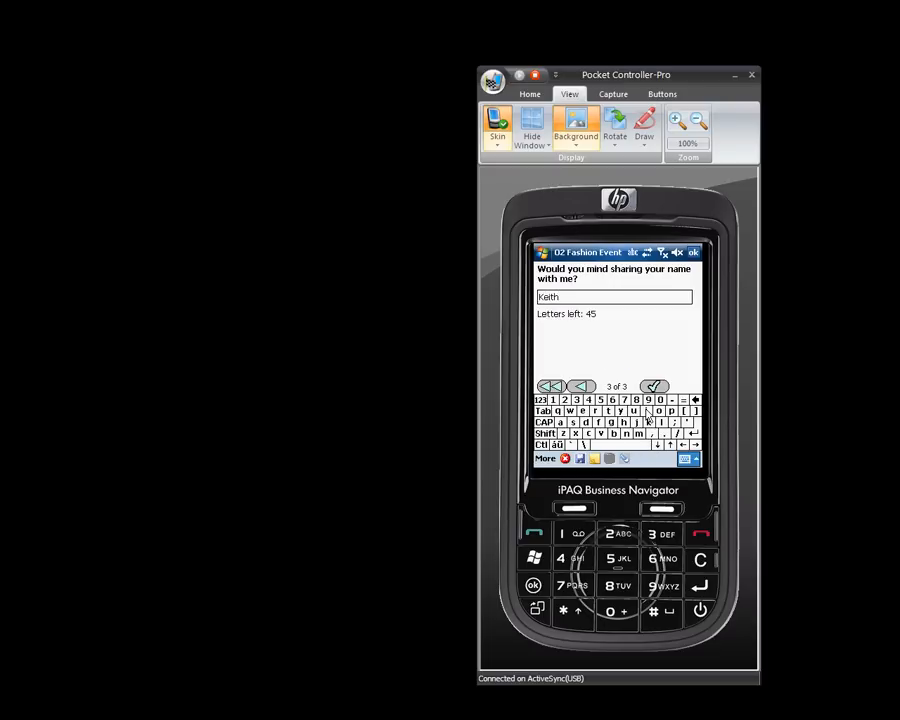
type("Smith")
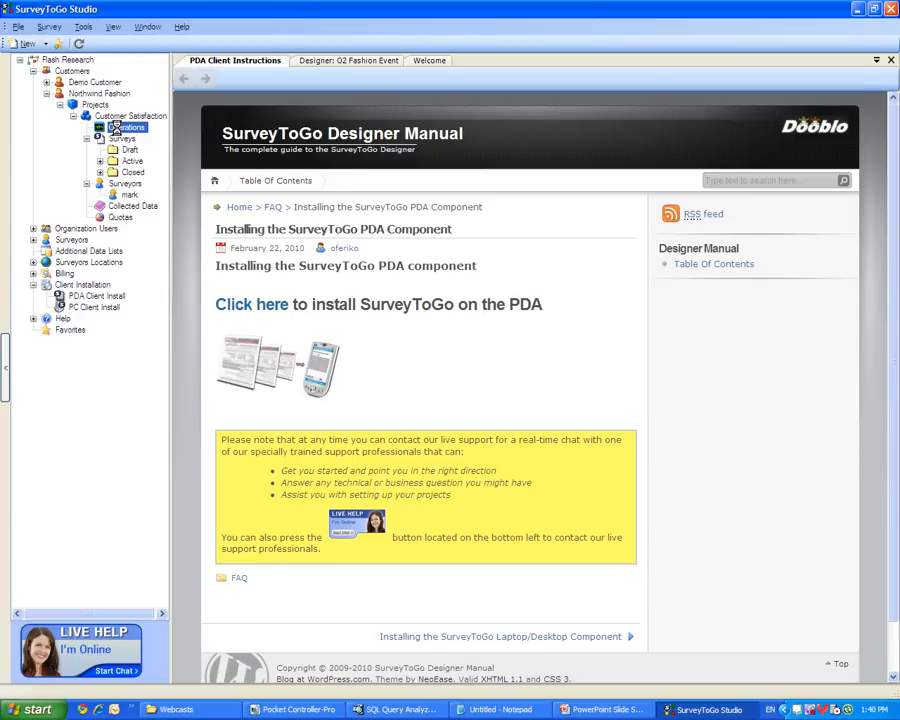
Open Operations, set Mode to Production Only, and retrieve observation 5320
left_click(124, 128)
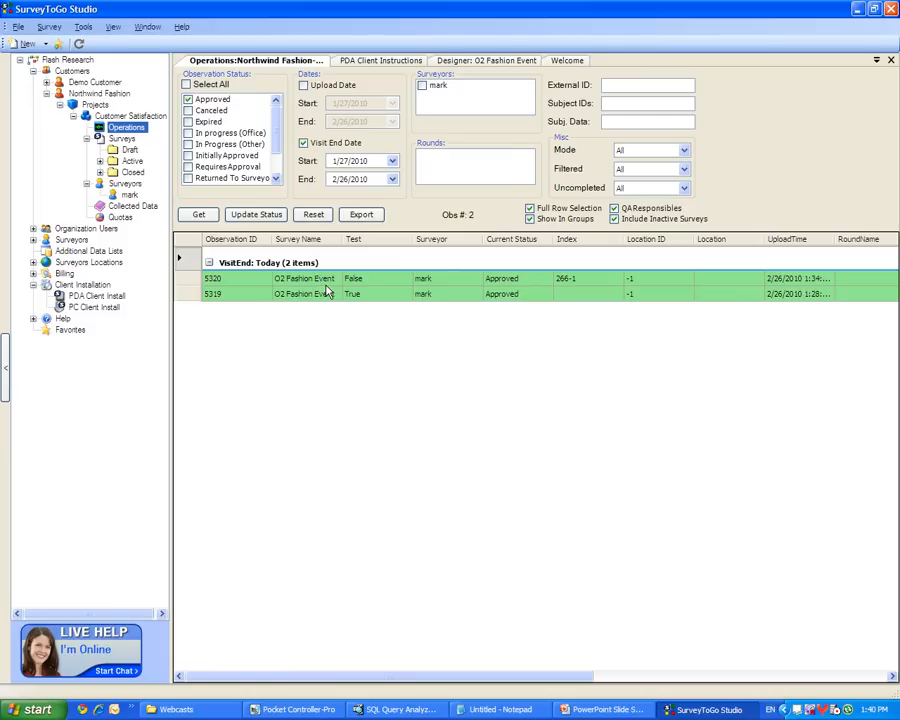
left_click(330, 293)
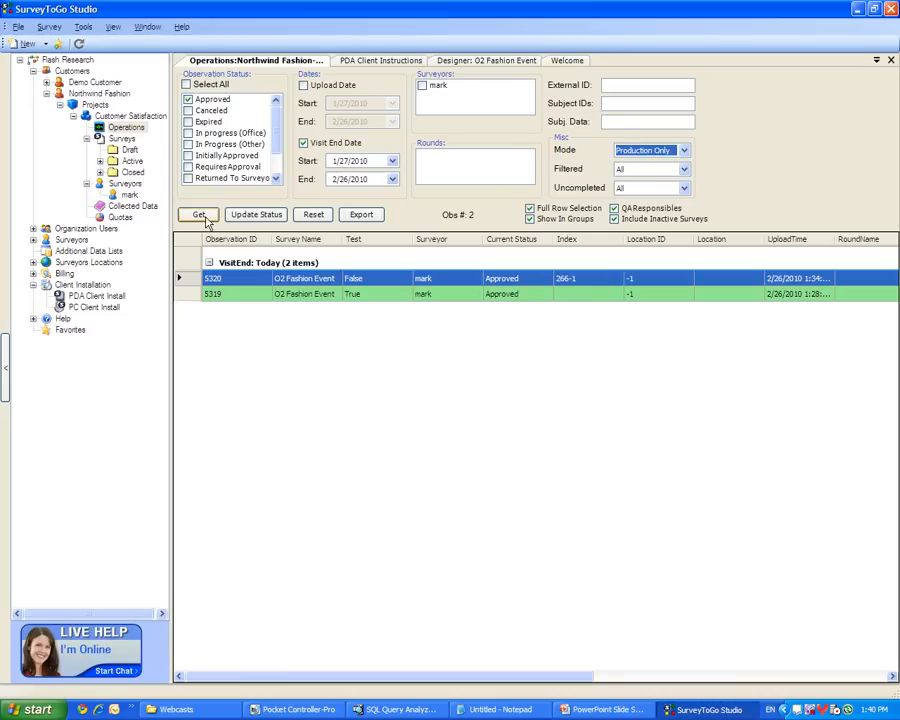
left_click(198, 214)
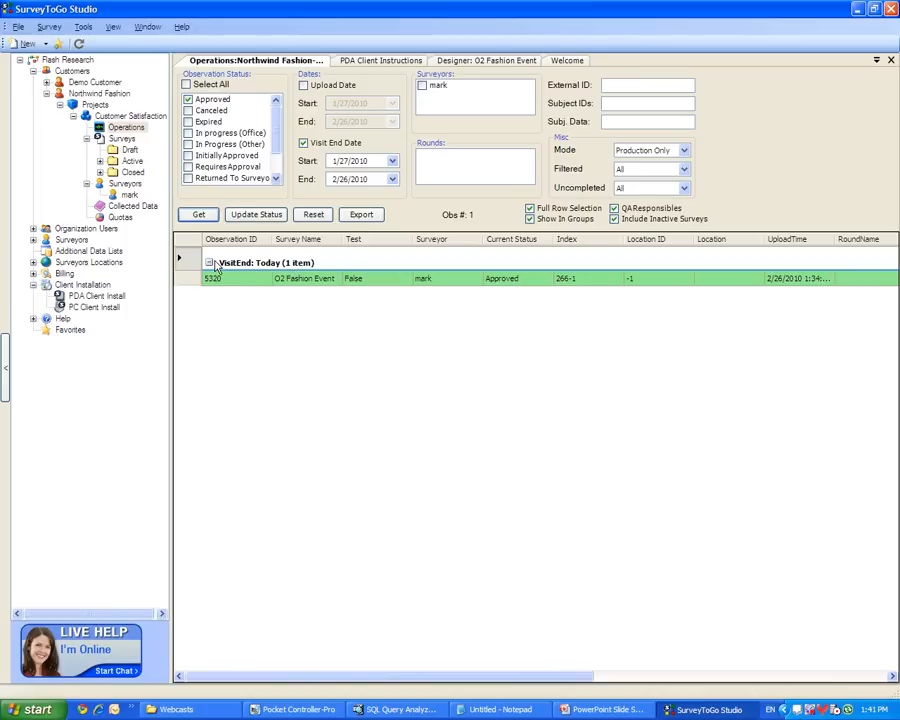
mouse_move(247, 283)
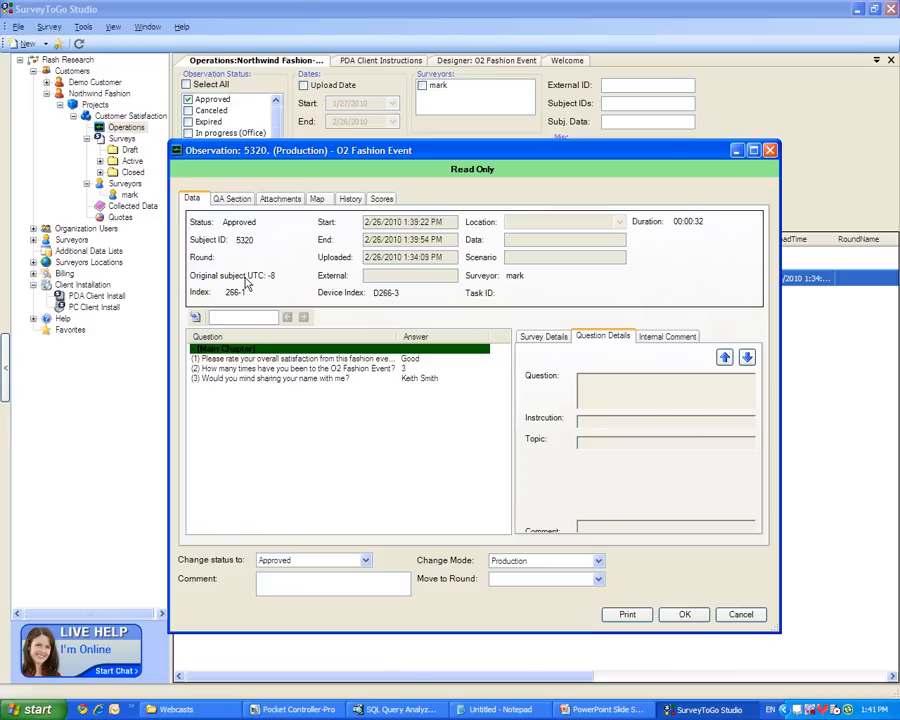
mouse_move(252, 305)
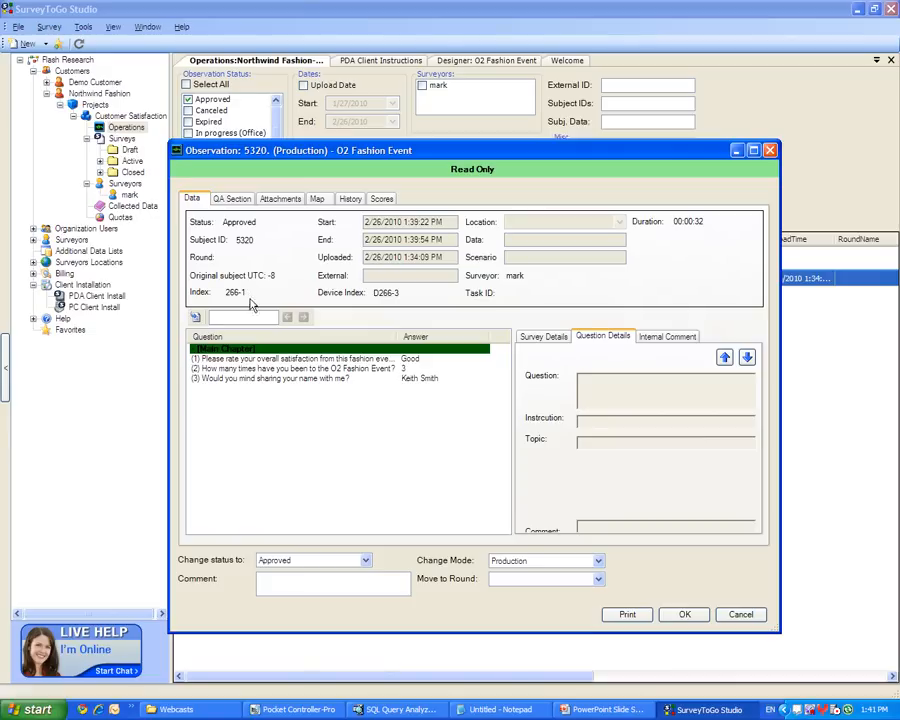
left_click(300, 358)
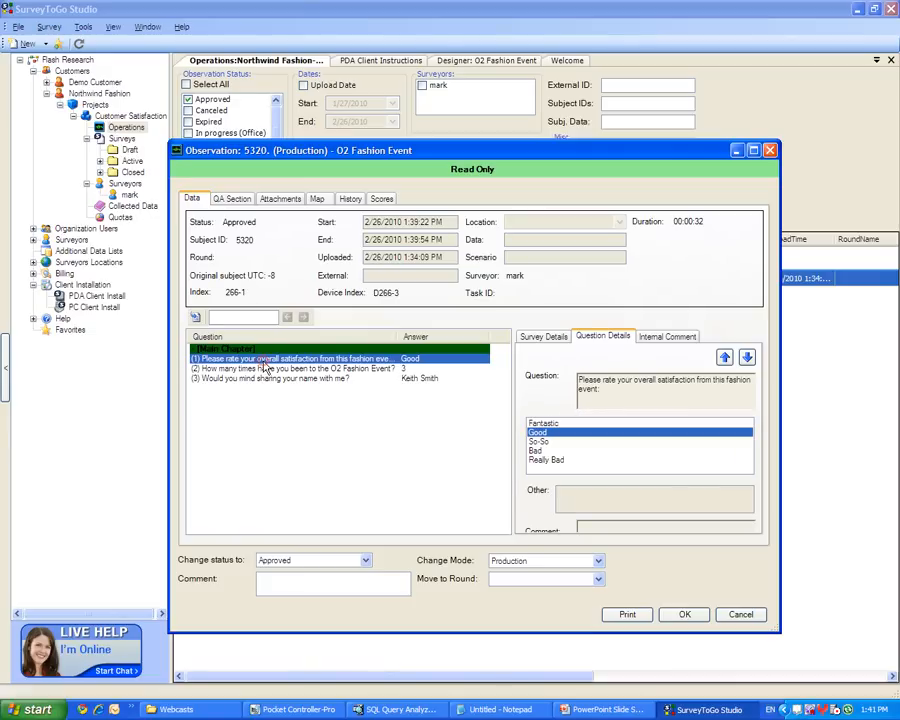
left_click(290, 368)
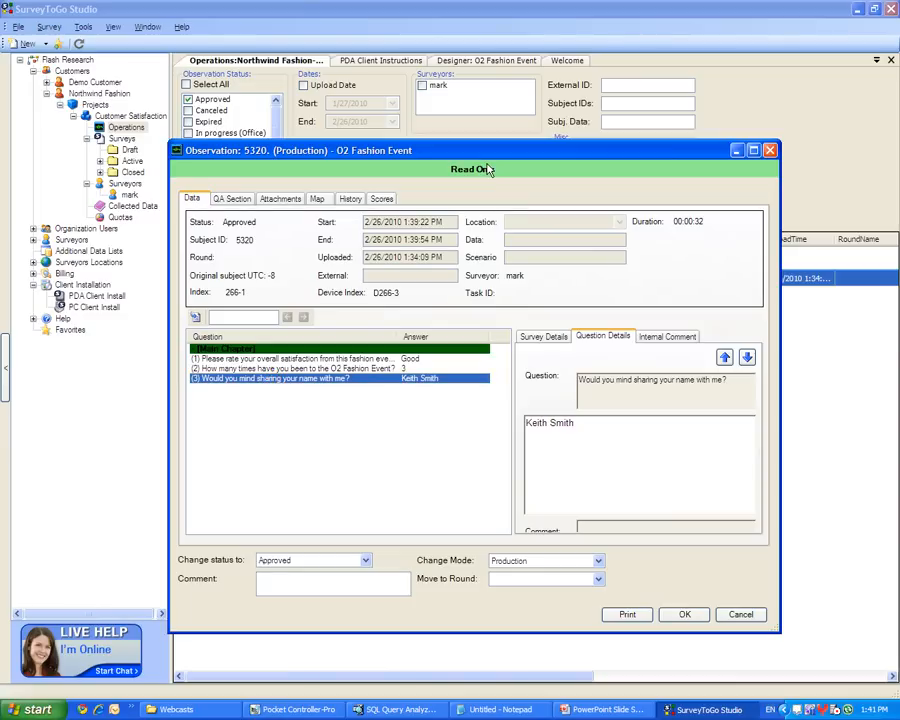
left_click(295, 368)
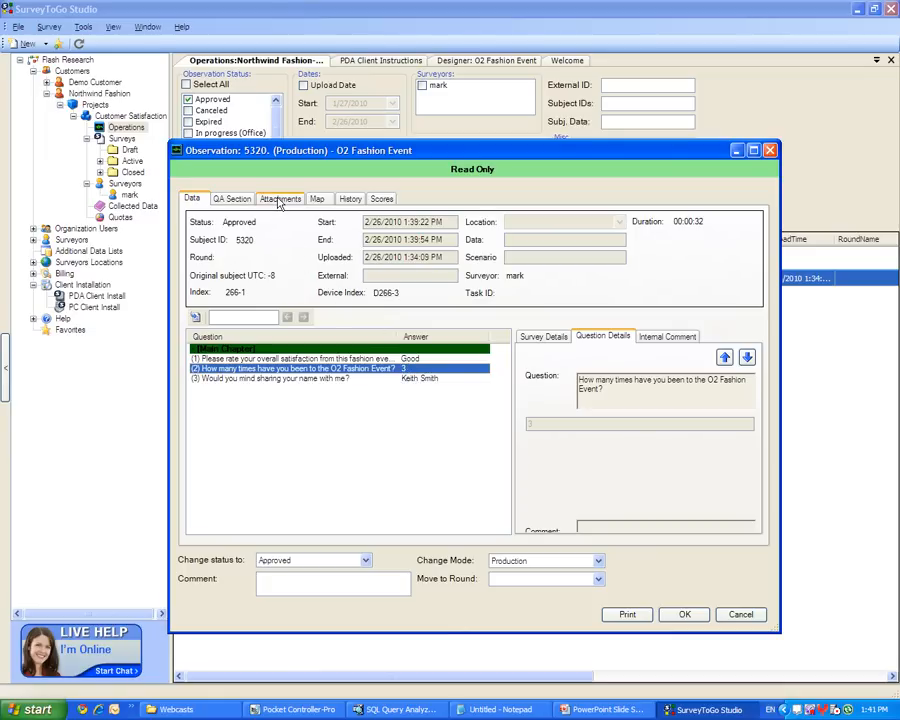
Check the observation's empty attachments and aerial map location, then close it with OK
left_click(280, 198)
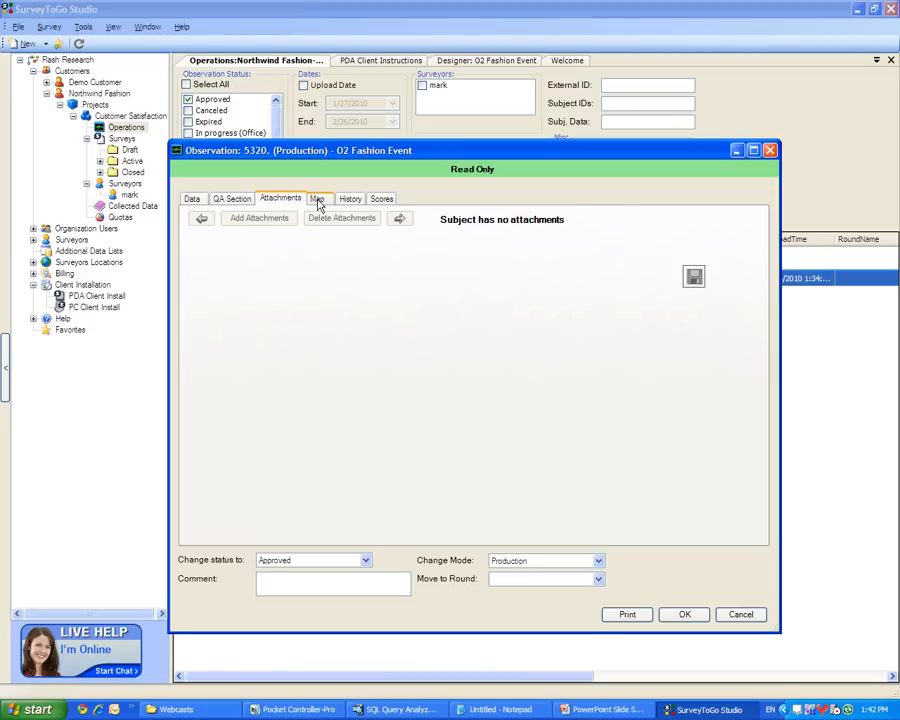
left_click(317, 198)
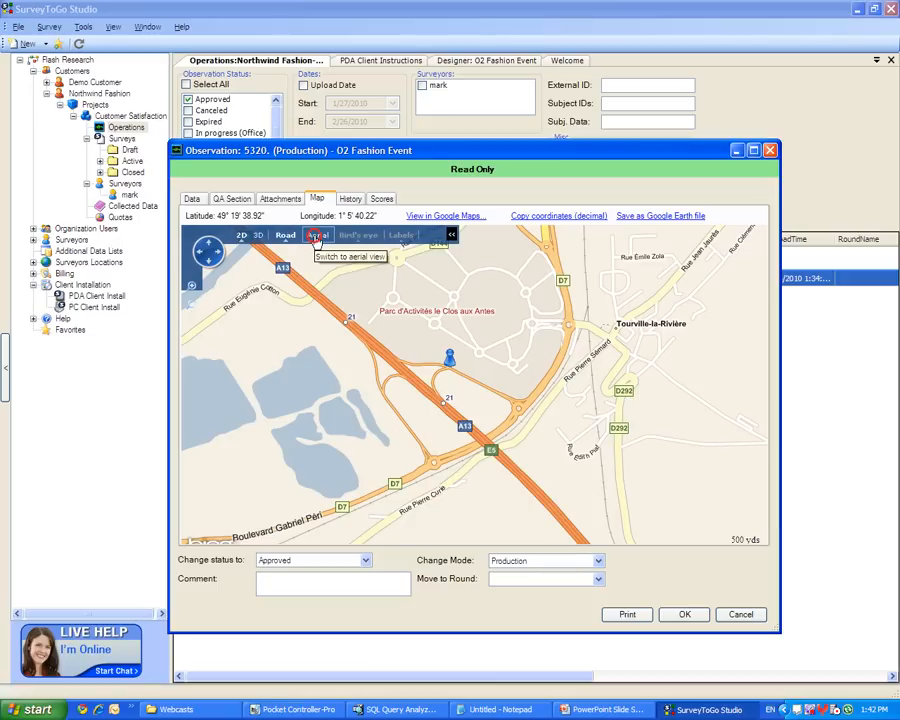
left_click(317, 235)
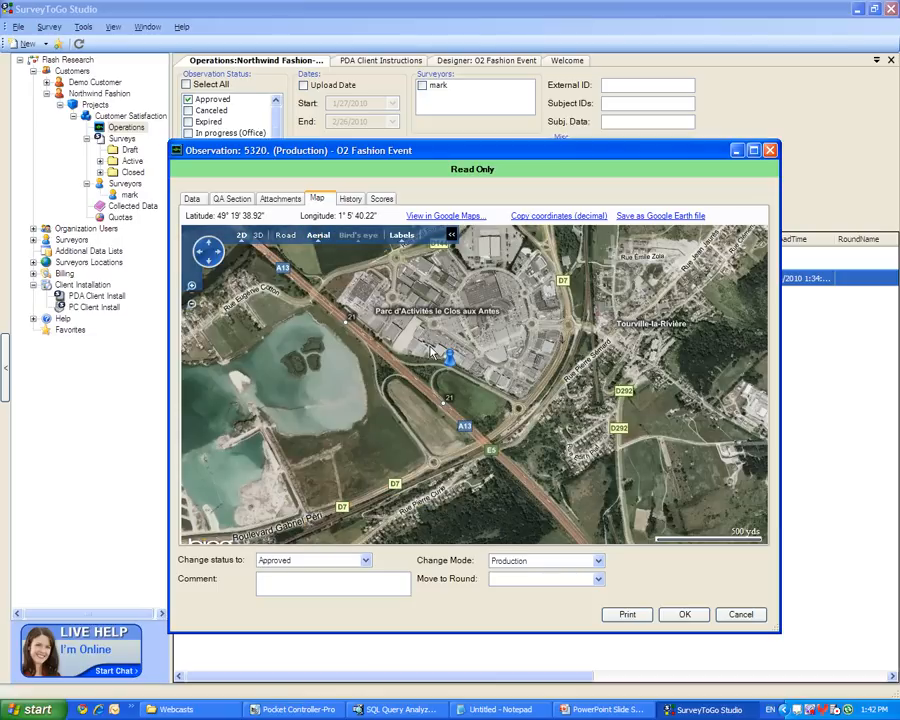
left_click(449, 358)
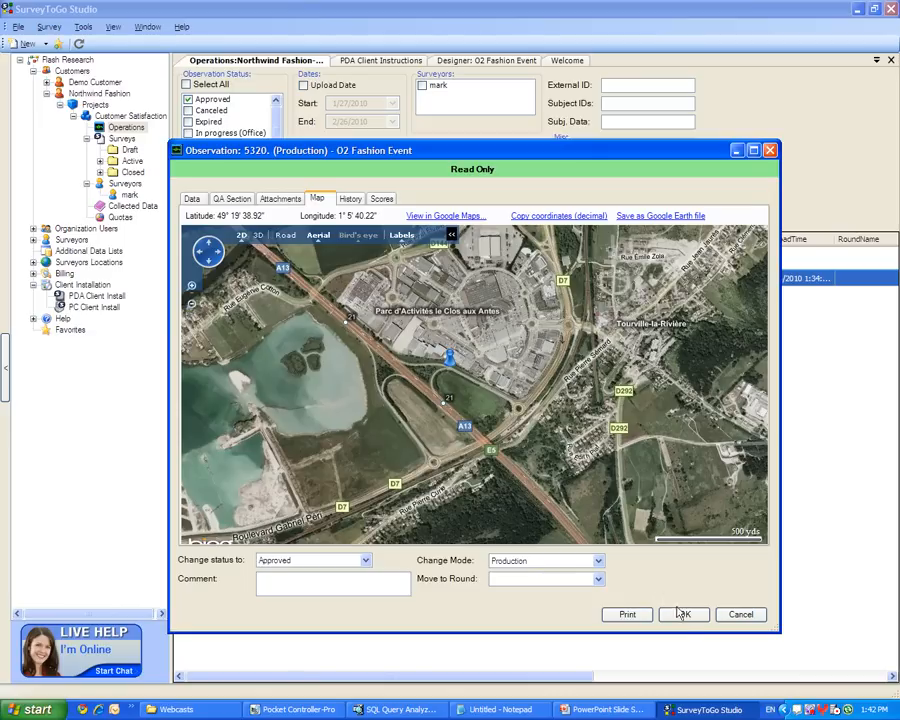
Open the project's Collected Data and start Export Results for O2 Fashion Event's 2 results
left_click(683, 614)
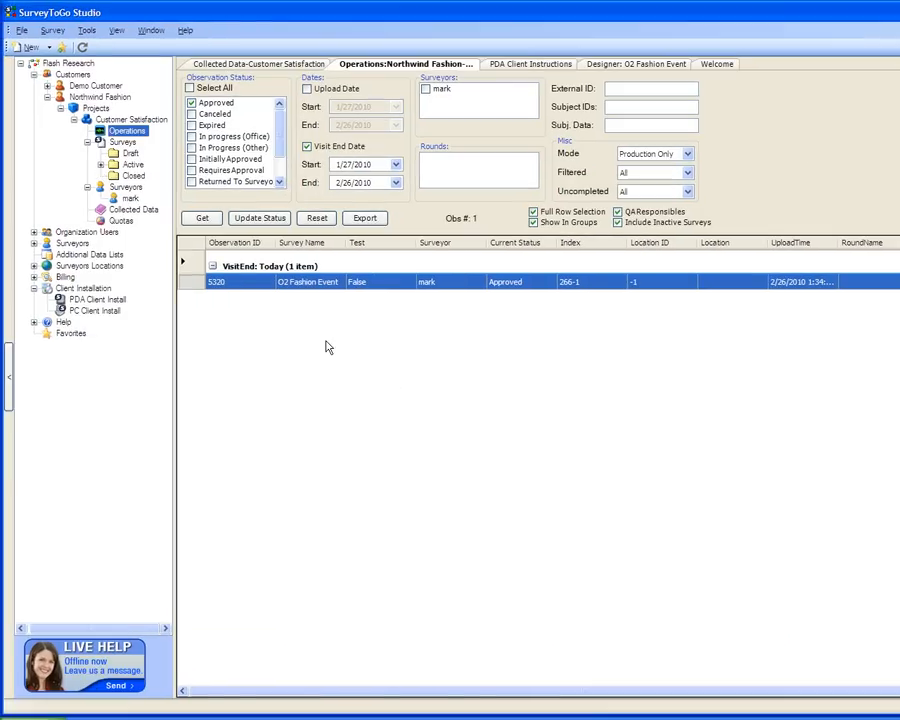
mouse_move(592, 372)
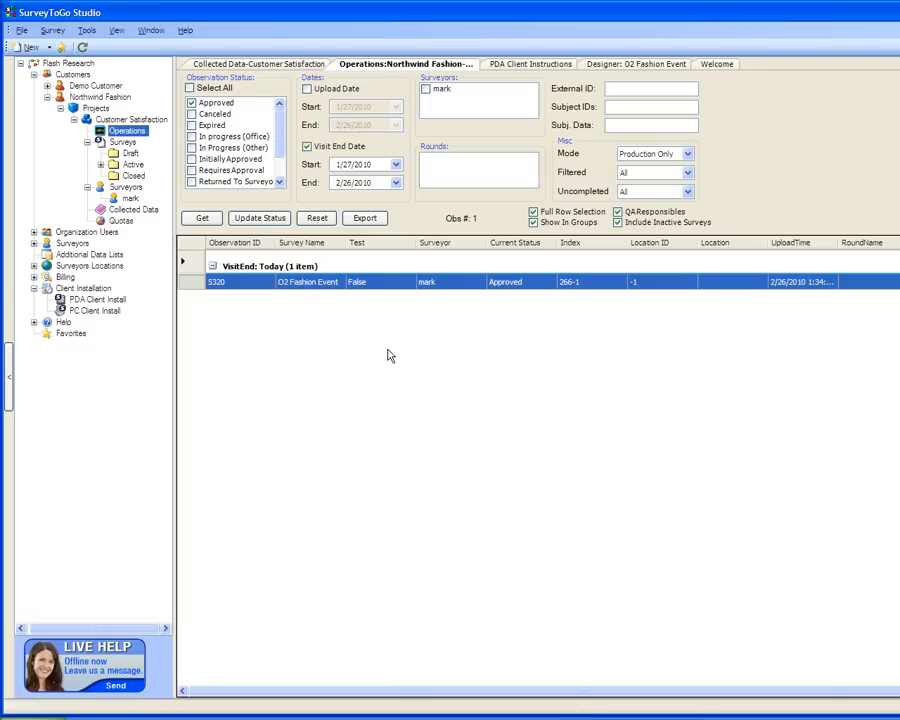
left_click(133, 209)
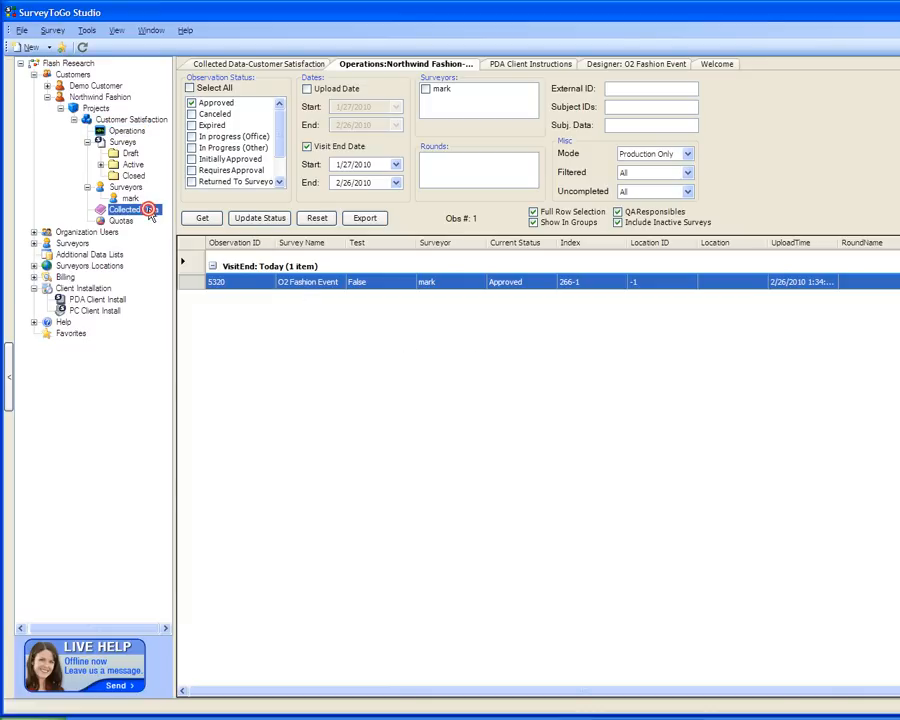
left_click(262, 63)
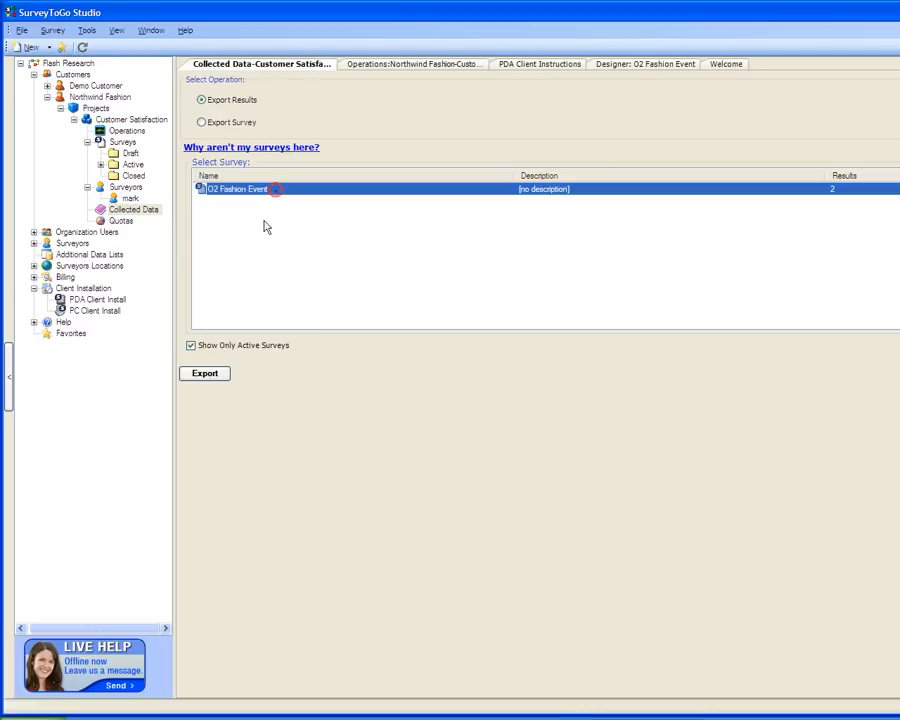
left_click(204, 373)
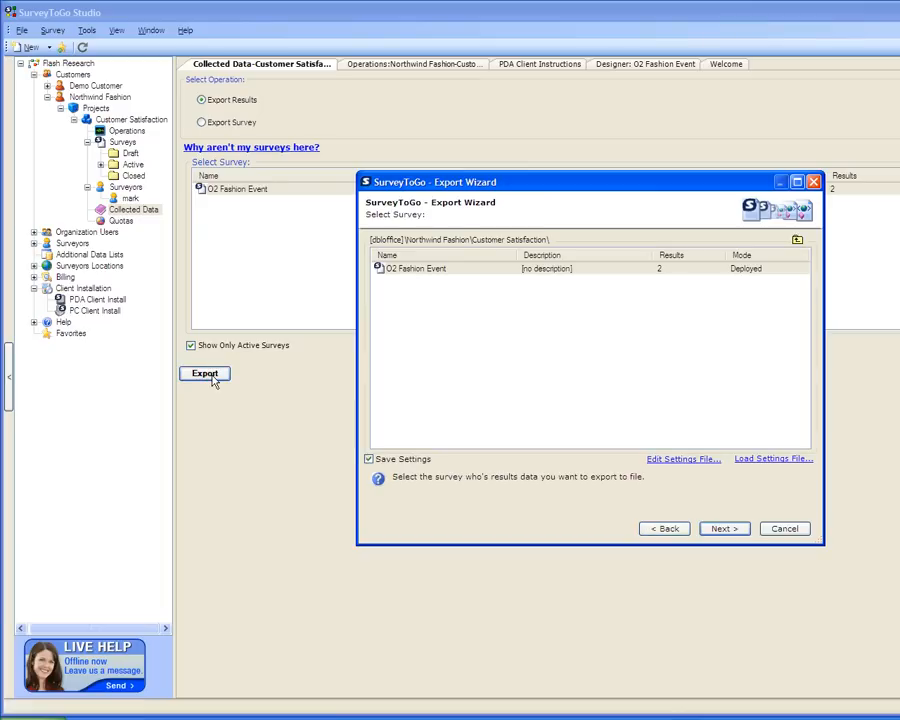
mouse_move(341, 379)
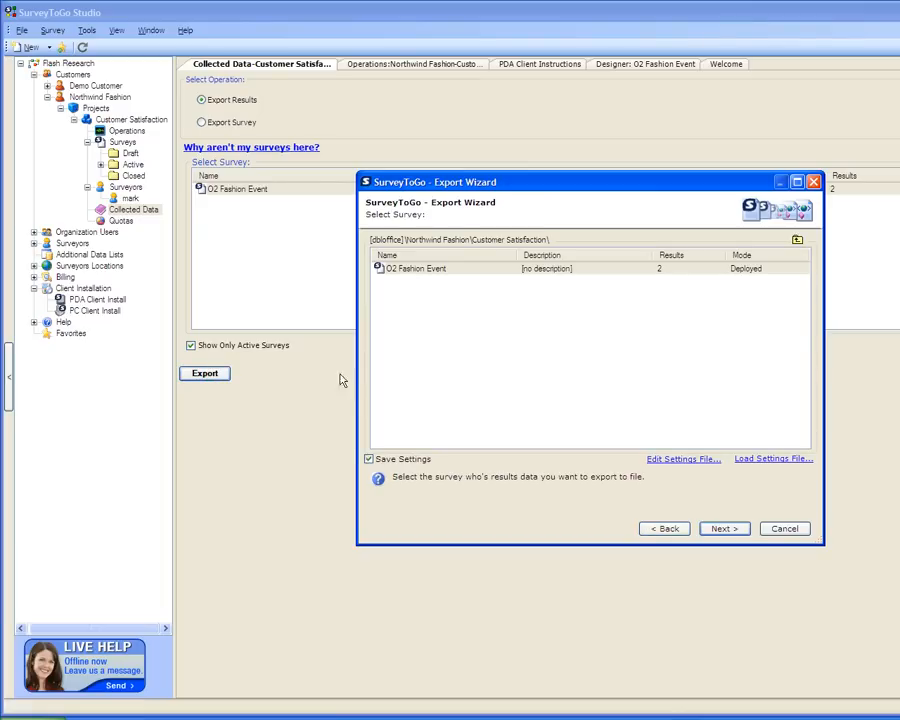
mouse_move(513, 365)
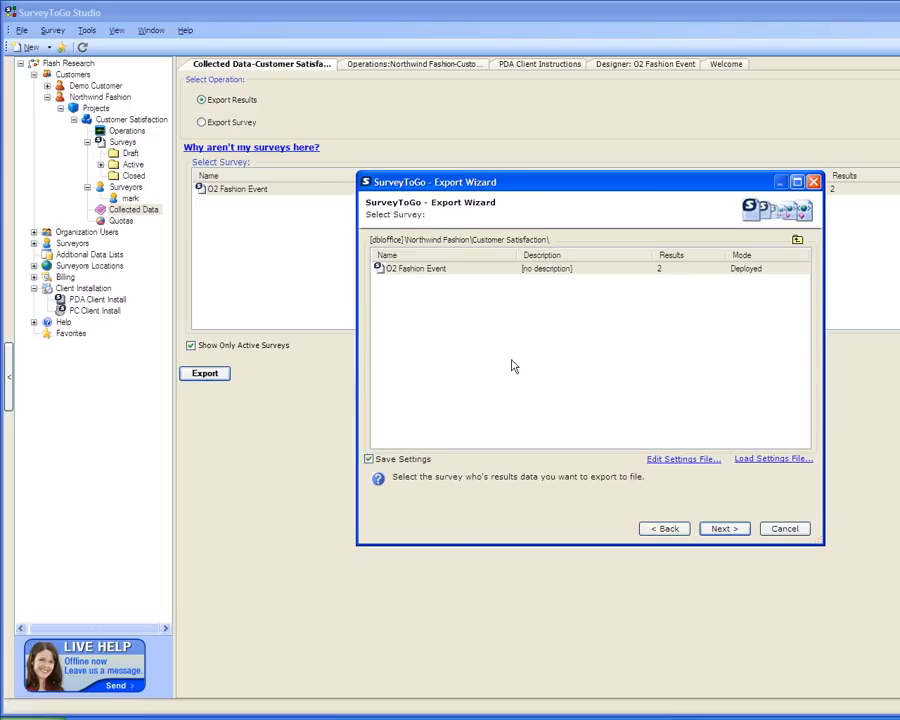
Compare the export providers and choose the Microsoft Excel 2007 Provider
left_click(723, 528)
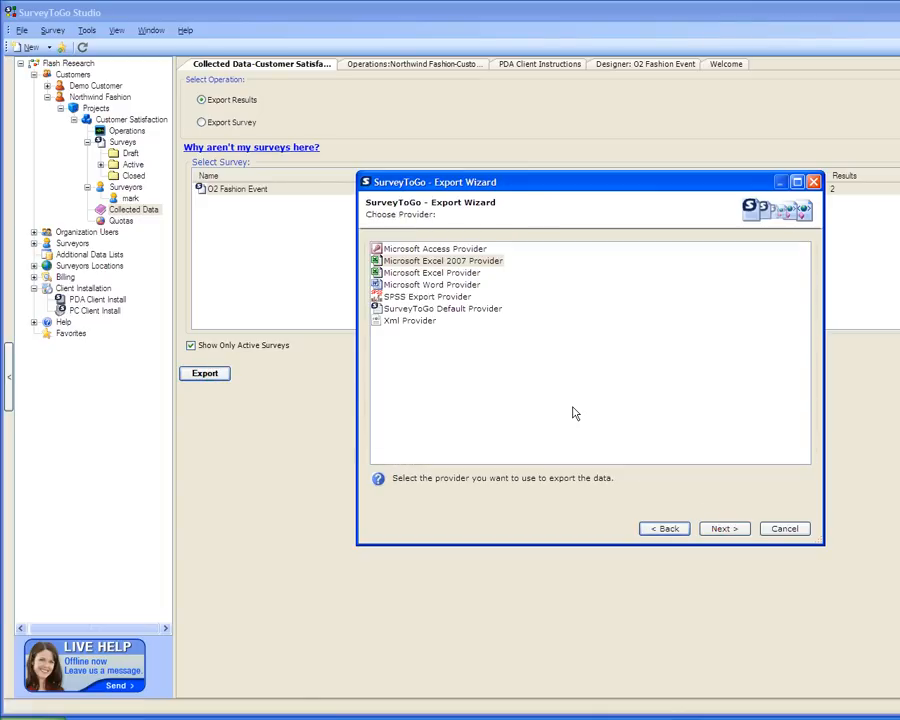
mouse_move(578, 409)
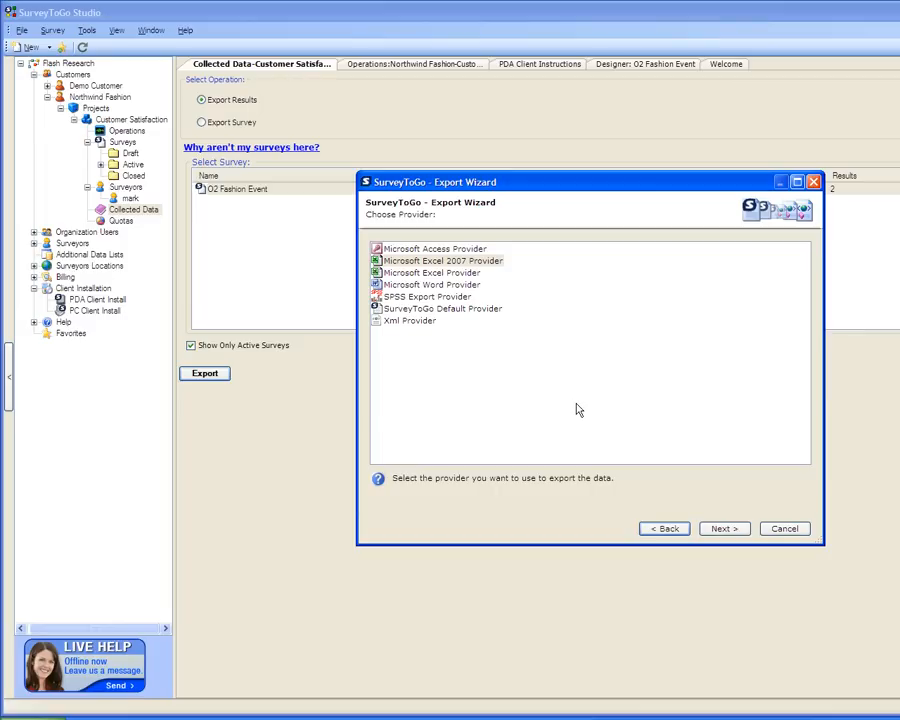
left_click(435, 248)
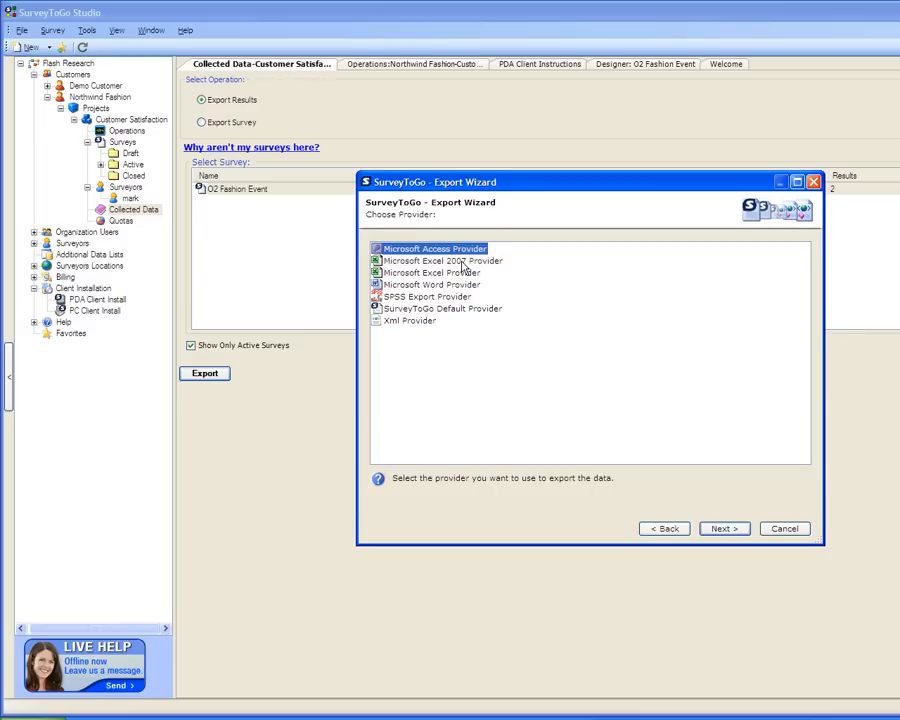
left_click(431, 285)
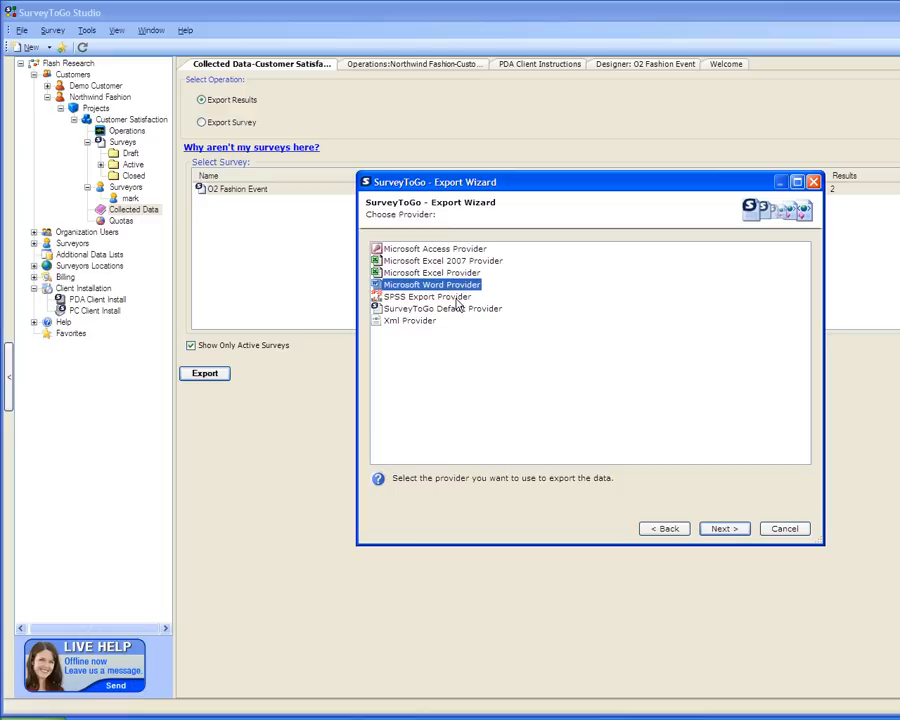
left_click(441, 308)
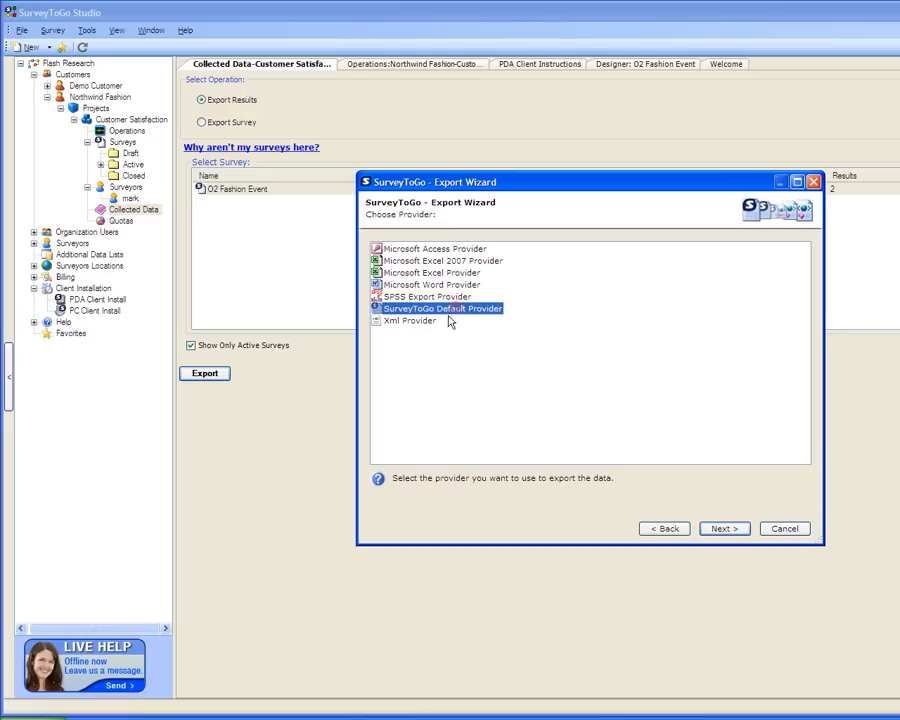
left_click(410, 320)
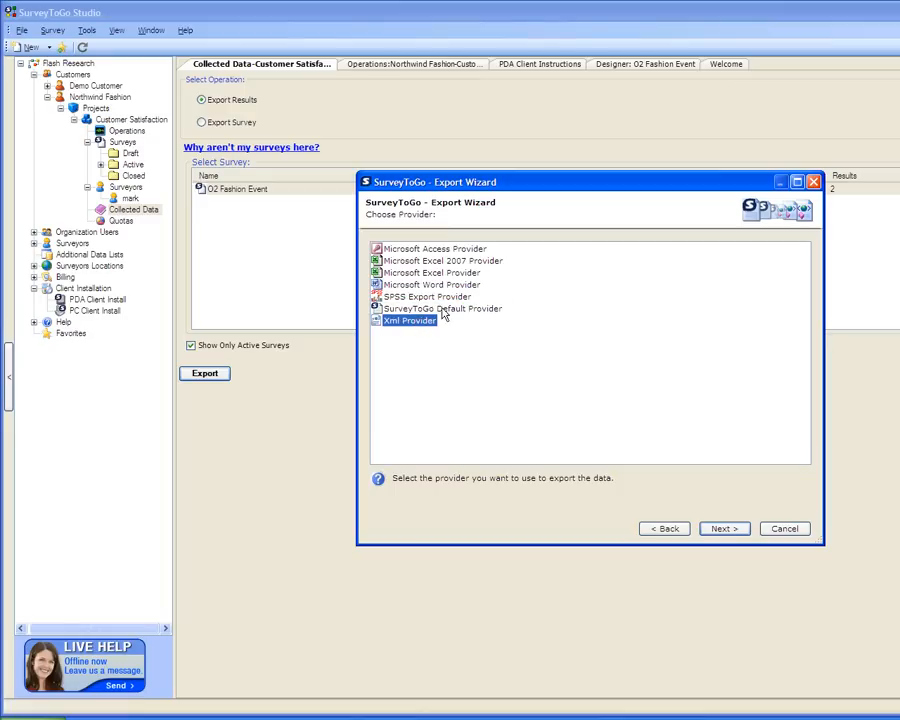
left_click(442, 260)
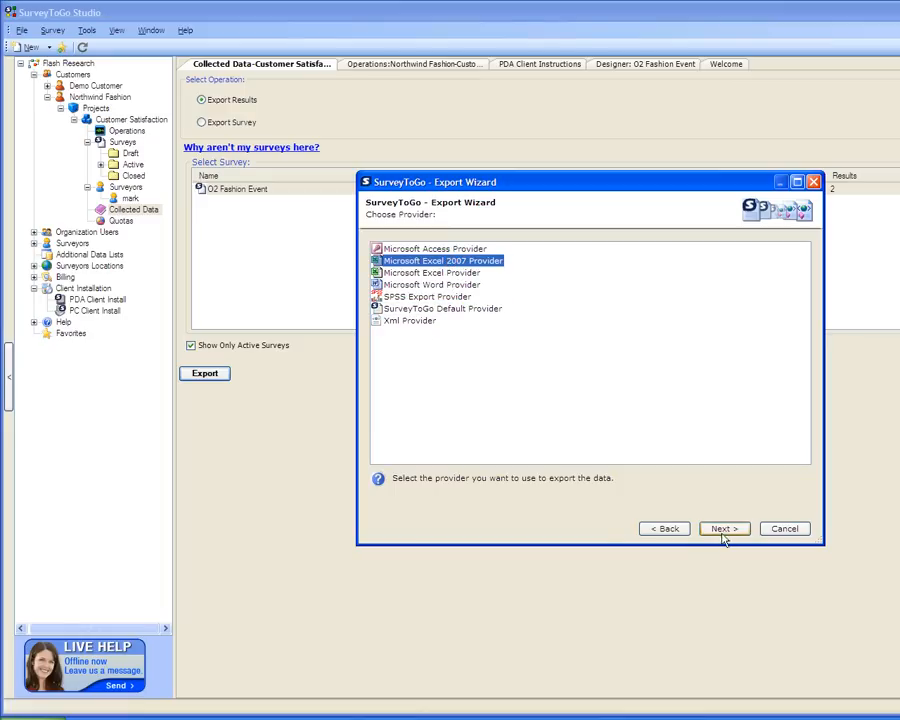
left_click(723, 528)
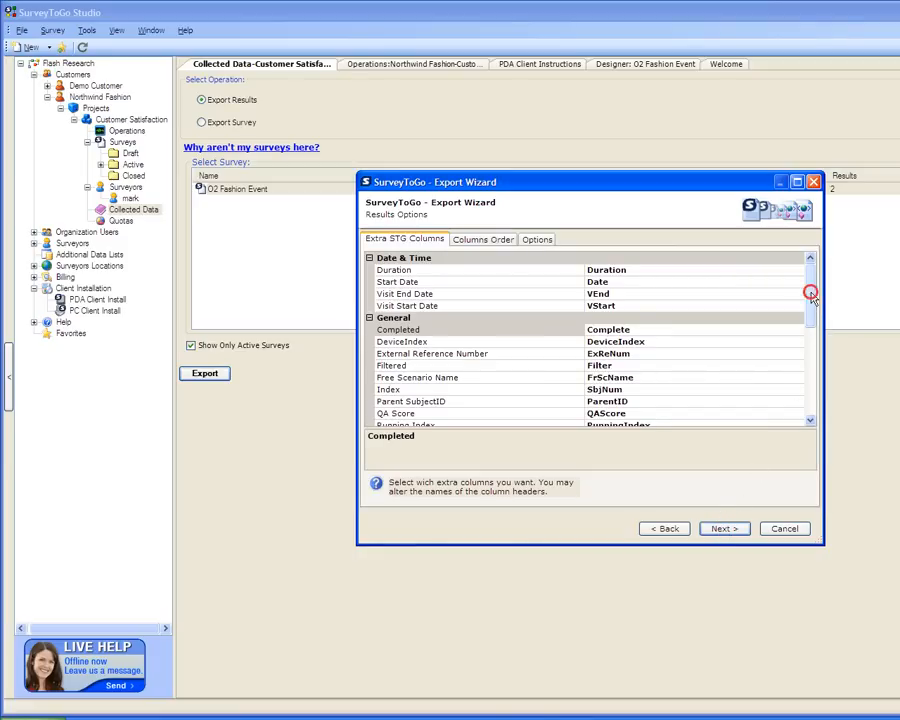
Review the Columns Order and extra Options settings for the Excel export
left_click(483, 239)
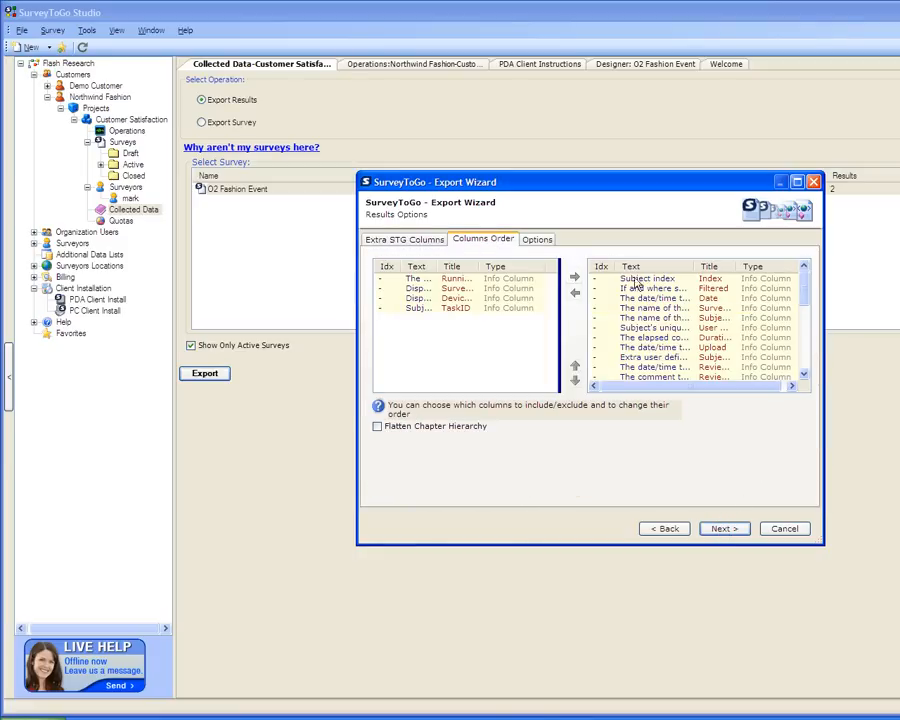
left_click(537, 239)
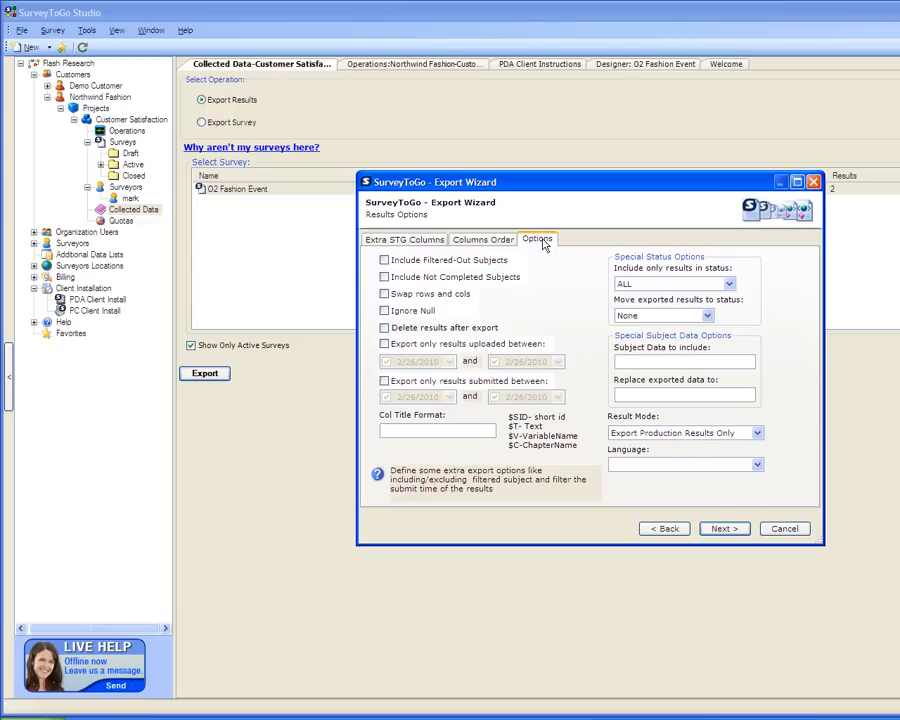
mouse_move(573, 307)
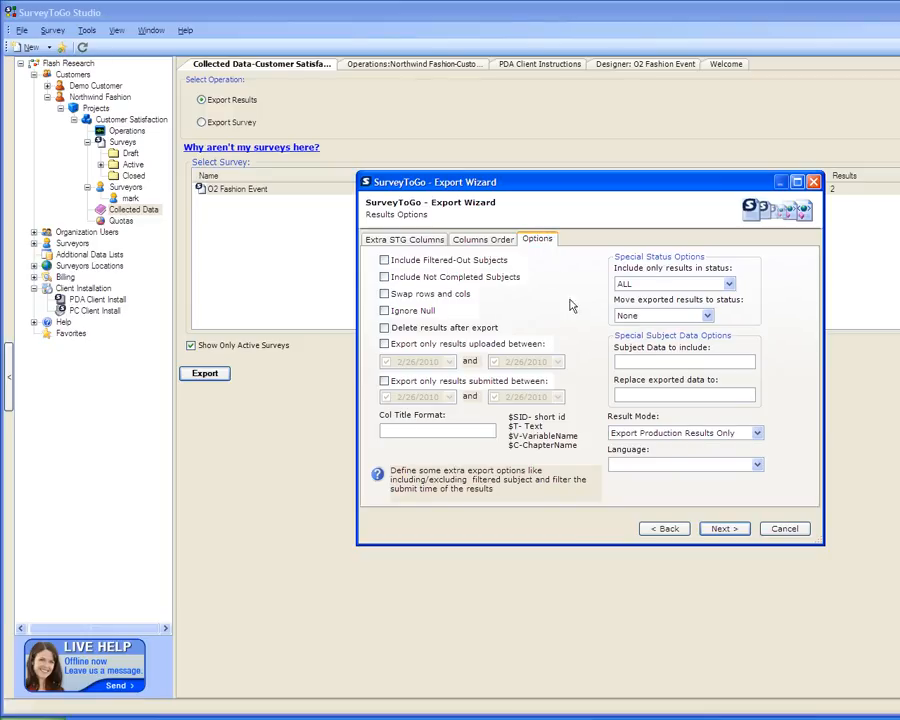
left_click(723, 528)
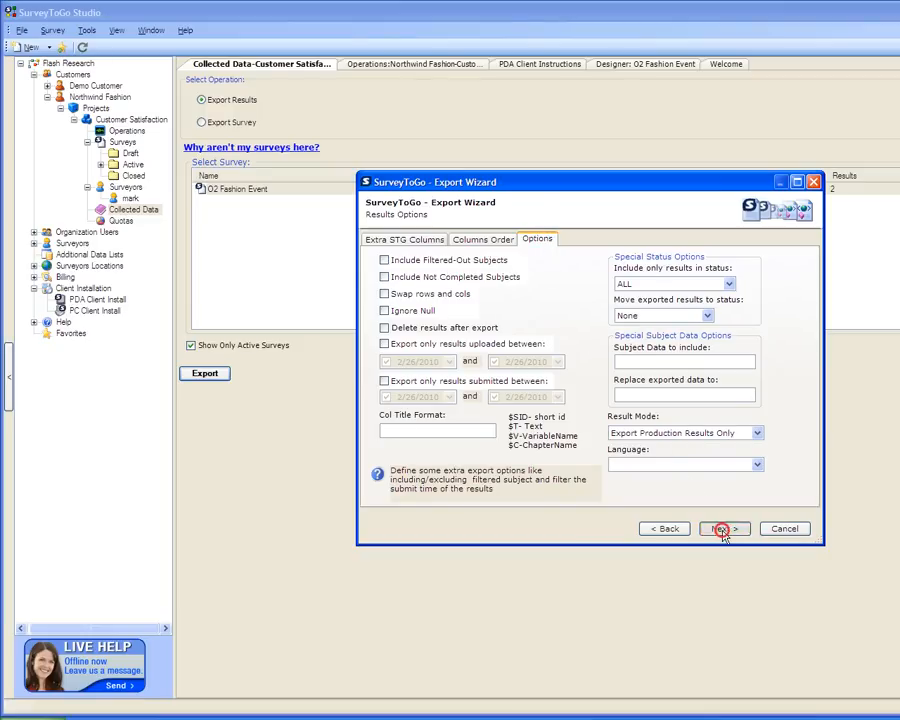
Export the results to 'O2 Event Result' and open the file in Excel
left_click(722, 528)
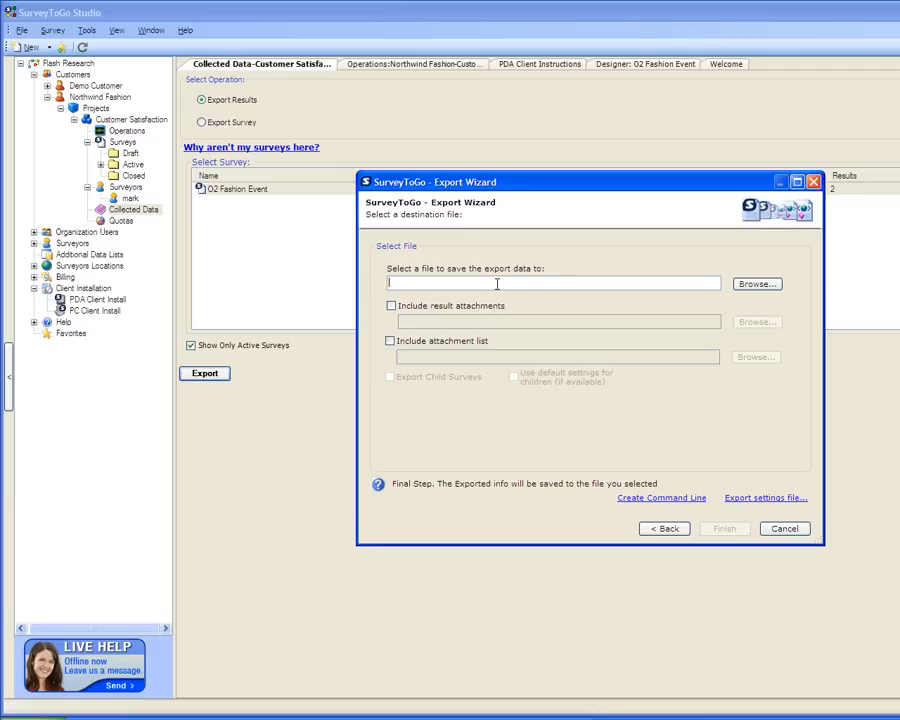
type("C")
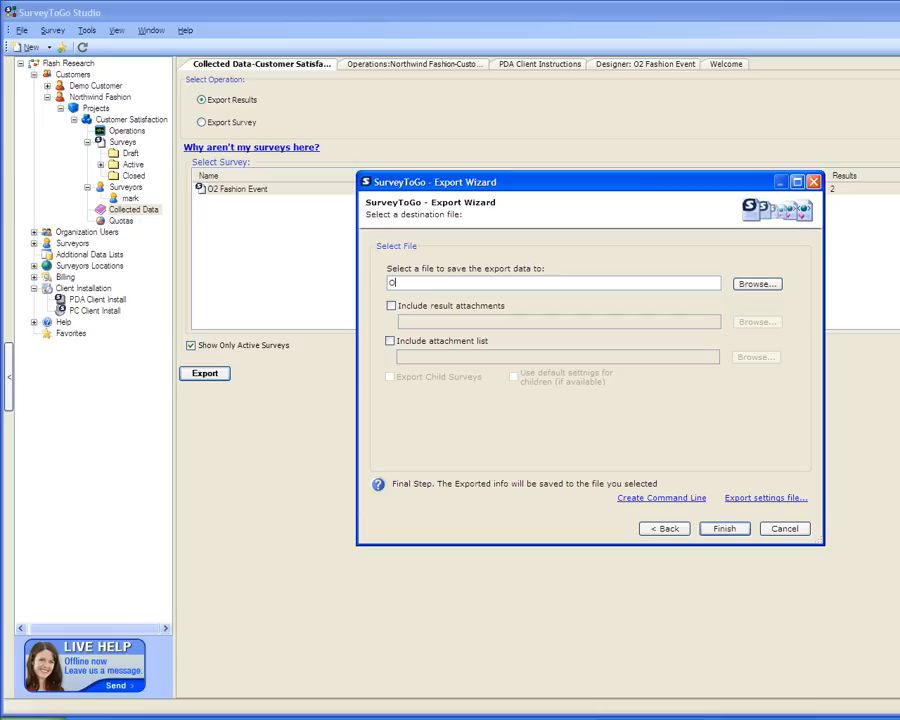
type("2 Event")
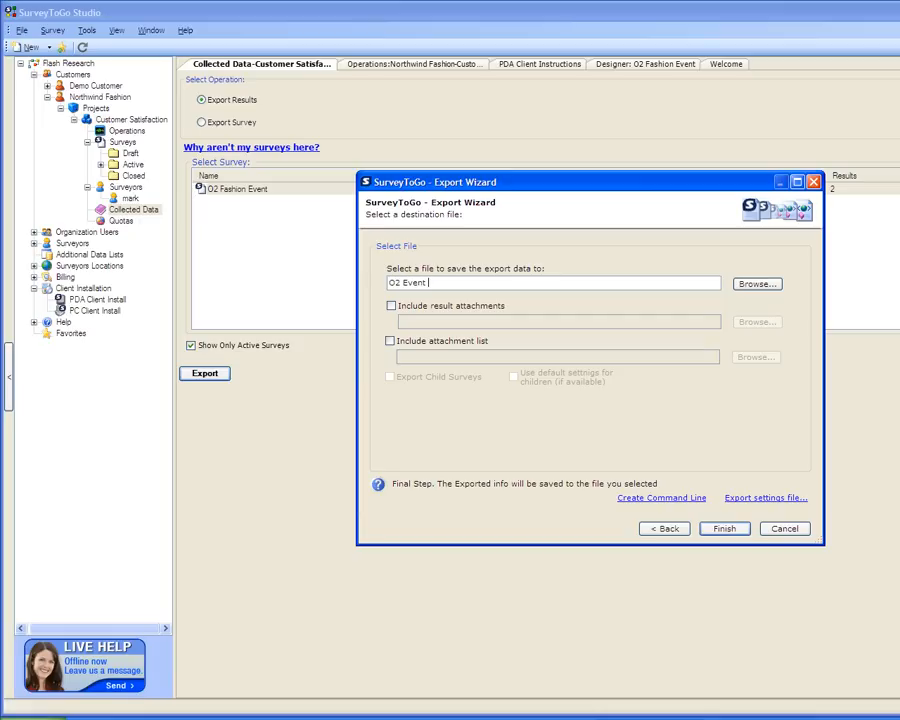
type("Result")
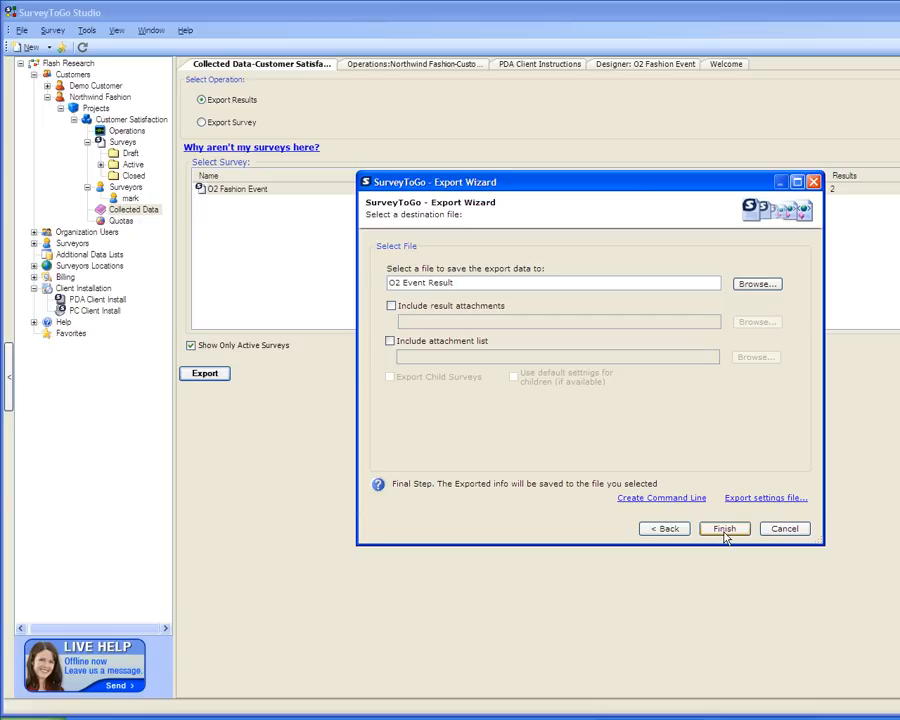
left_click(723, 528)
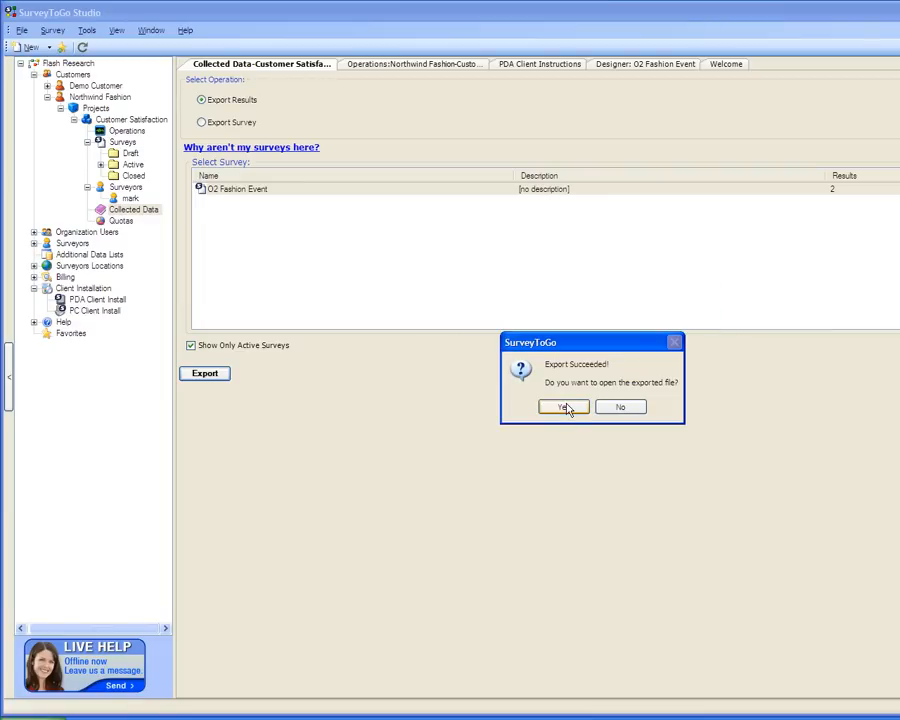
left_click(561, 407)
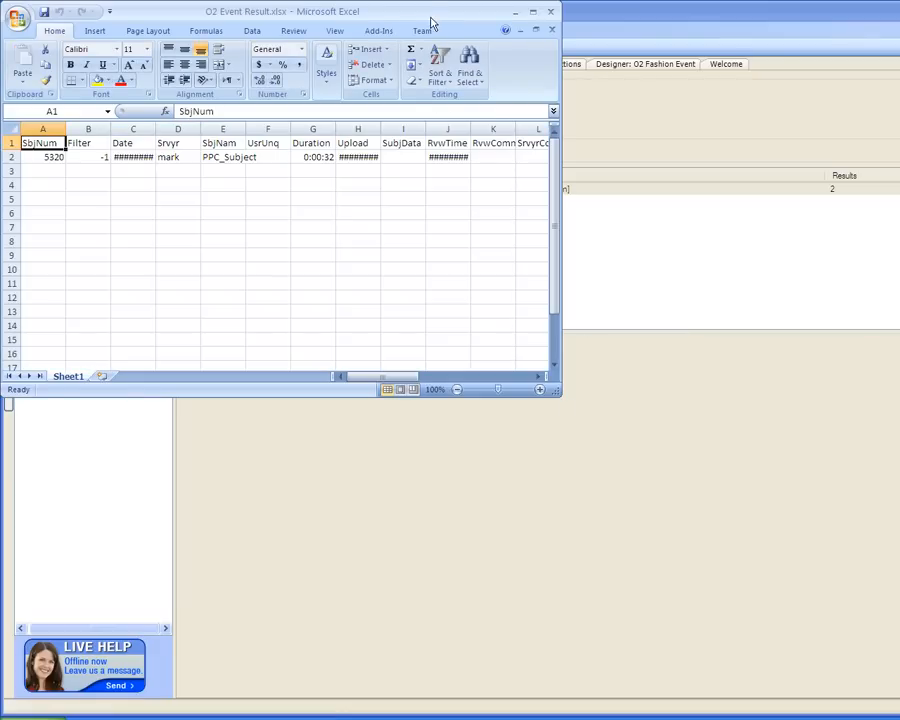
Maximize Excel and inspect interview 5320's row, from longitude R2 to the Q_1–Q_3 answers
left_click(533, 11)
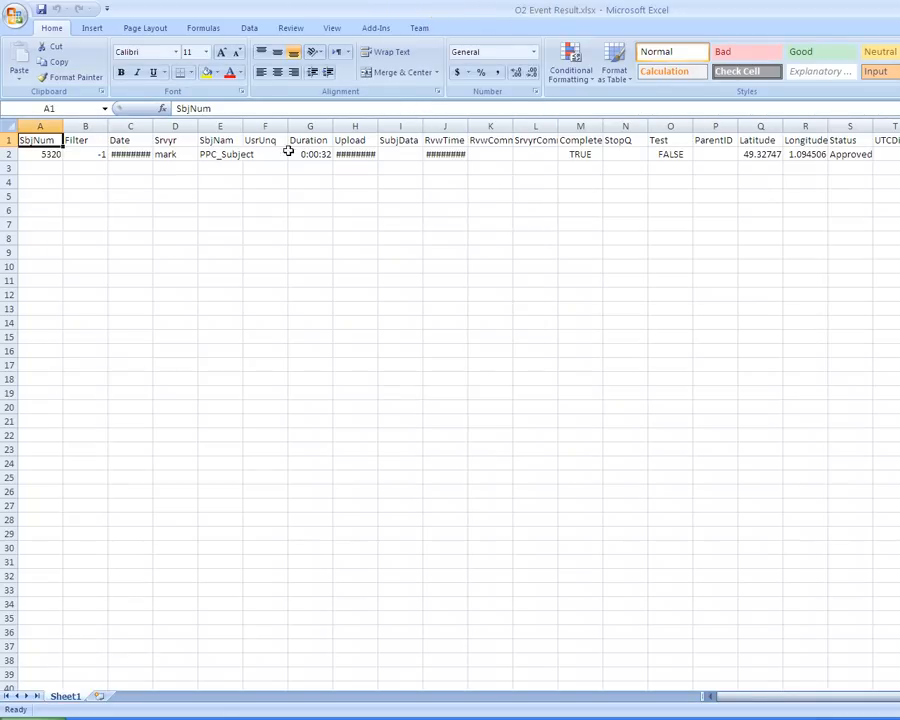
mouse_move(290, 150)
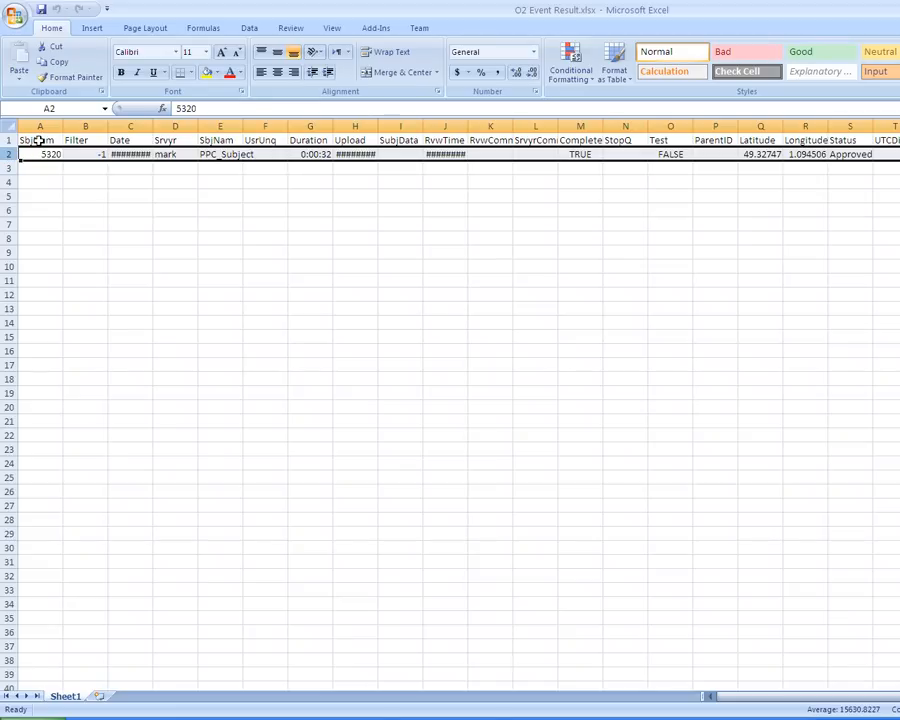
mouse_move(247, 173)
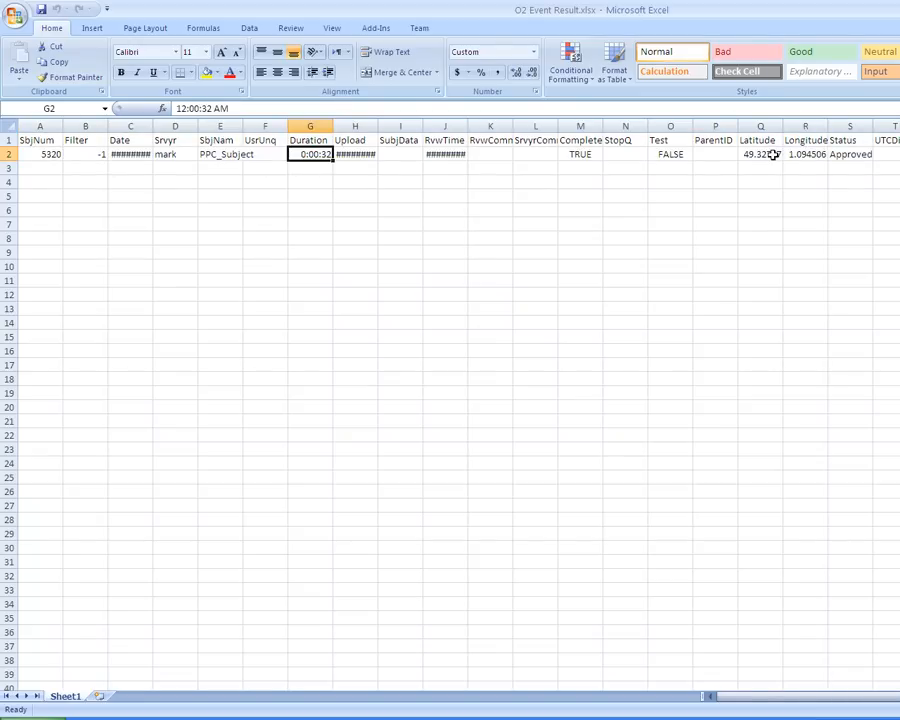
left_click(805, 154)
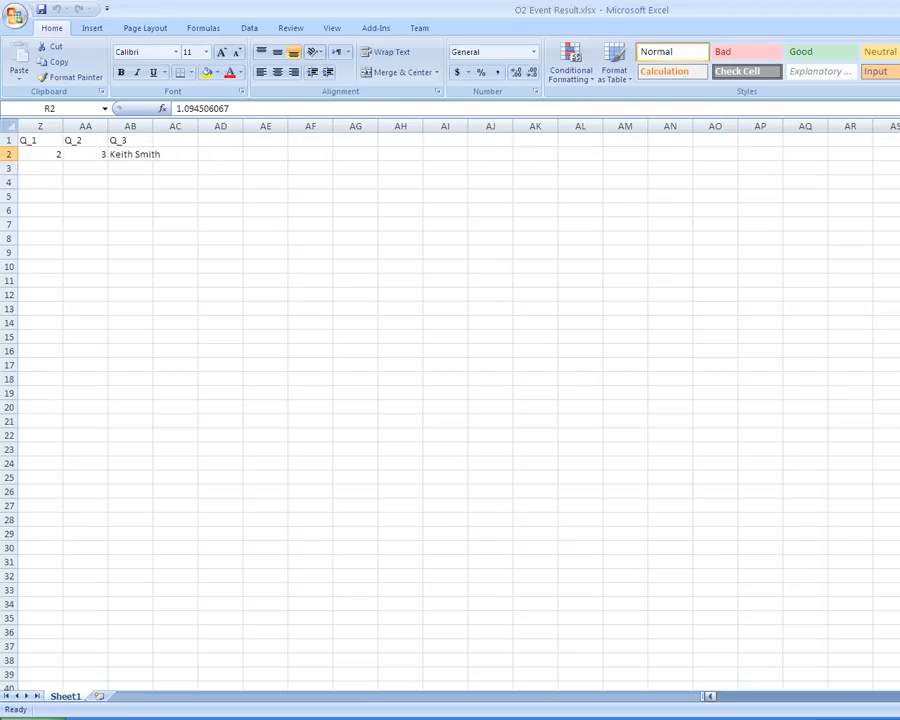
scroll("left", 3)
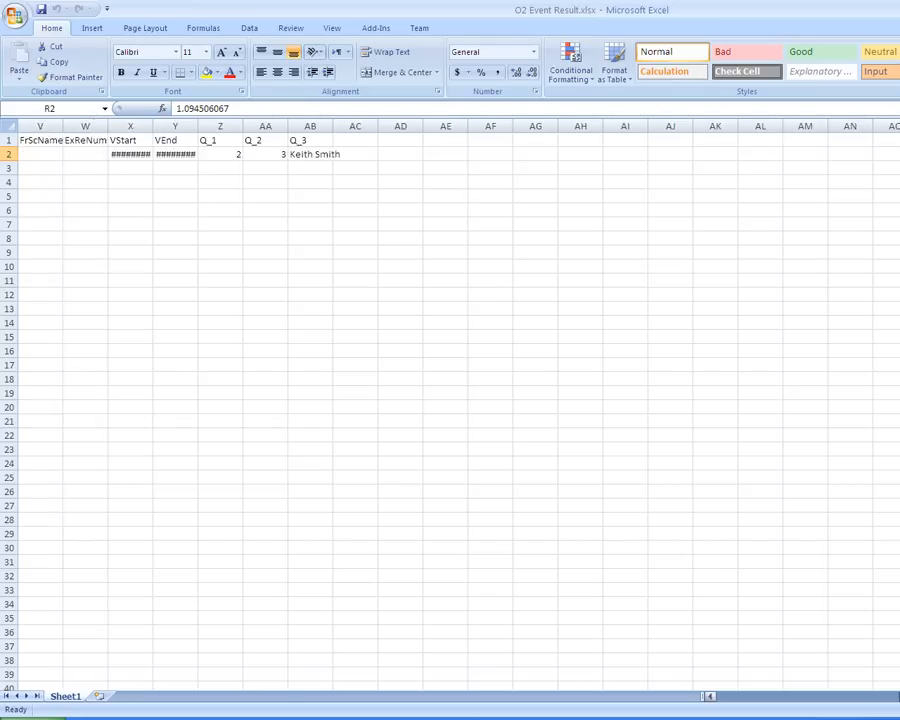
scroll("left", 3)
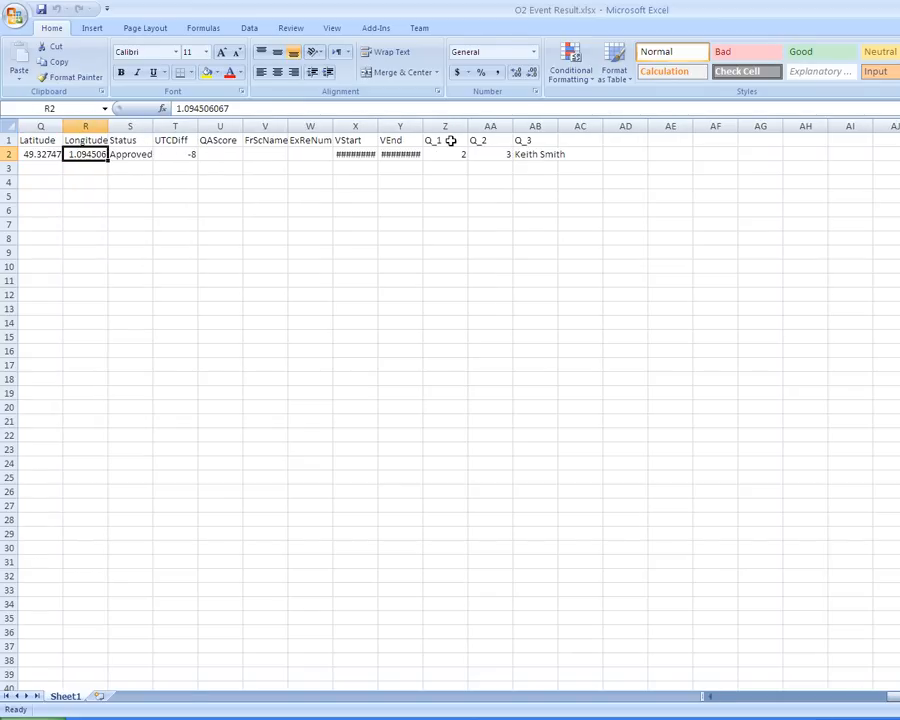